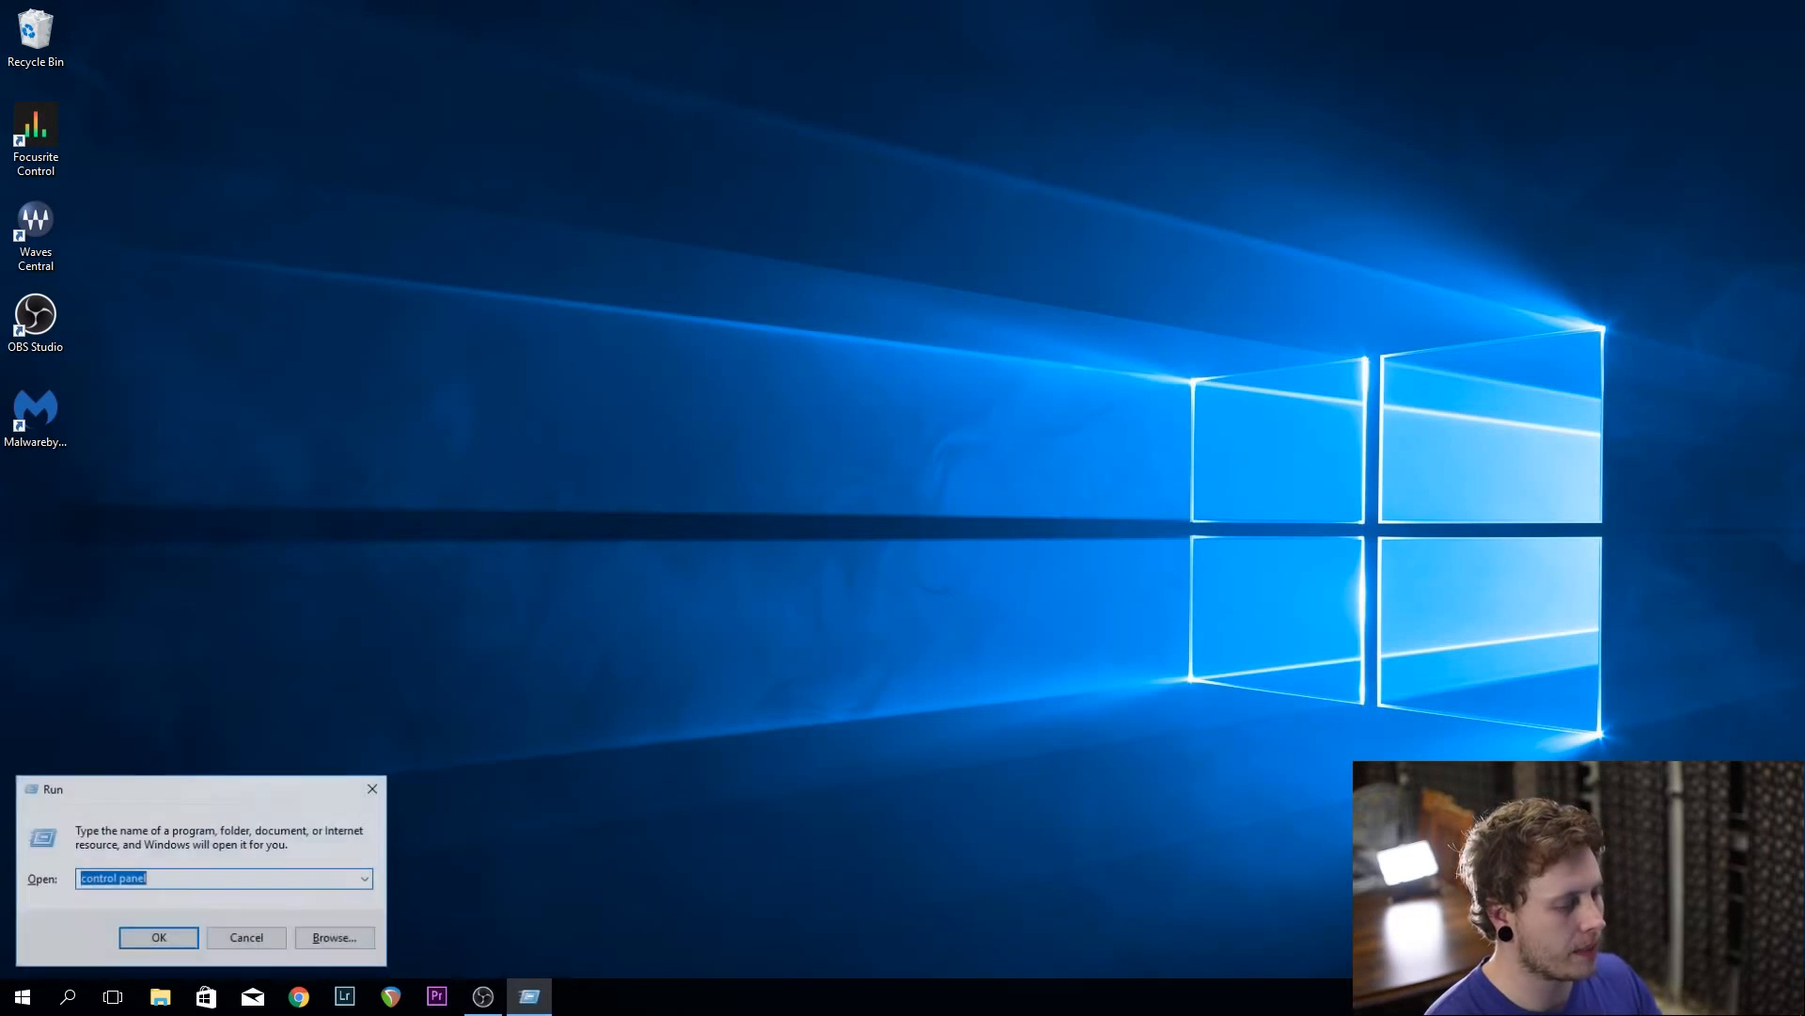
Show the Power Options plans in Control Panel with High performance active
click(158, 936)
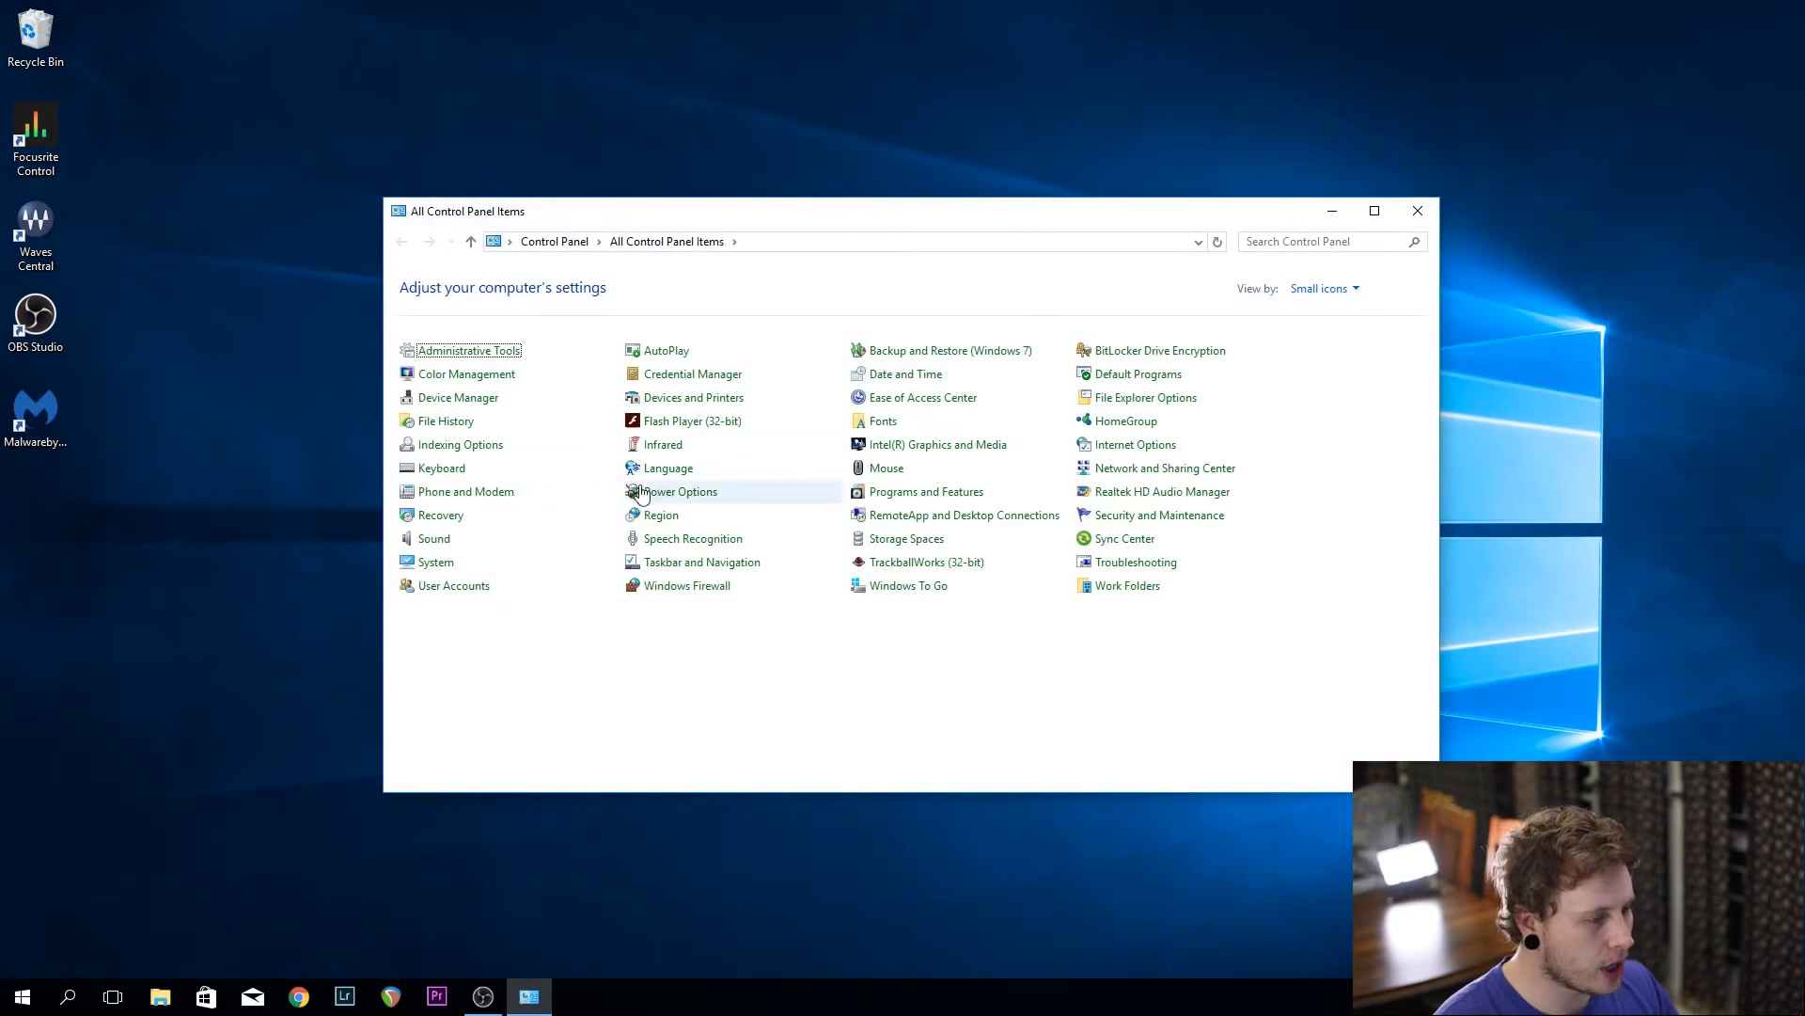
click(679, 491)
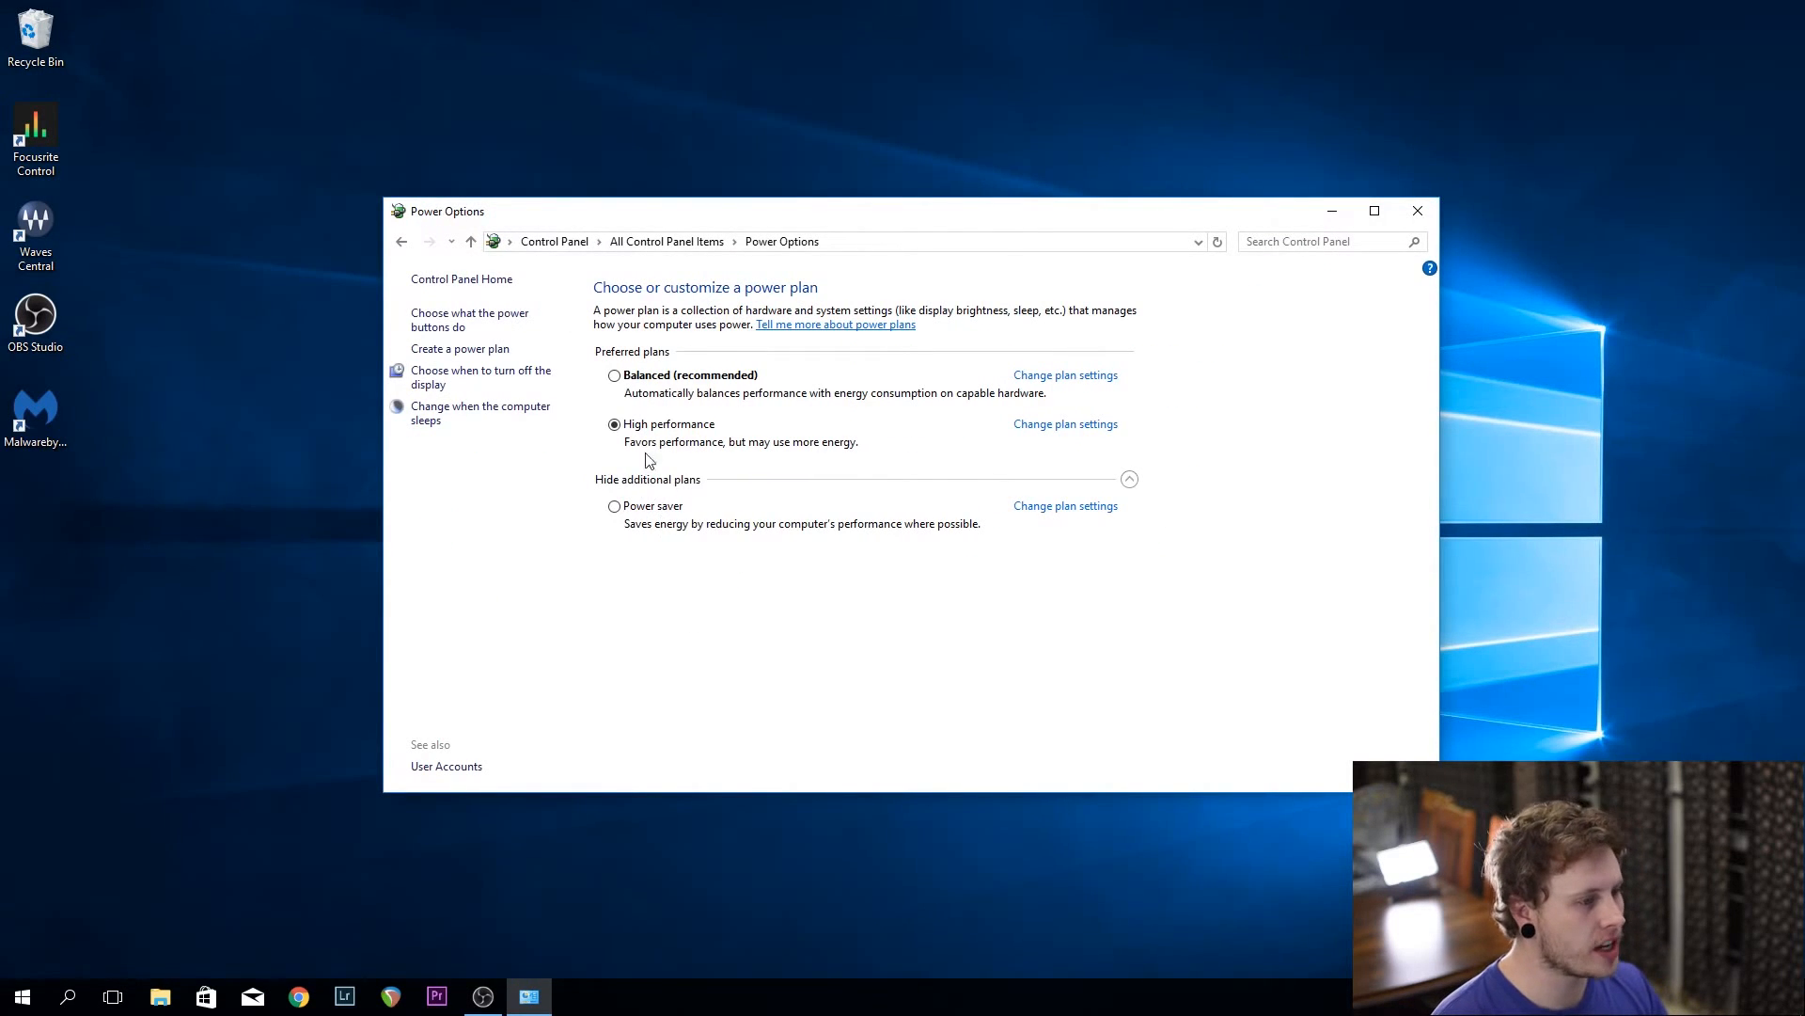
mouse_move(649, 420)
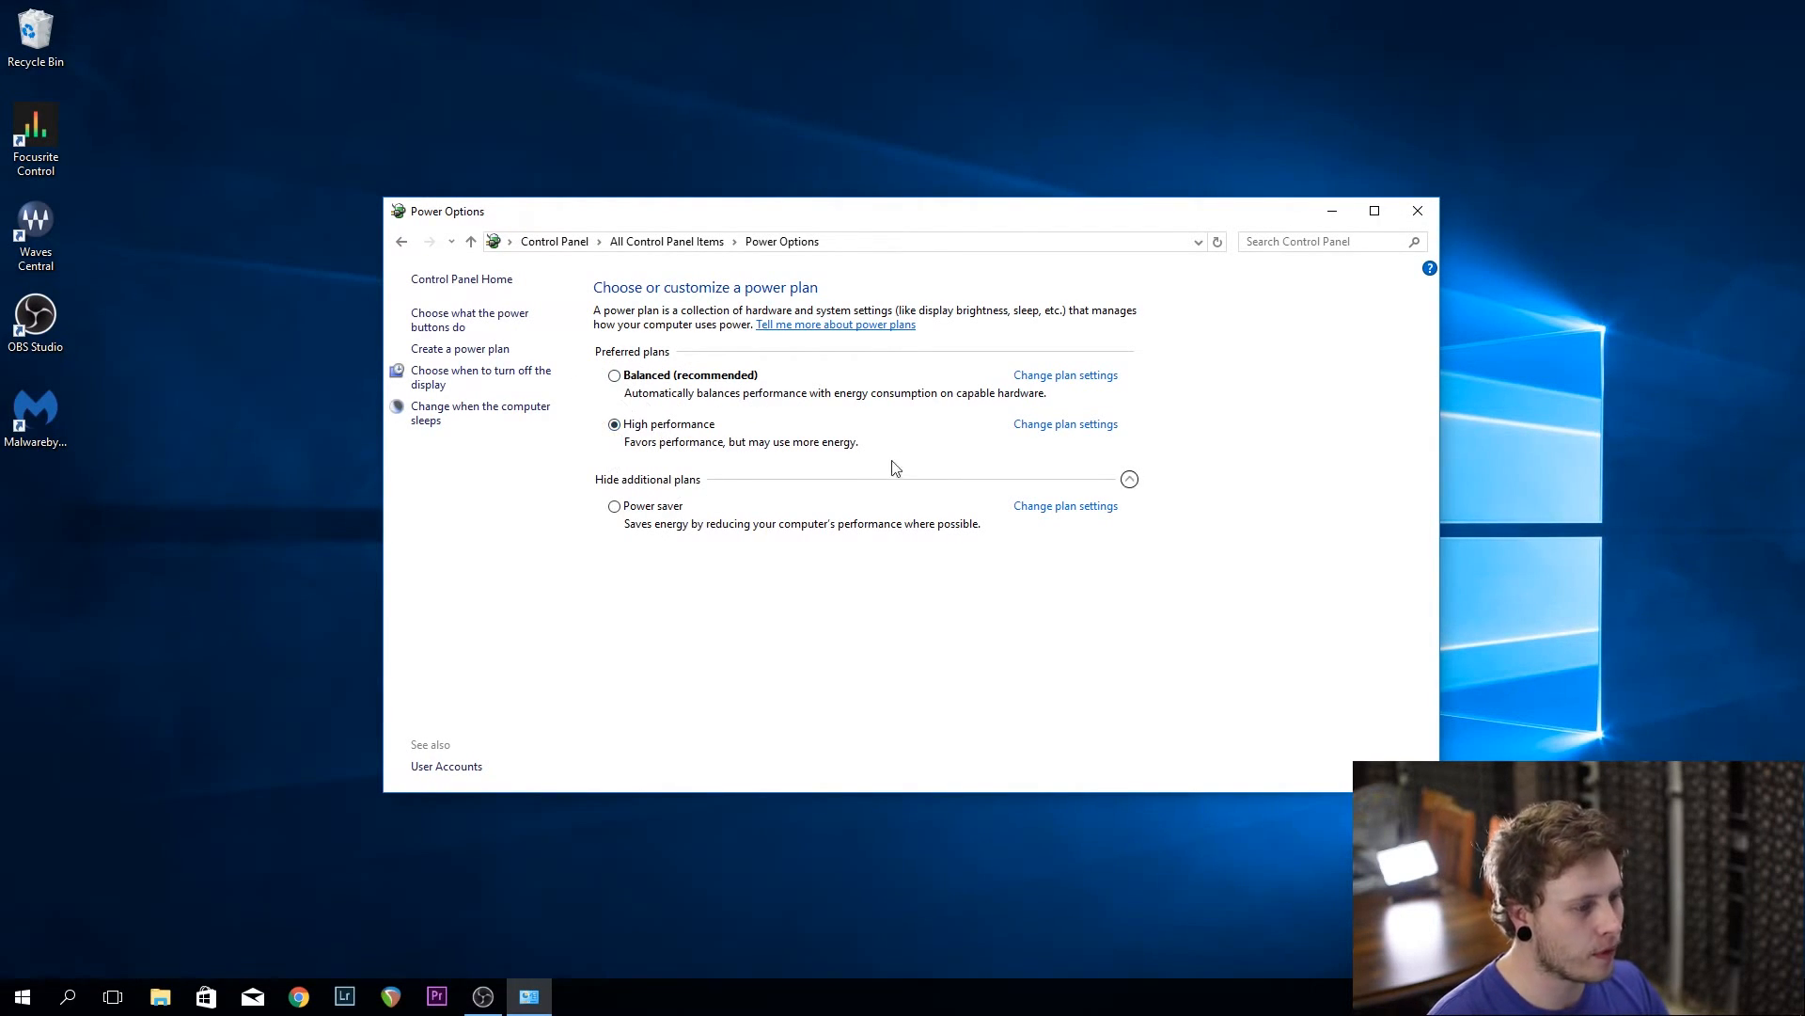
mouse_move(775, 470)
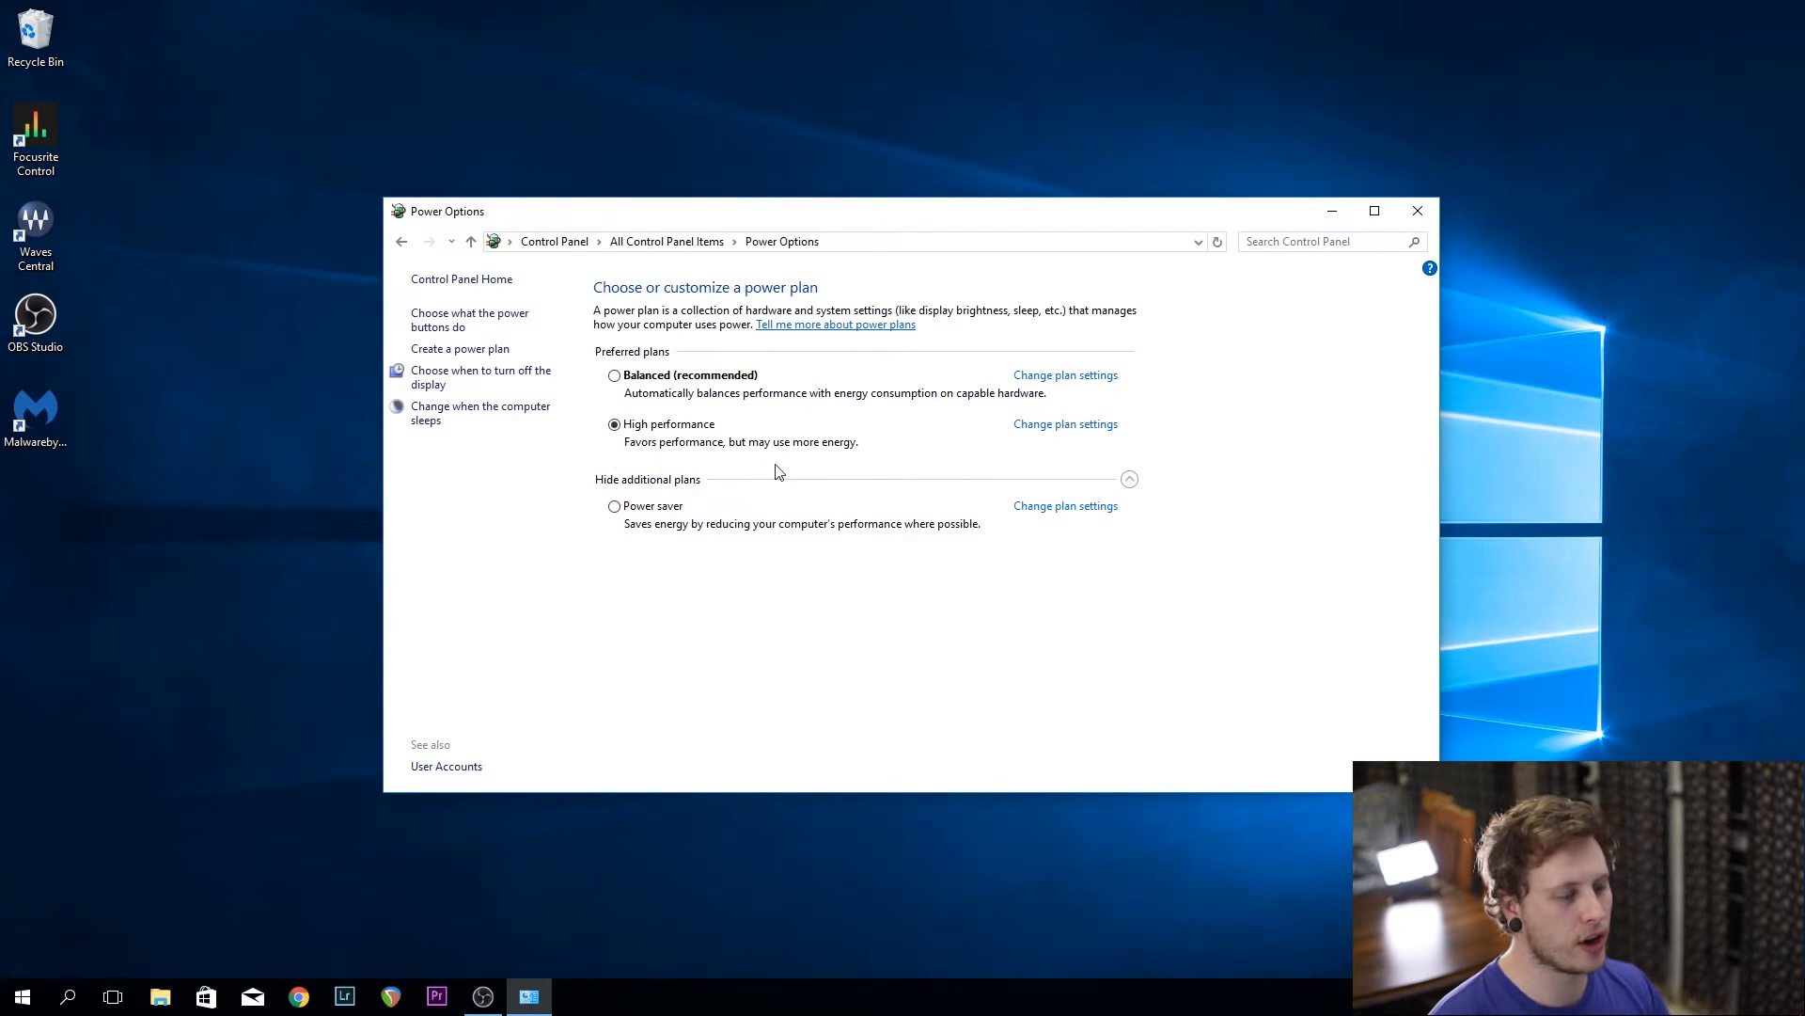
mouse_move(781, 449)
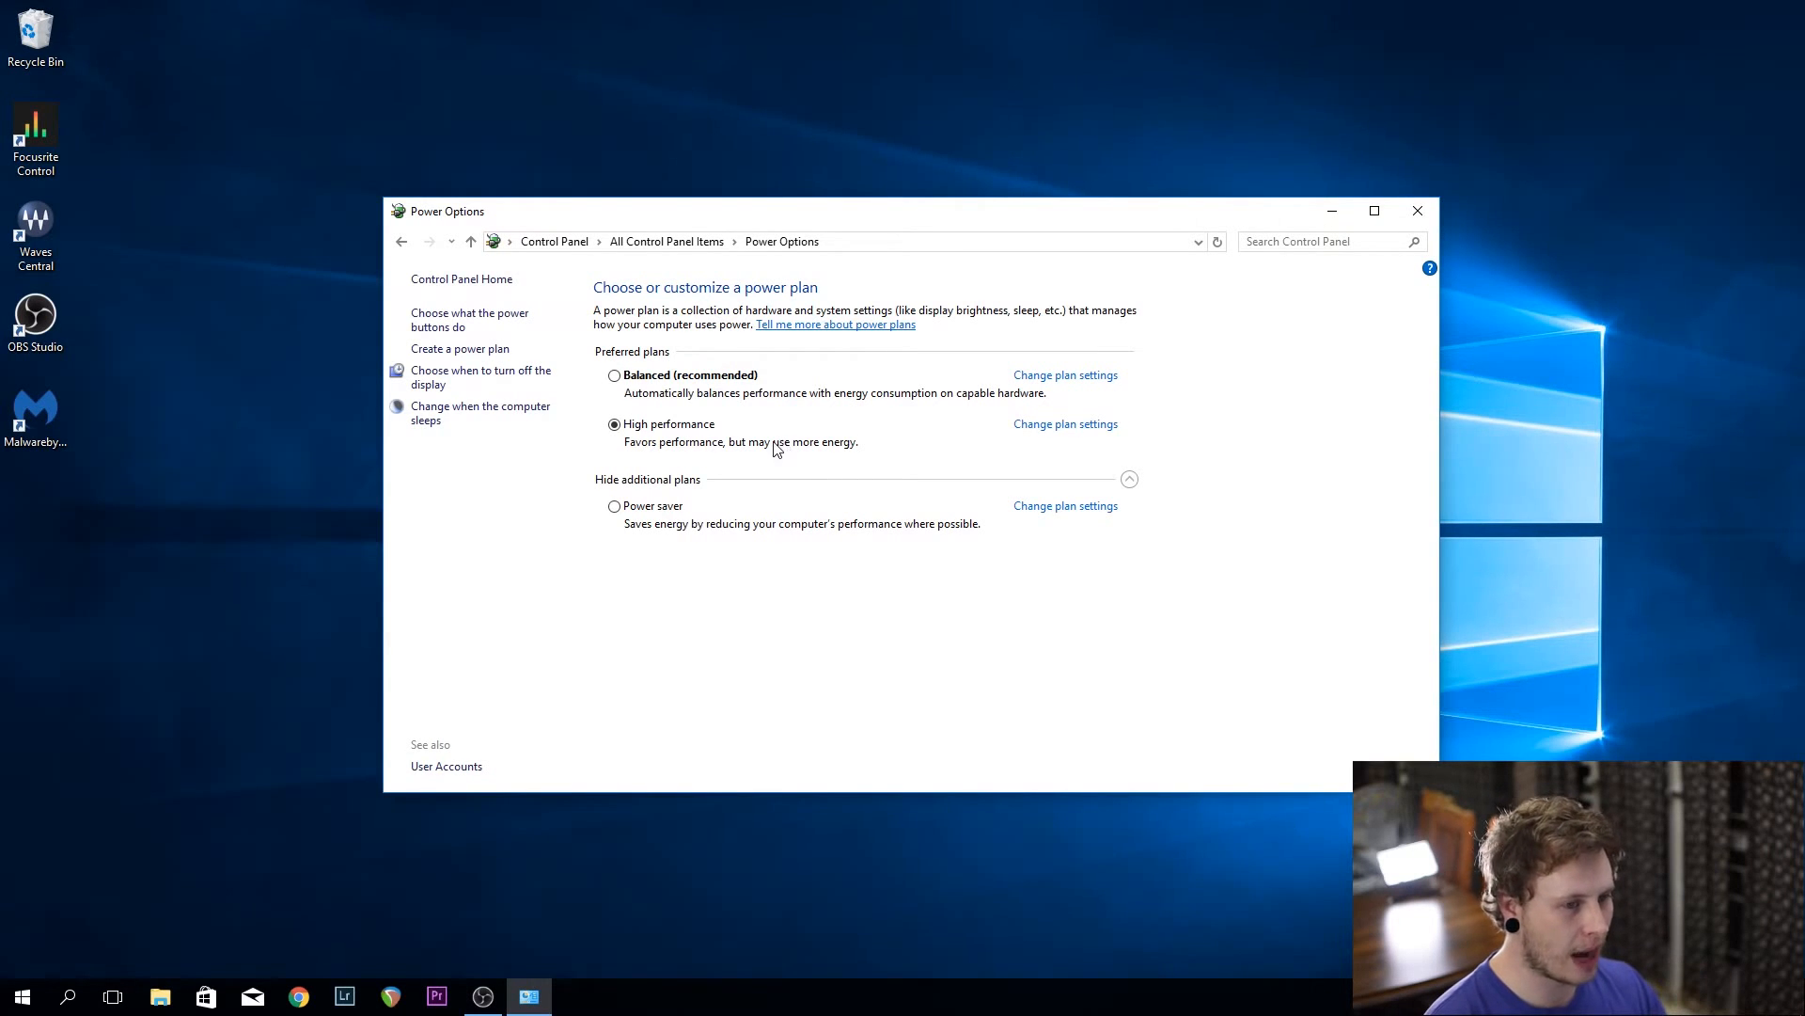
Close the Power Options window, leaving the desktop showing
click(1418, 210)
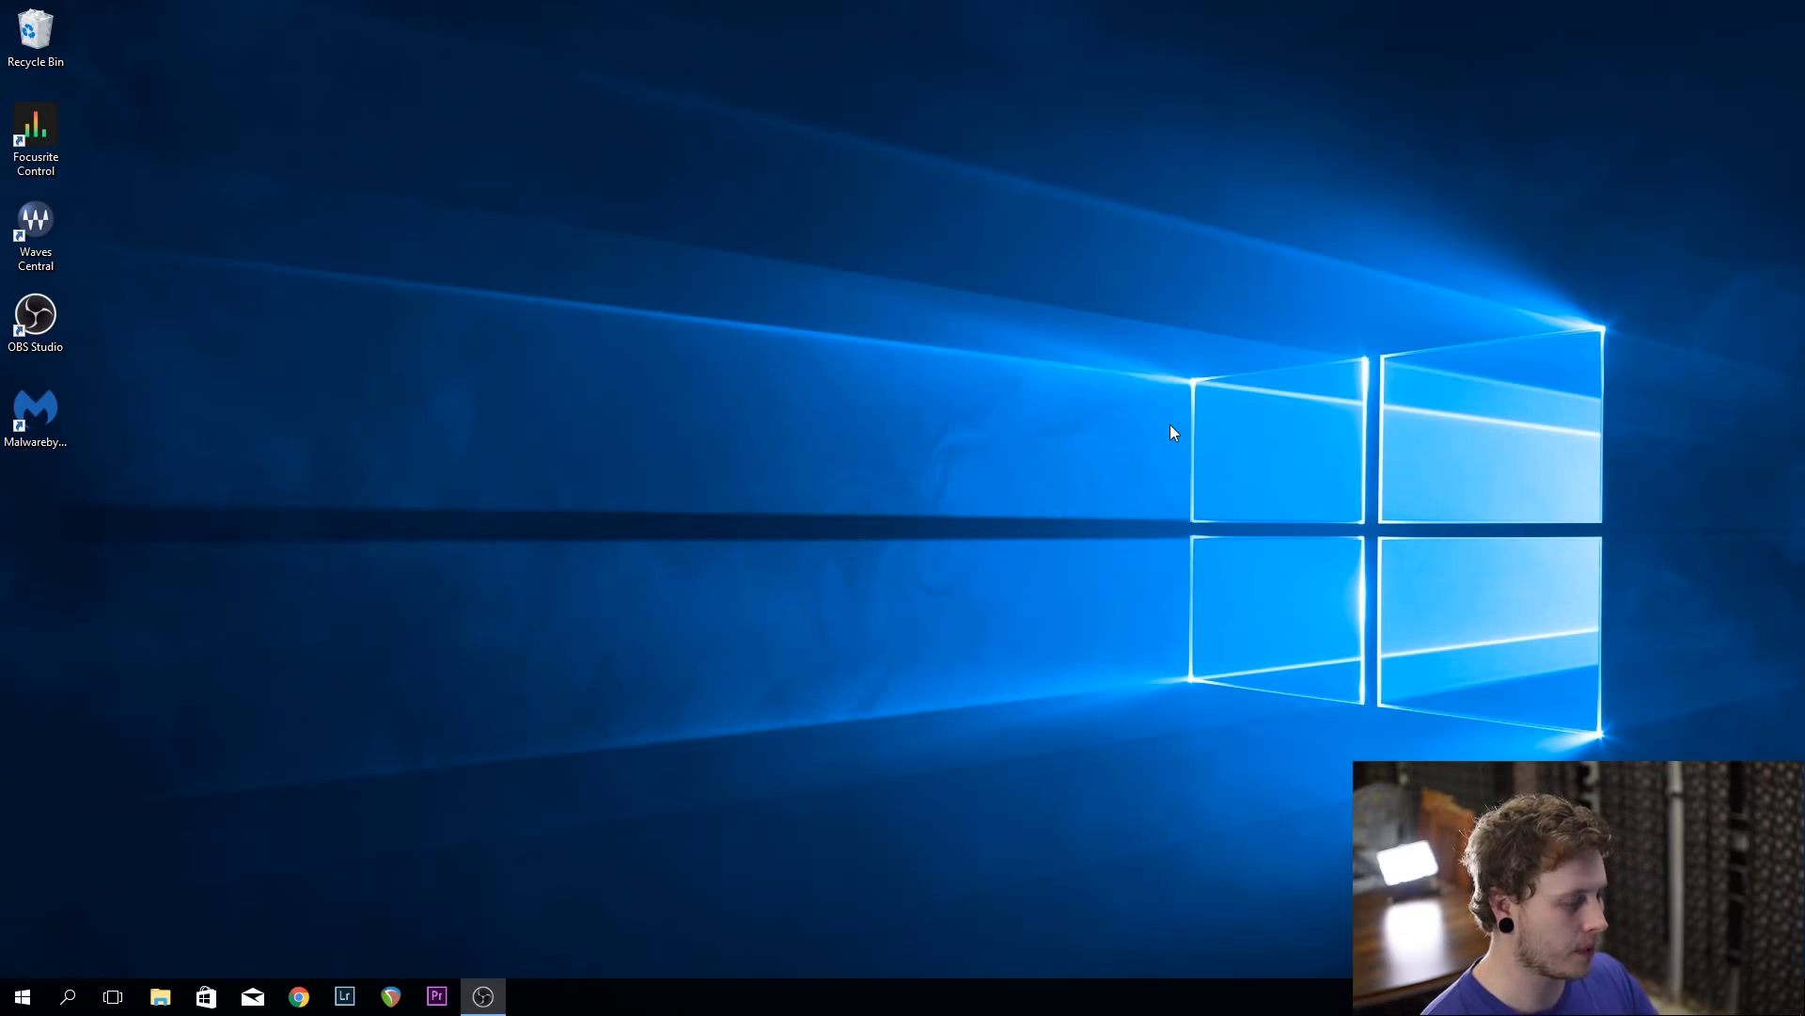
Launch System Configuration via msconfig search and show its Startup section
click(20, 995)
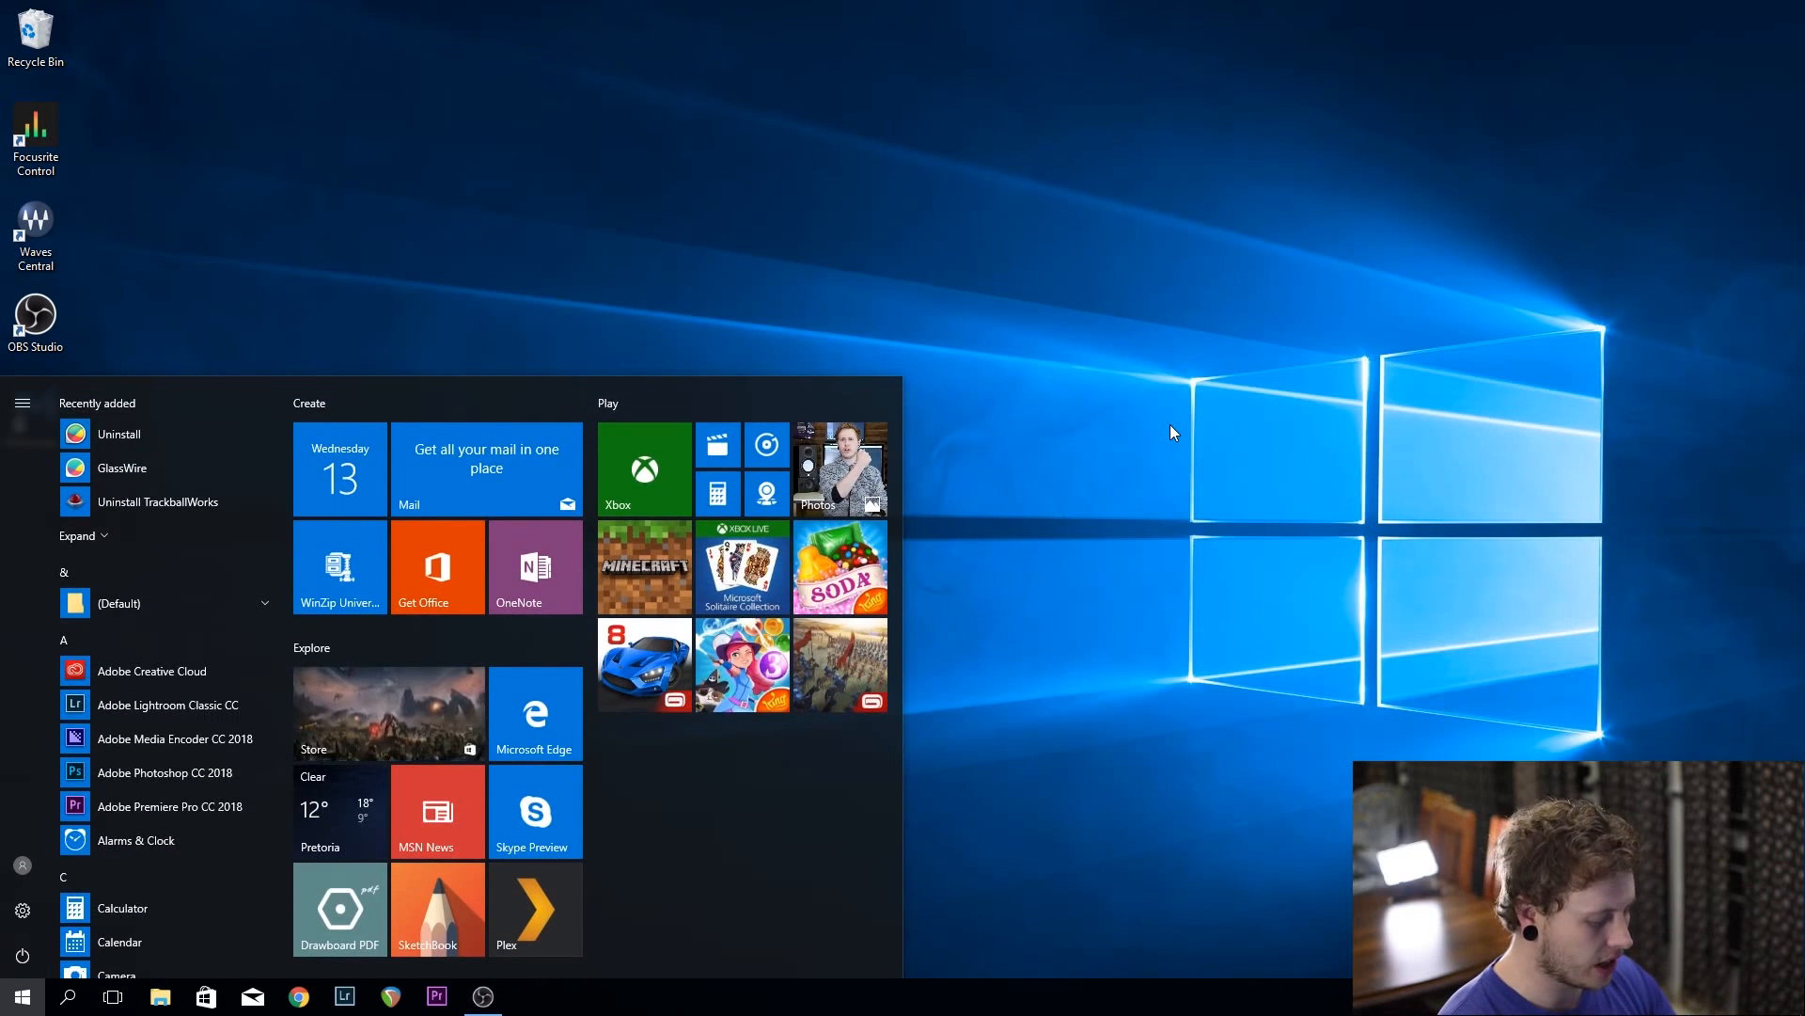
text(msco)
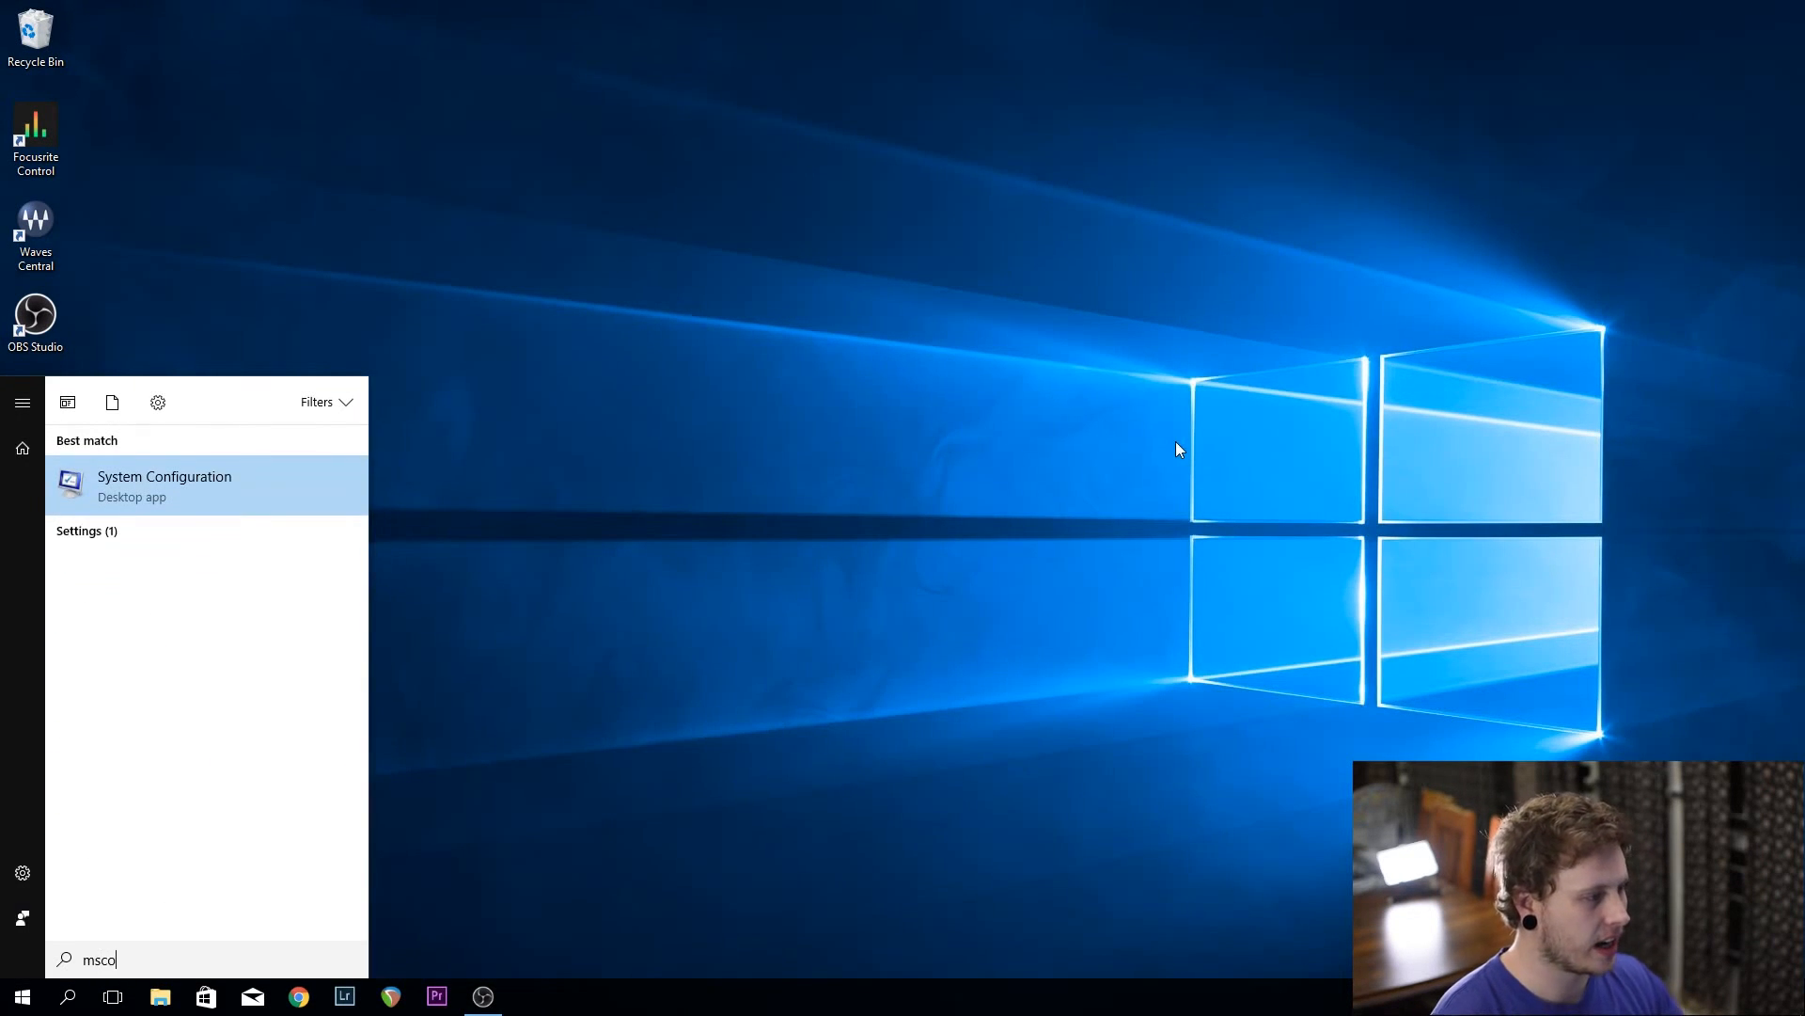
click(163, 486)
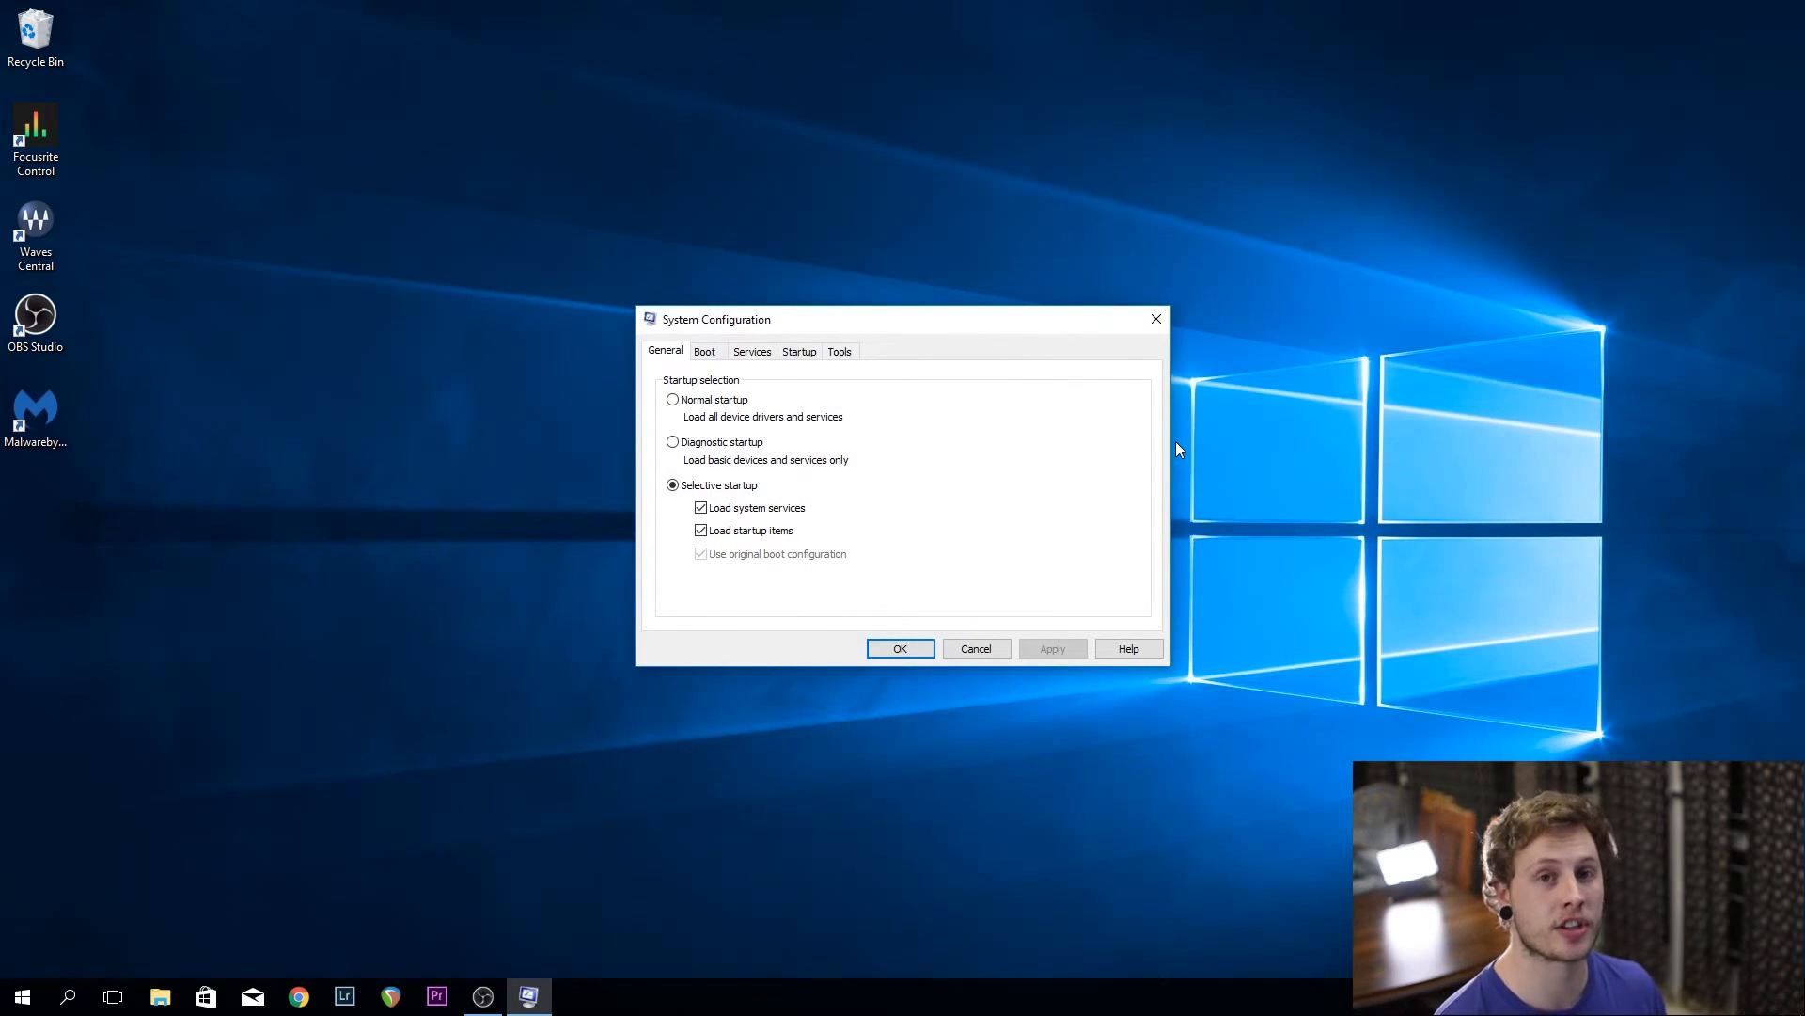
mouse_move(920, 252)
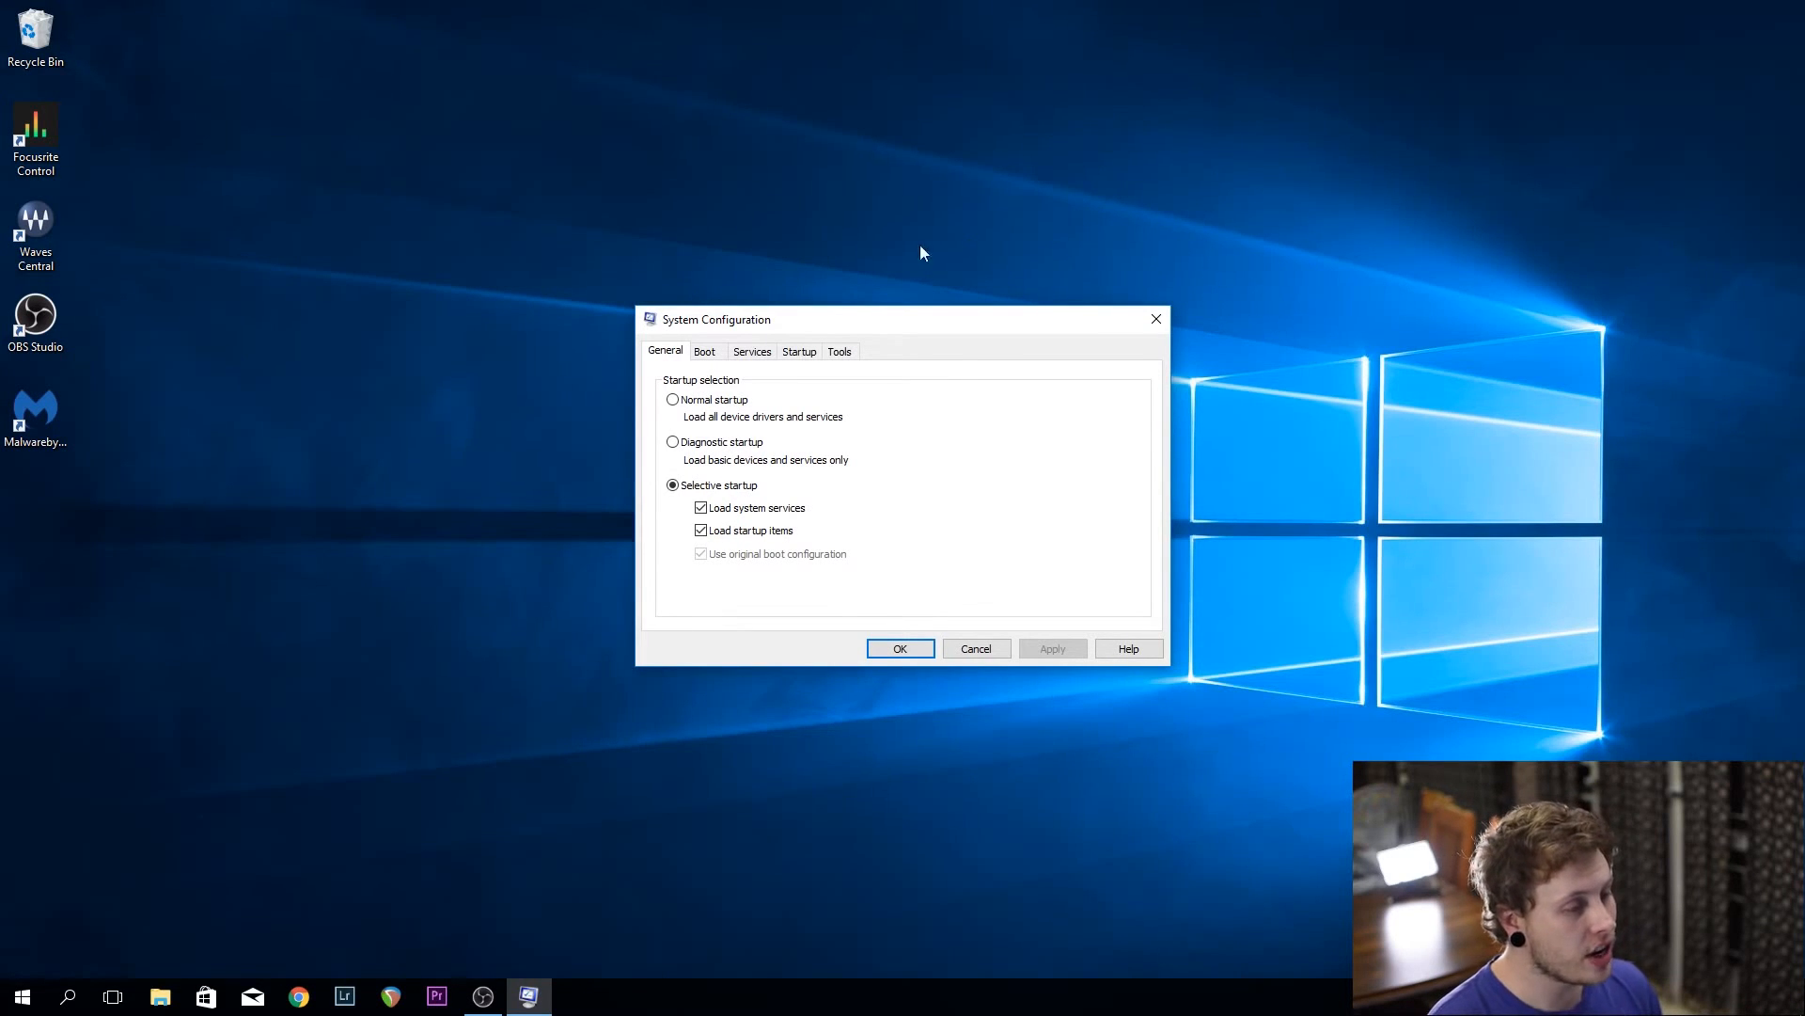
click(798, 351)
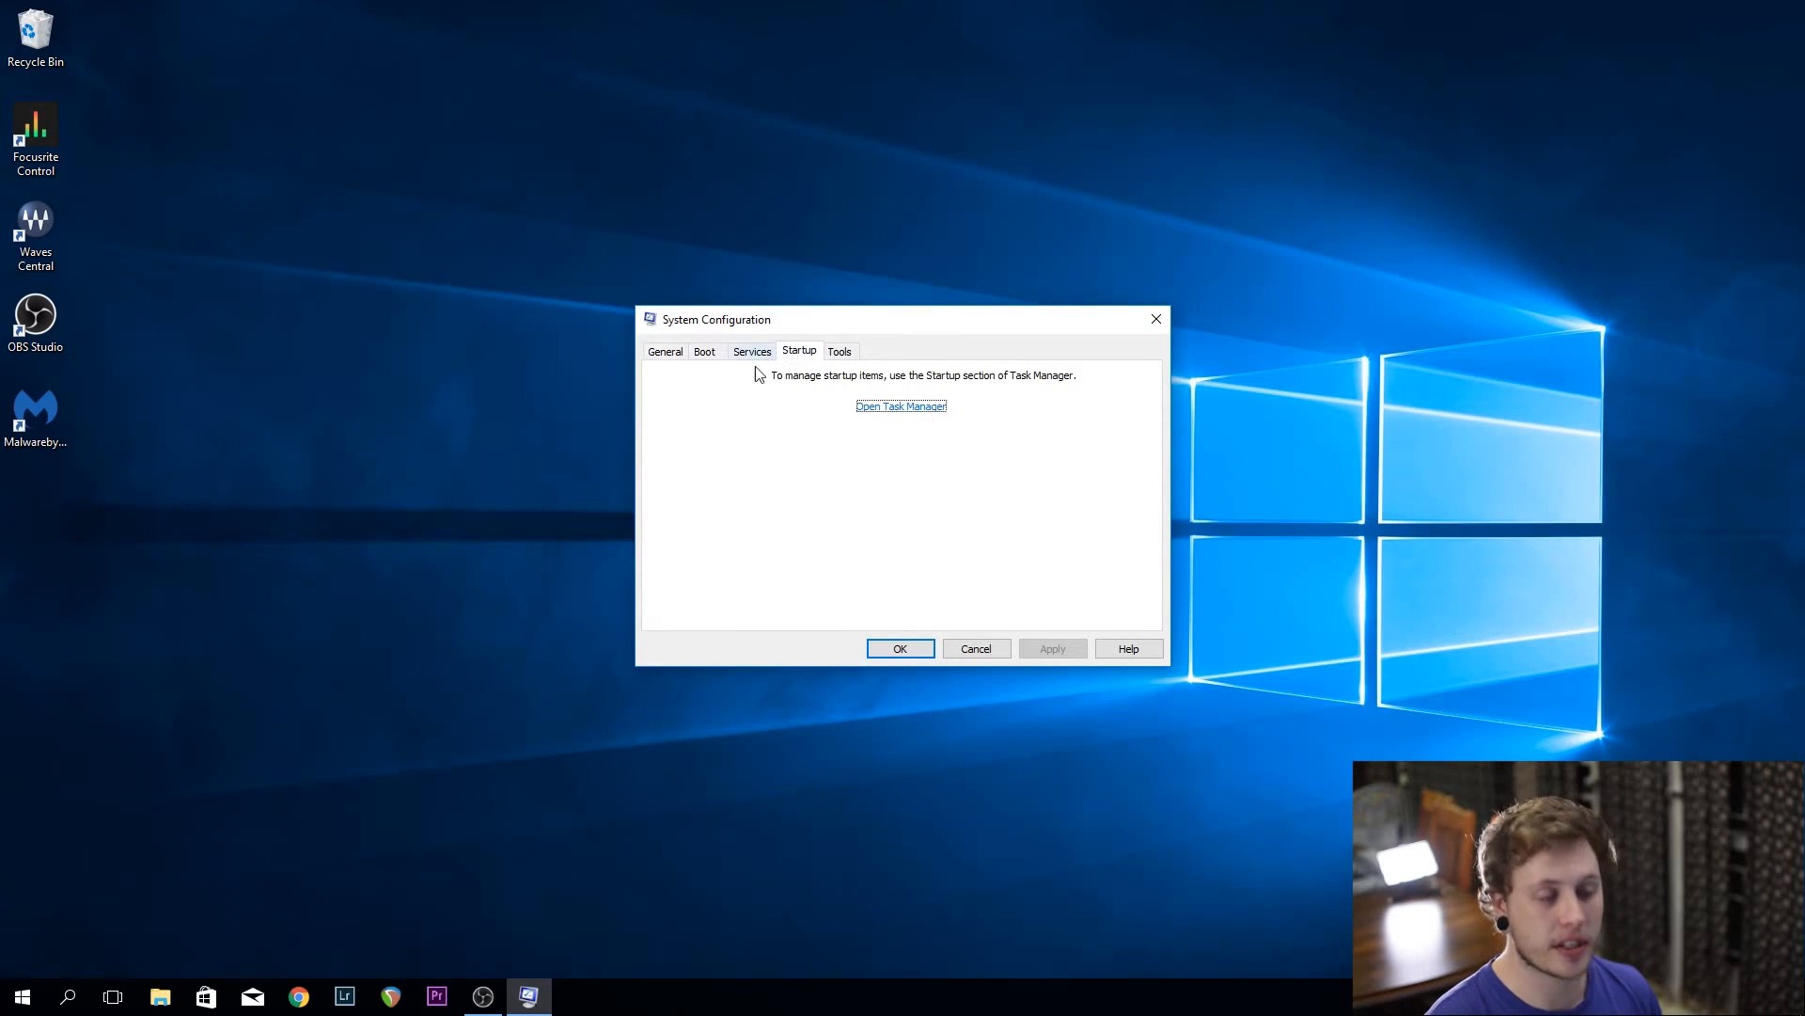
mouse_move(690, 700)
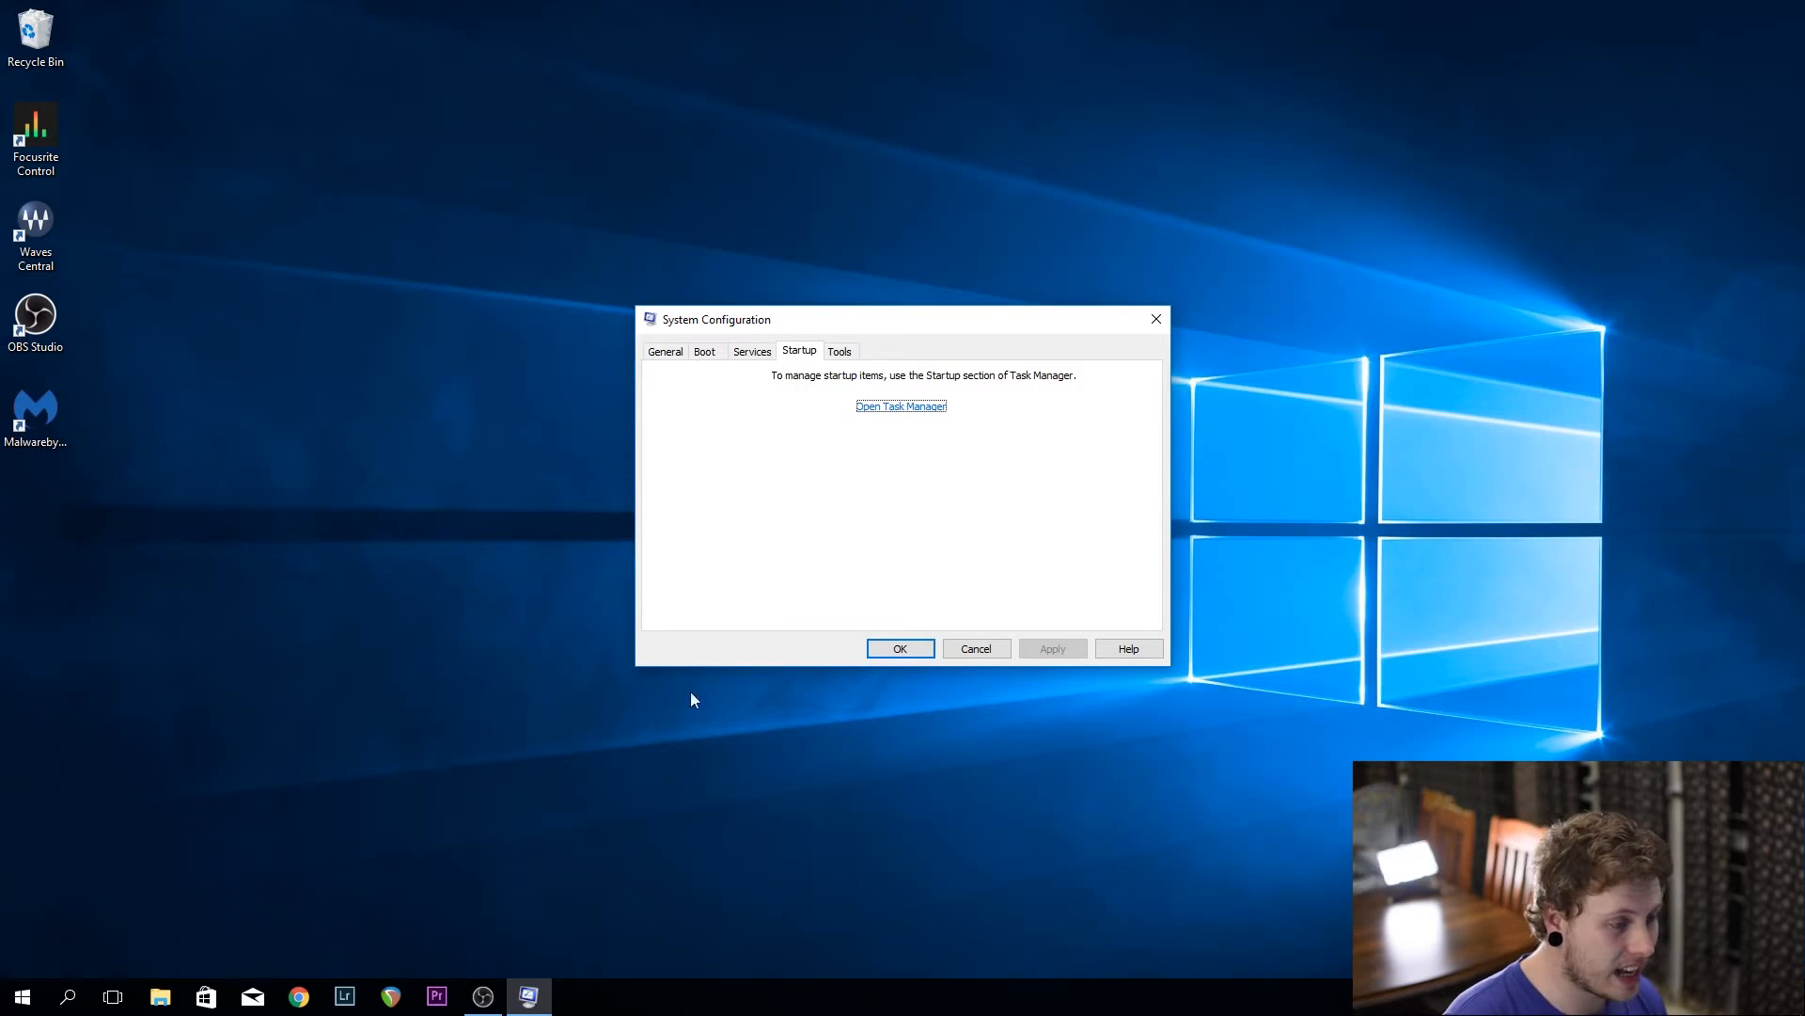
mouse_move(891, 560)
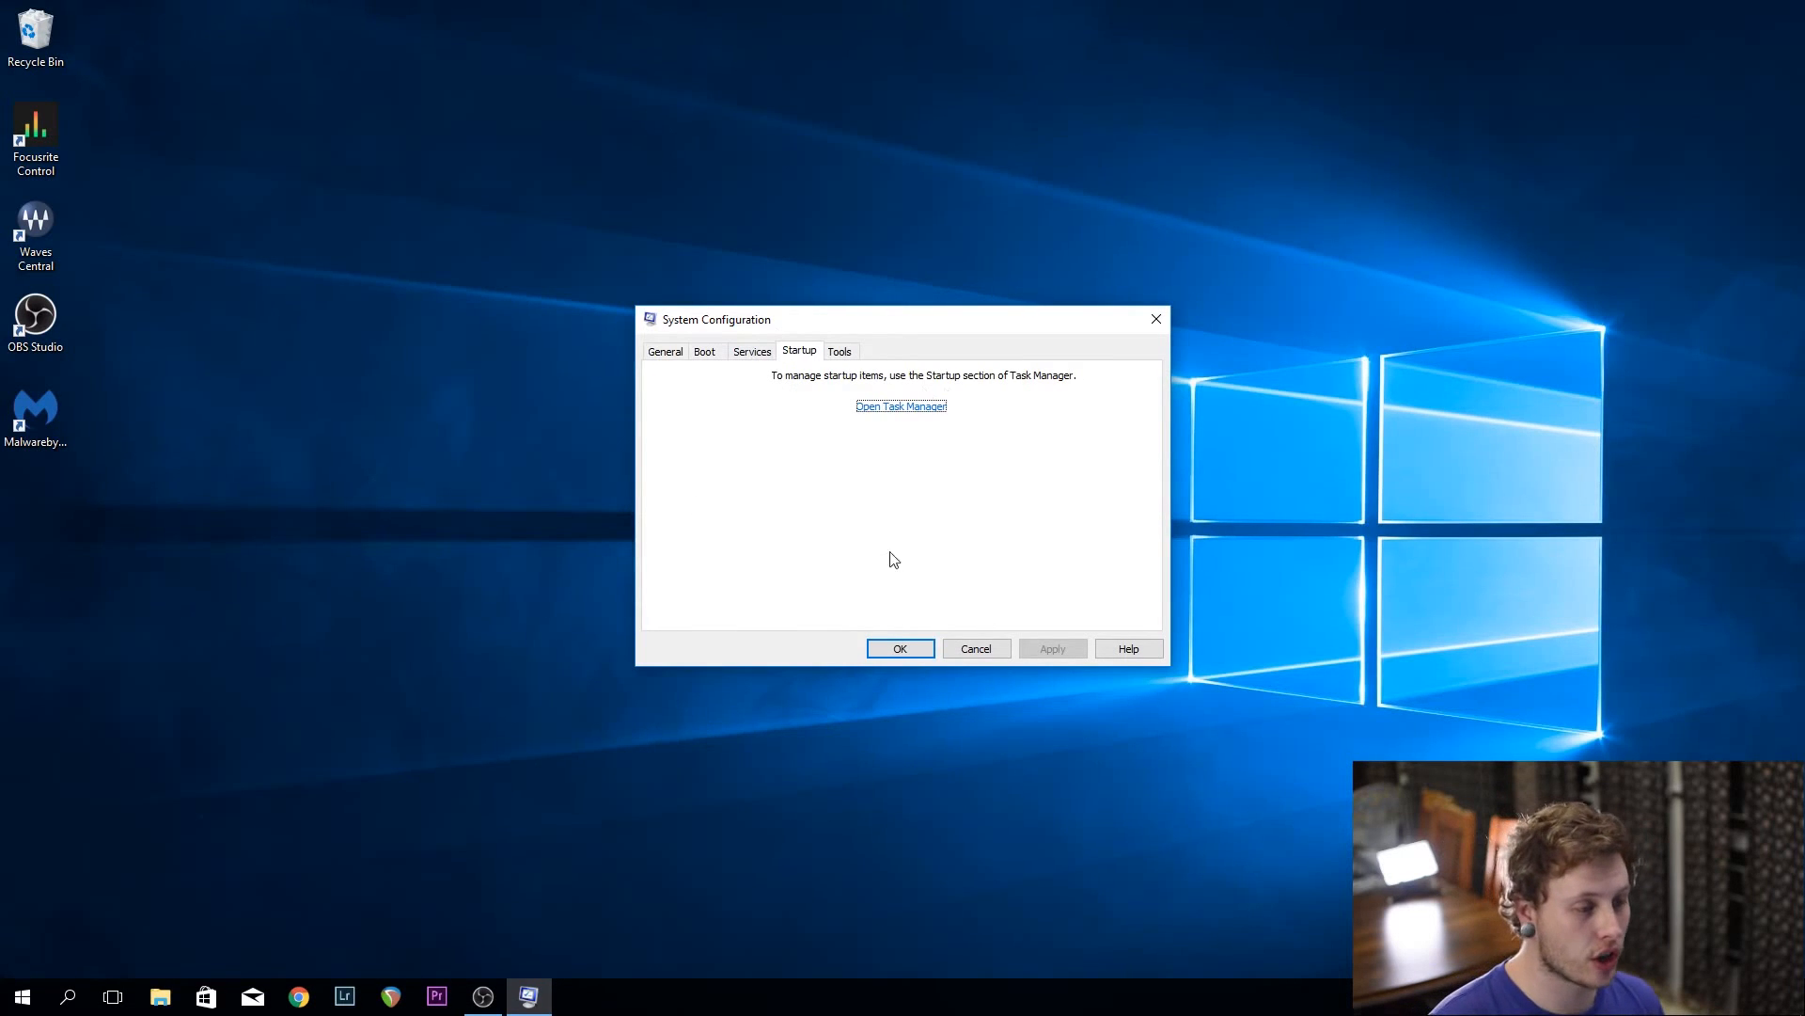
mouse_move(876, 534)
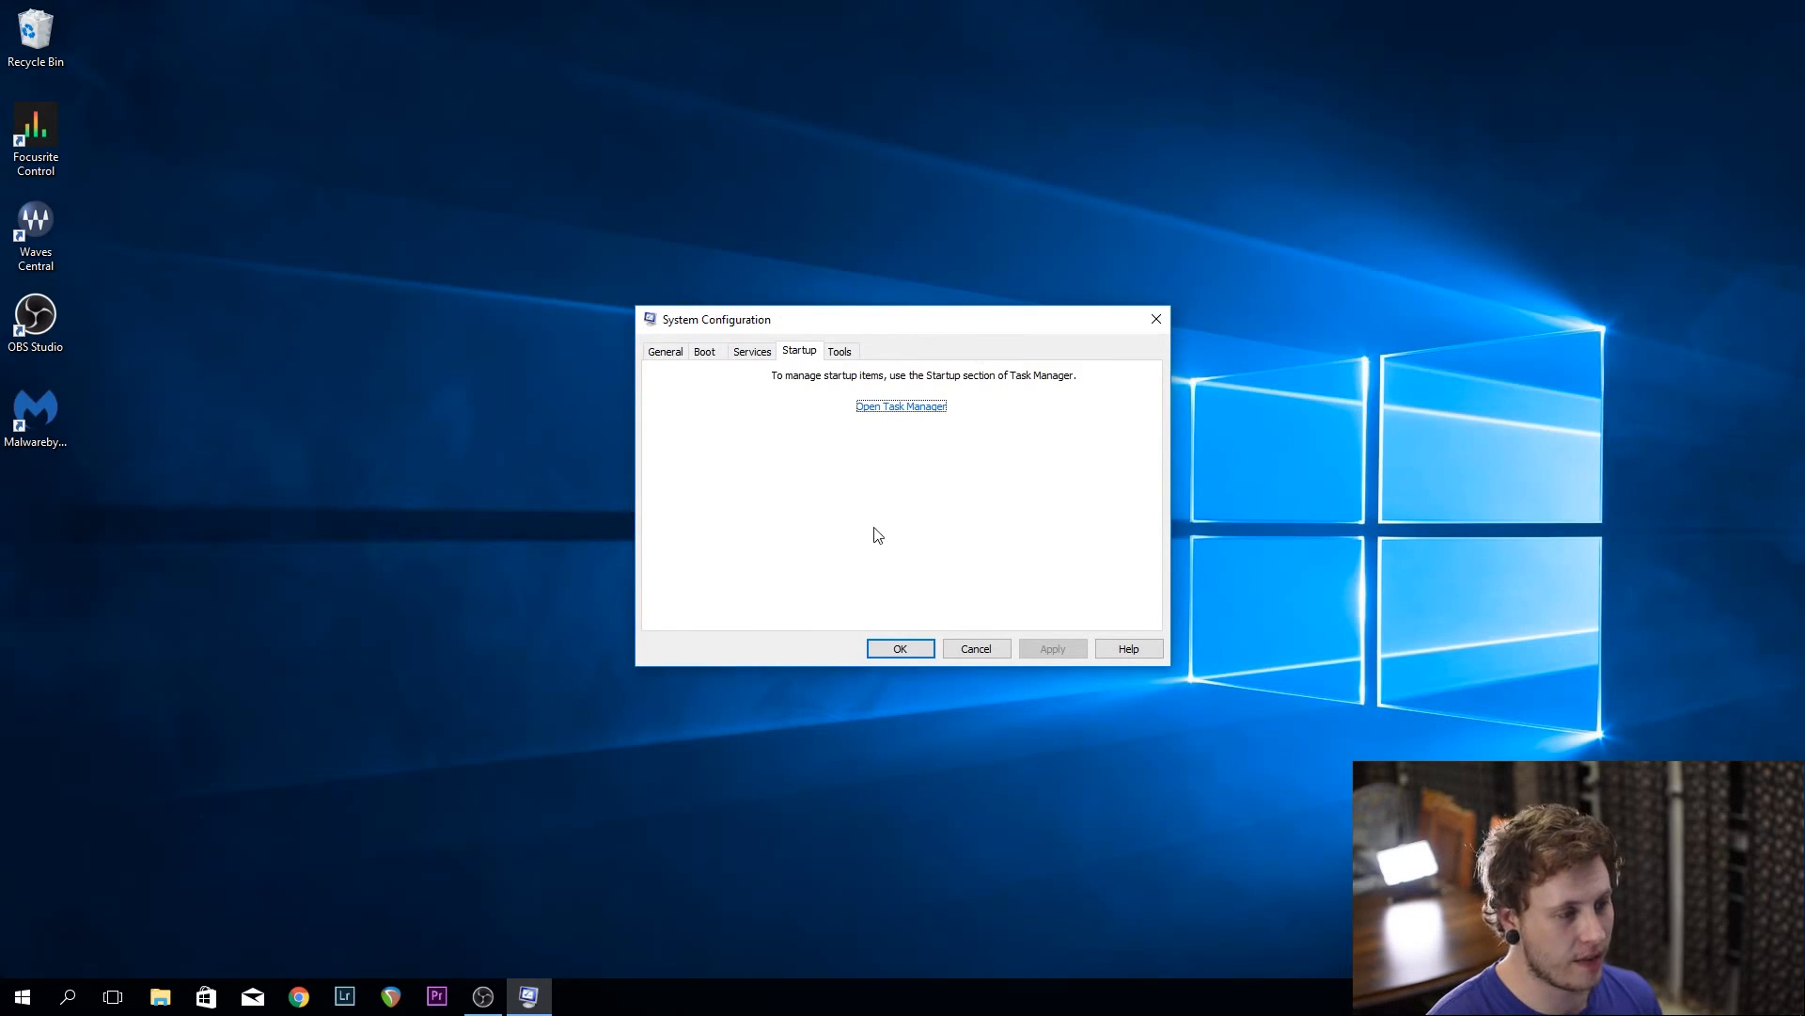
mouse_move(703, 541)
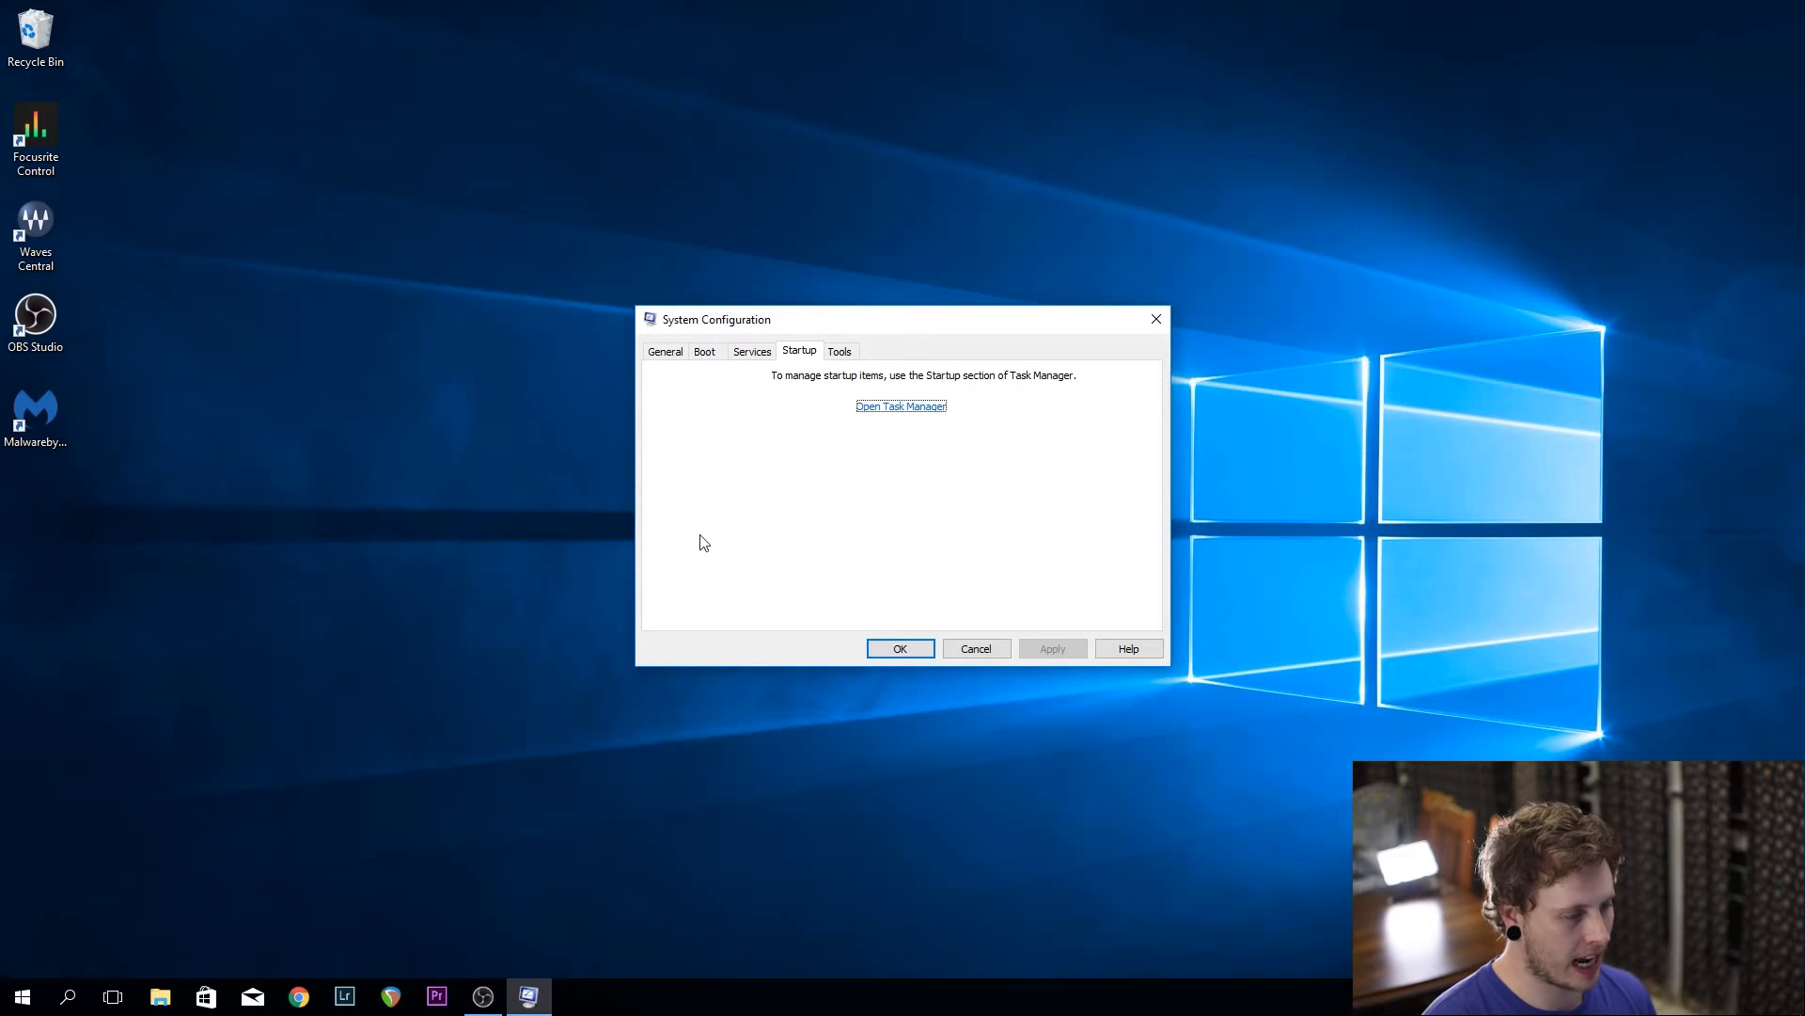
mouse_move(895, 429)
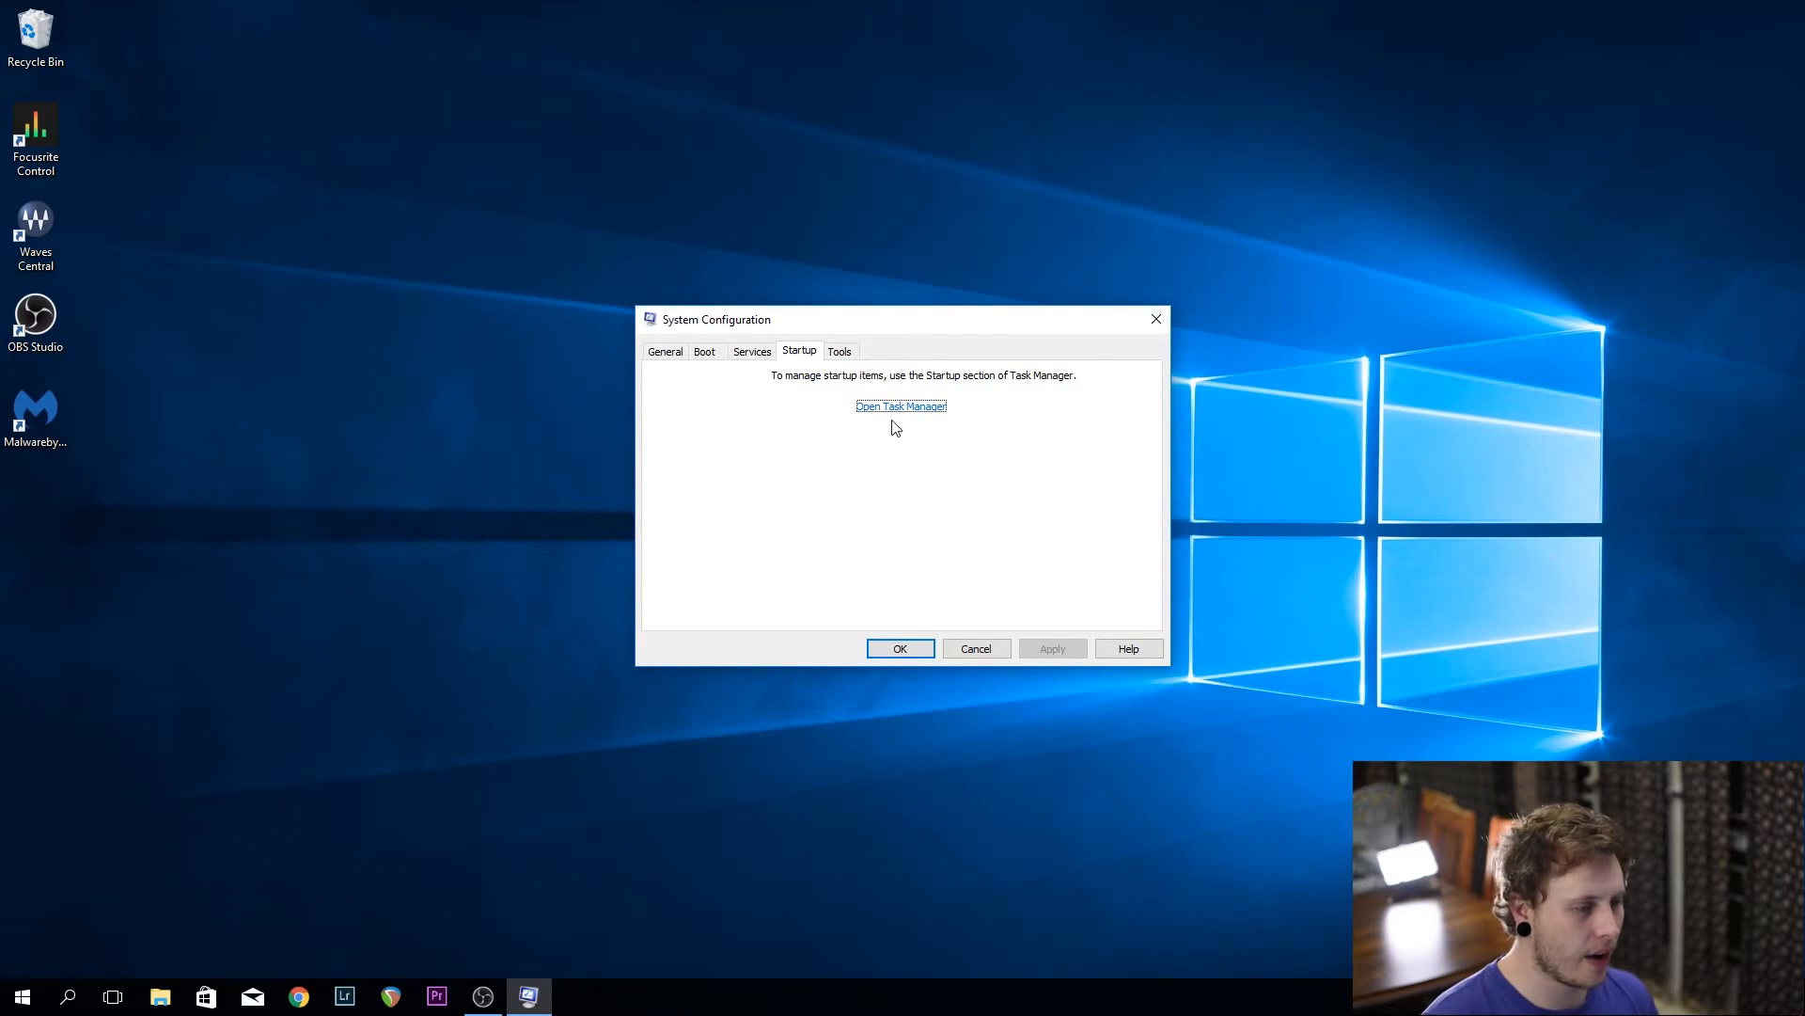
Disable Realtek HD Audio Manager in Task Manager's startup list
click(901, 406)
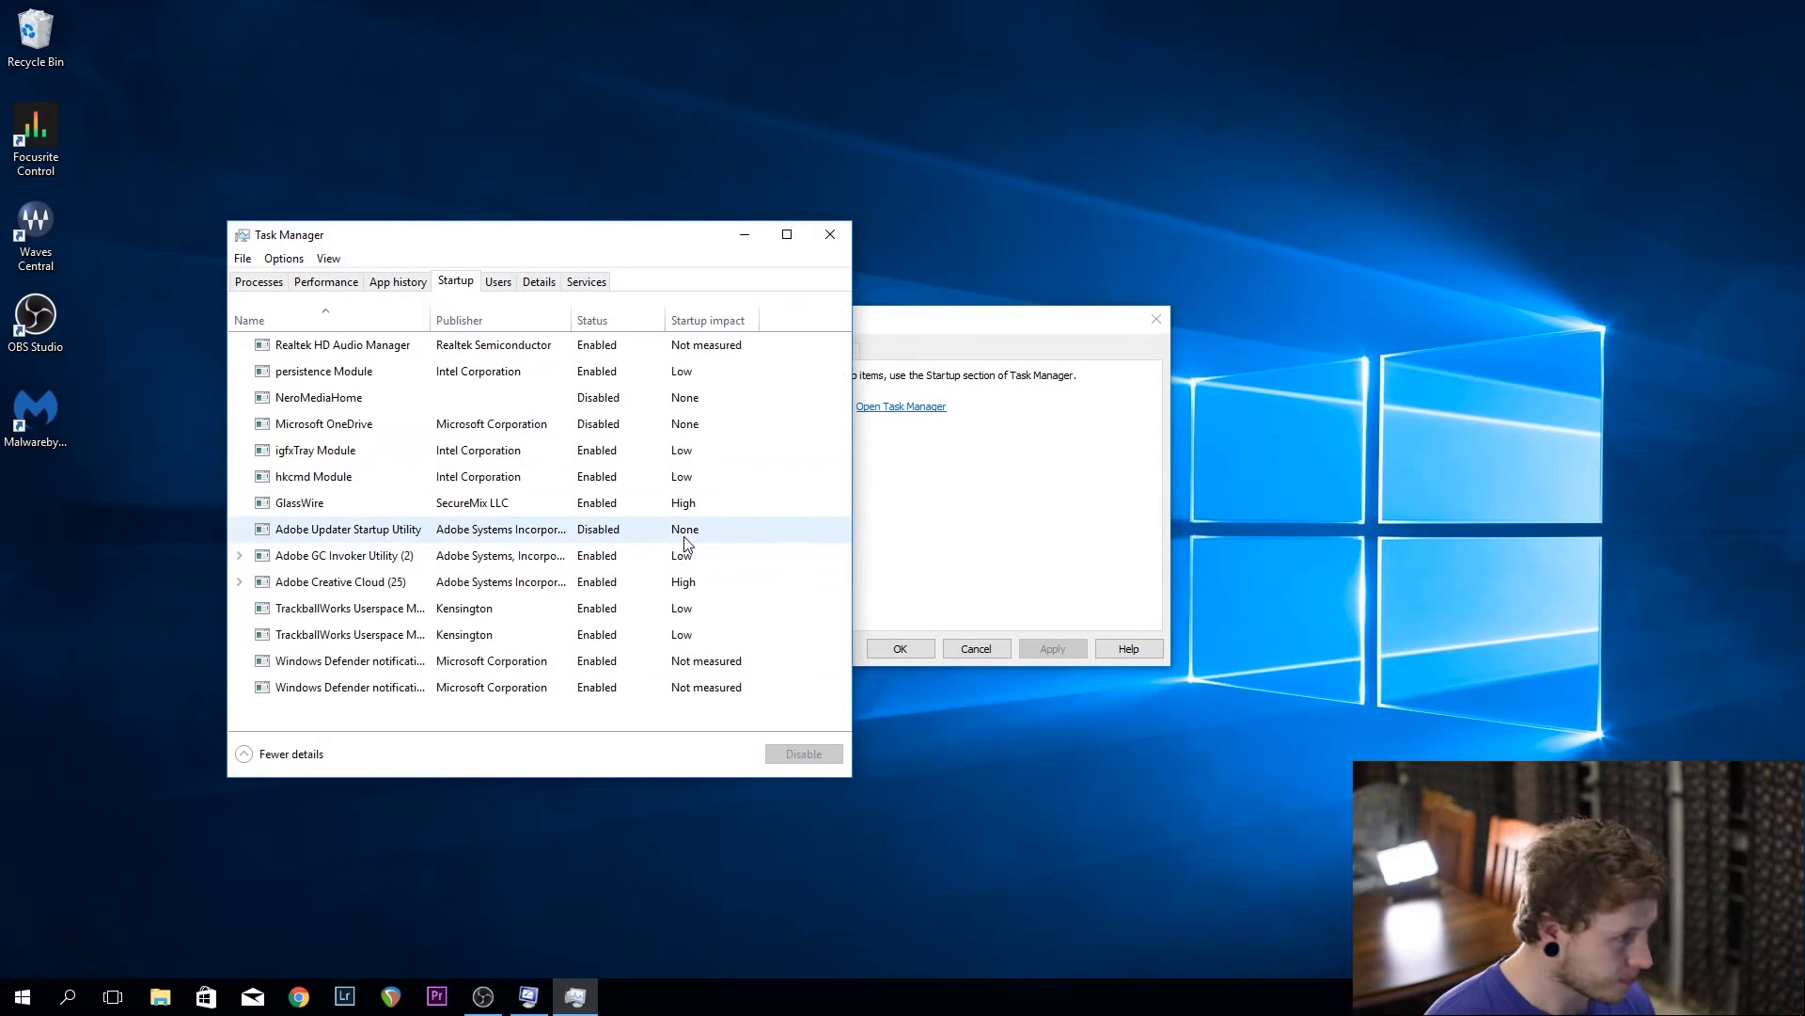
click(321, 423)
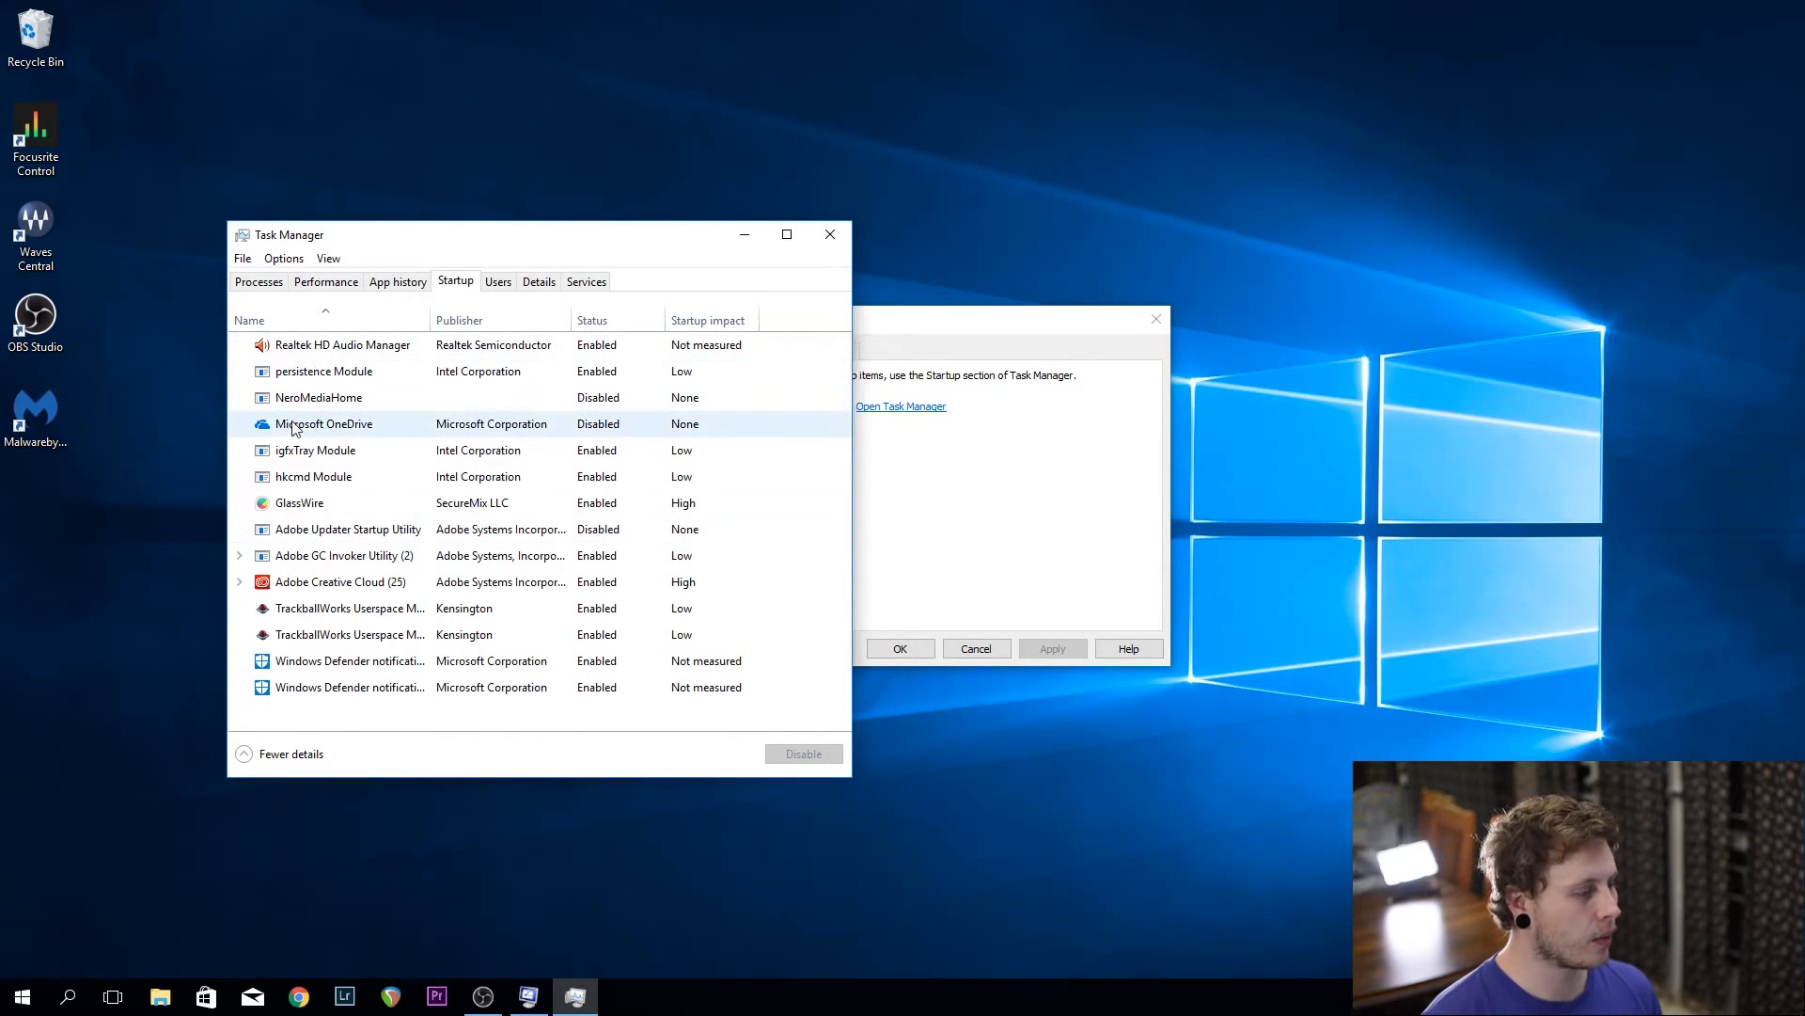
click(350, 660)
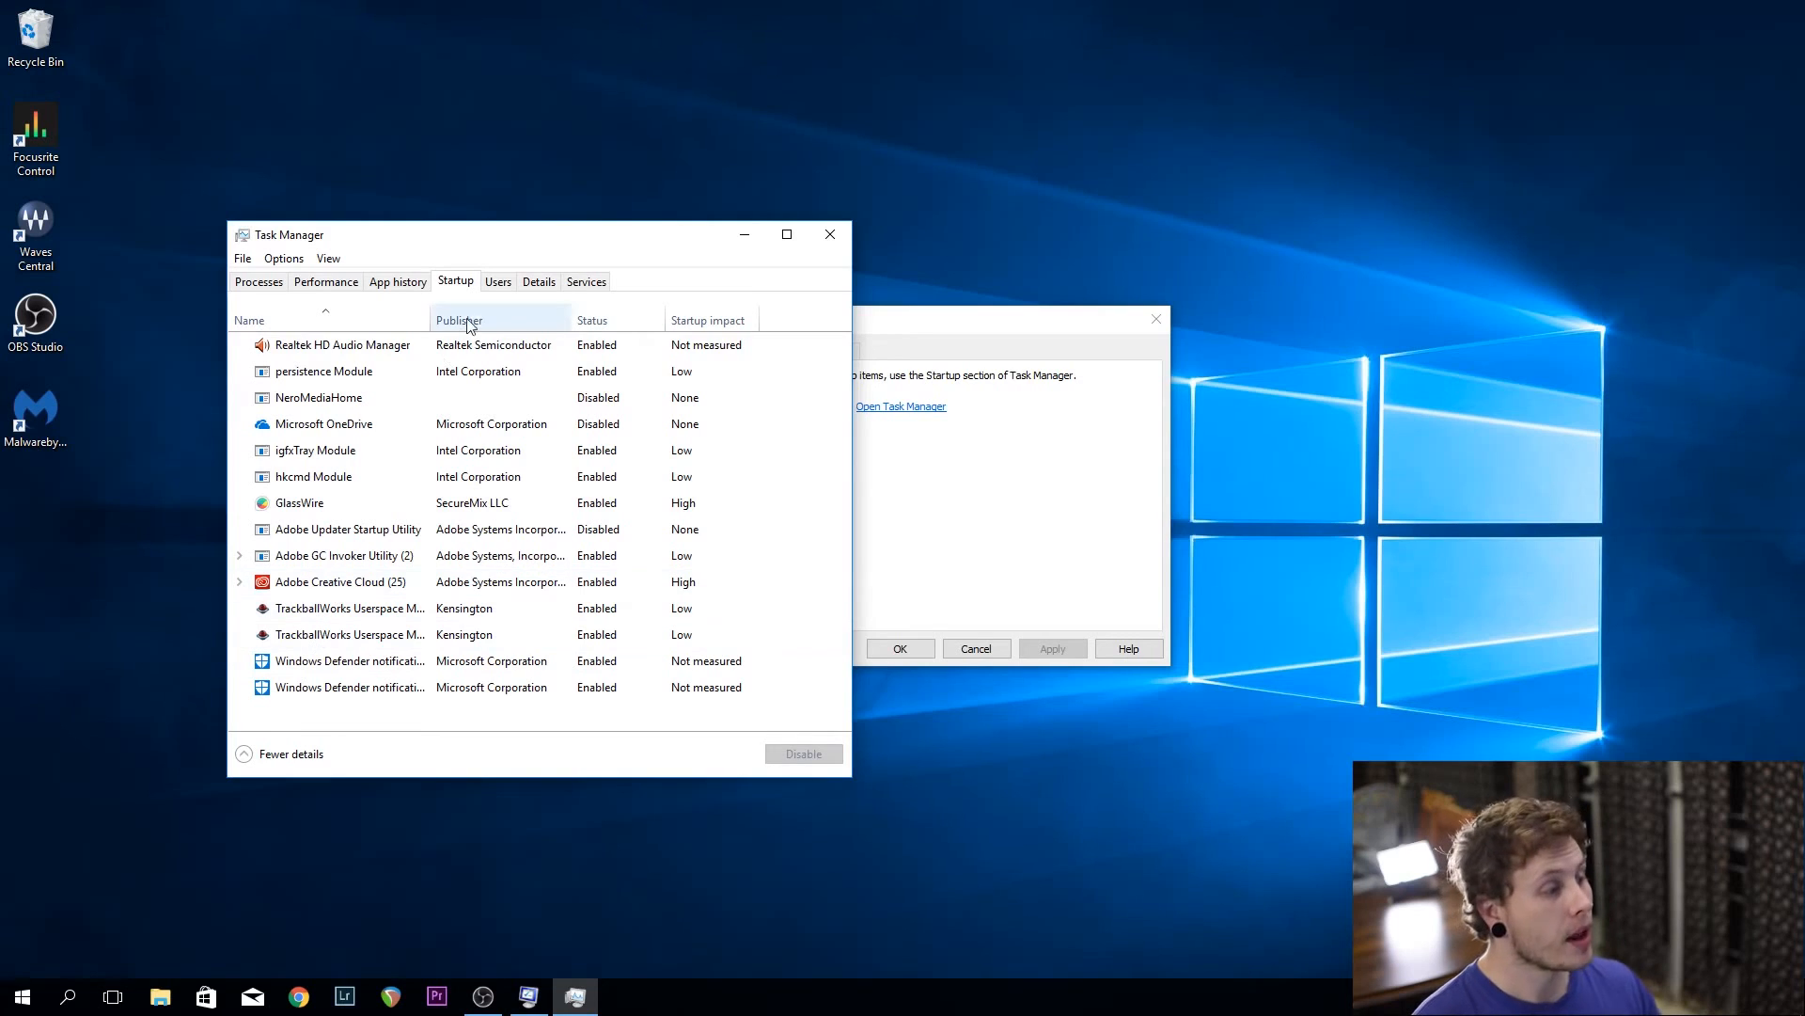
click(343, 344)
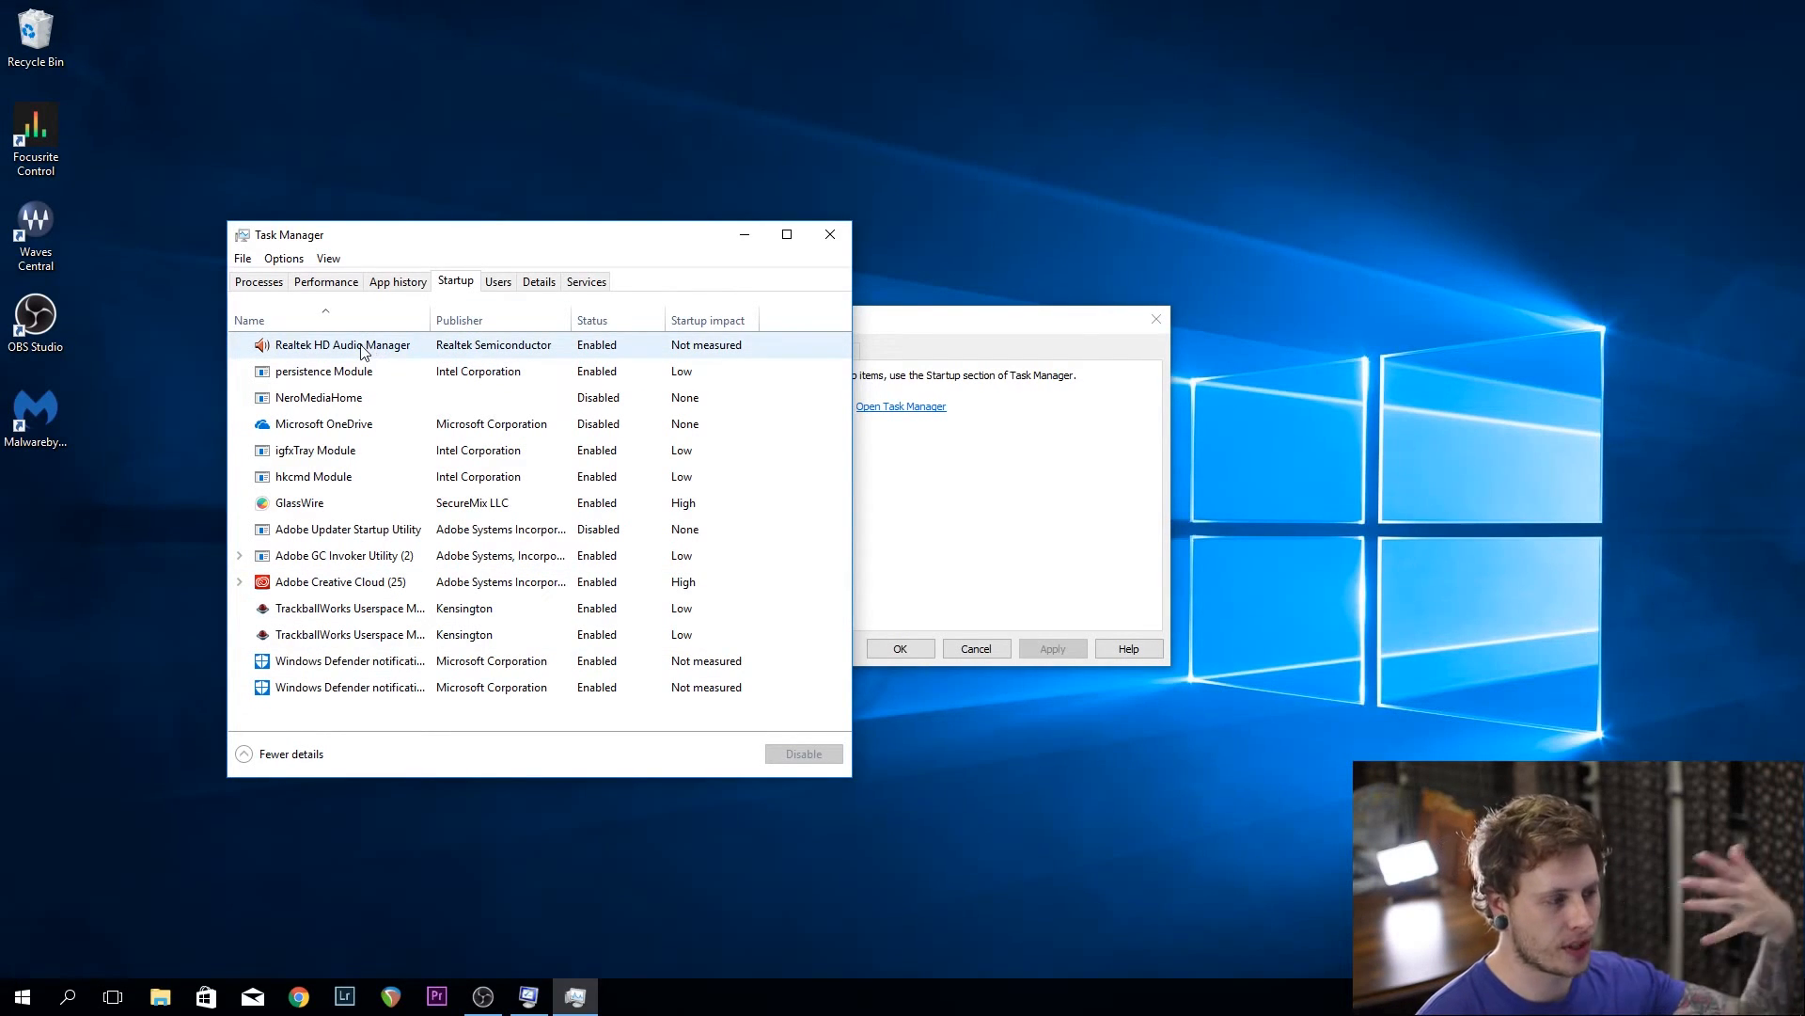
right_click(342, 344)
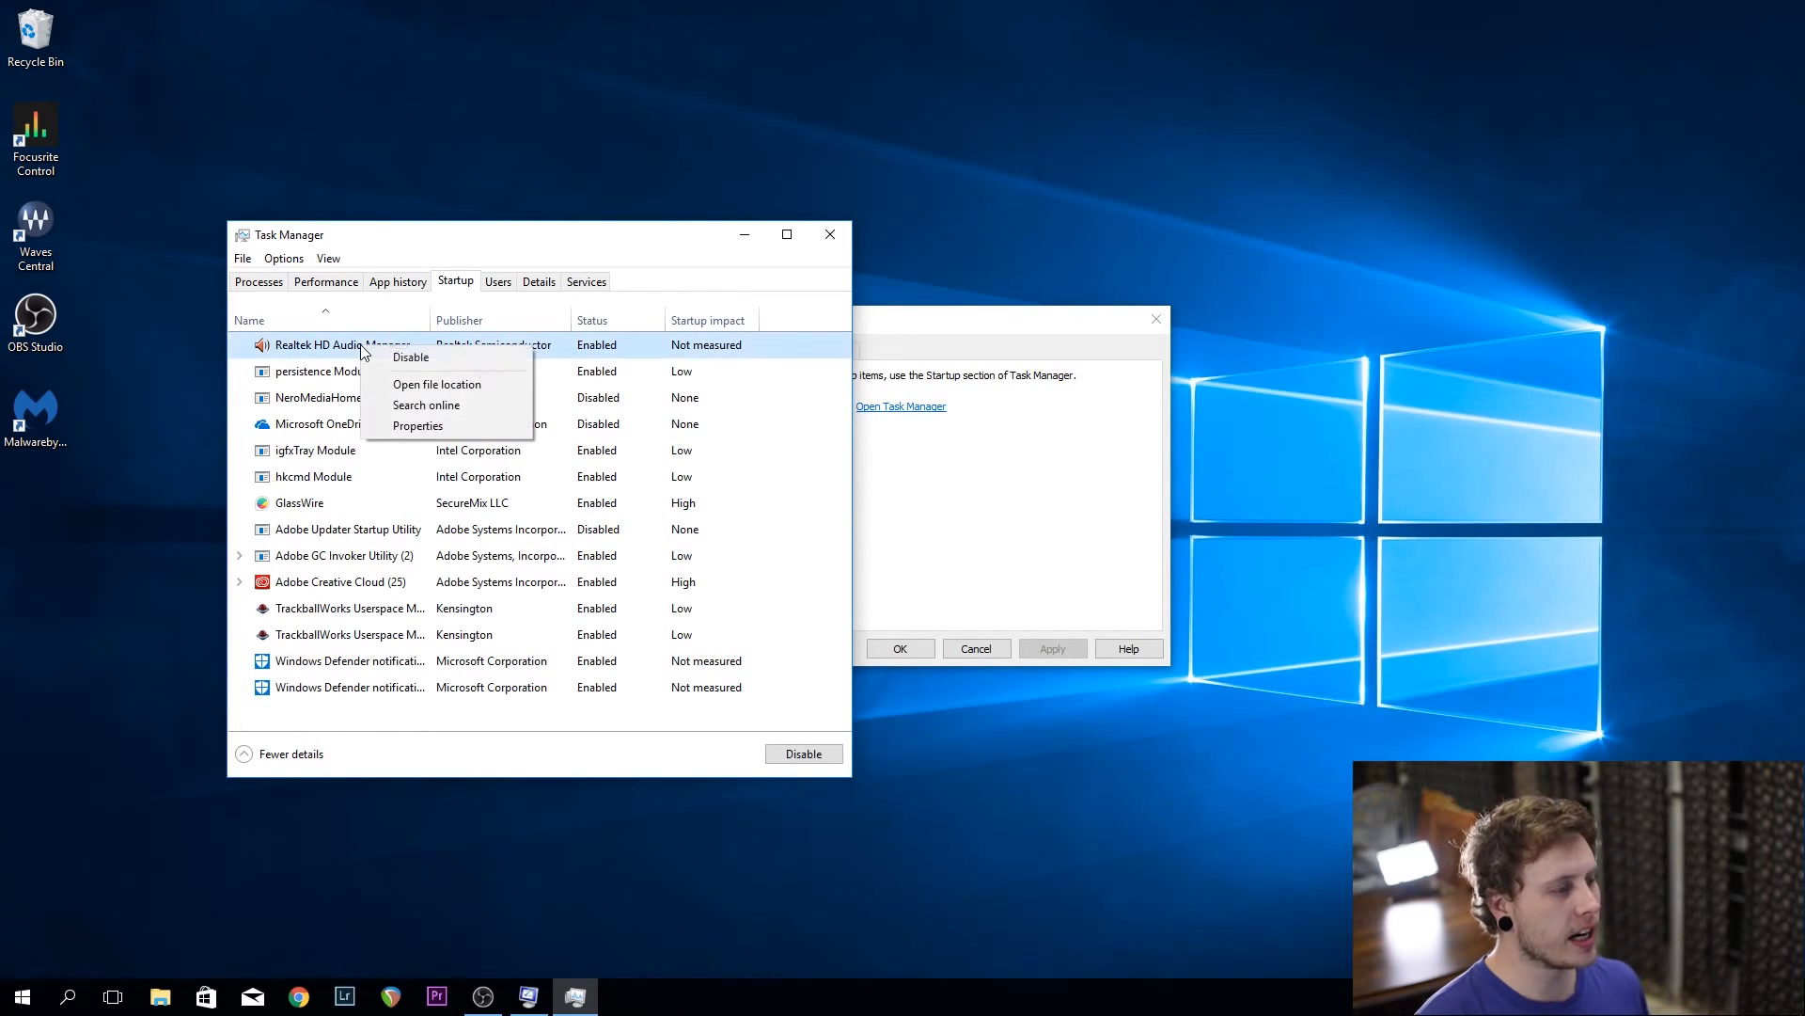
click(410, 355)
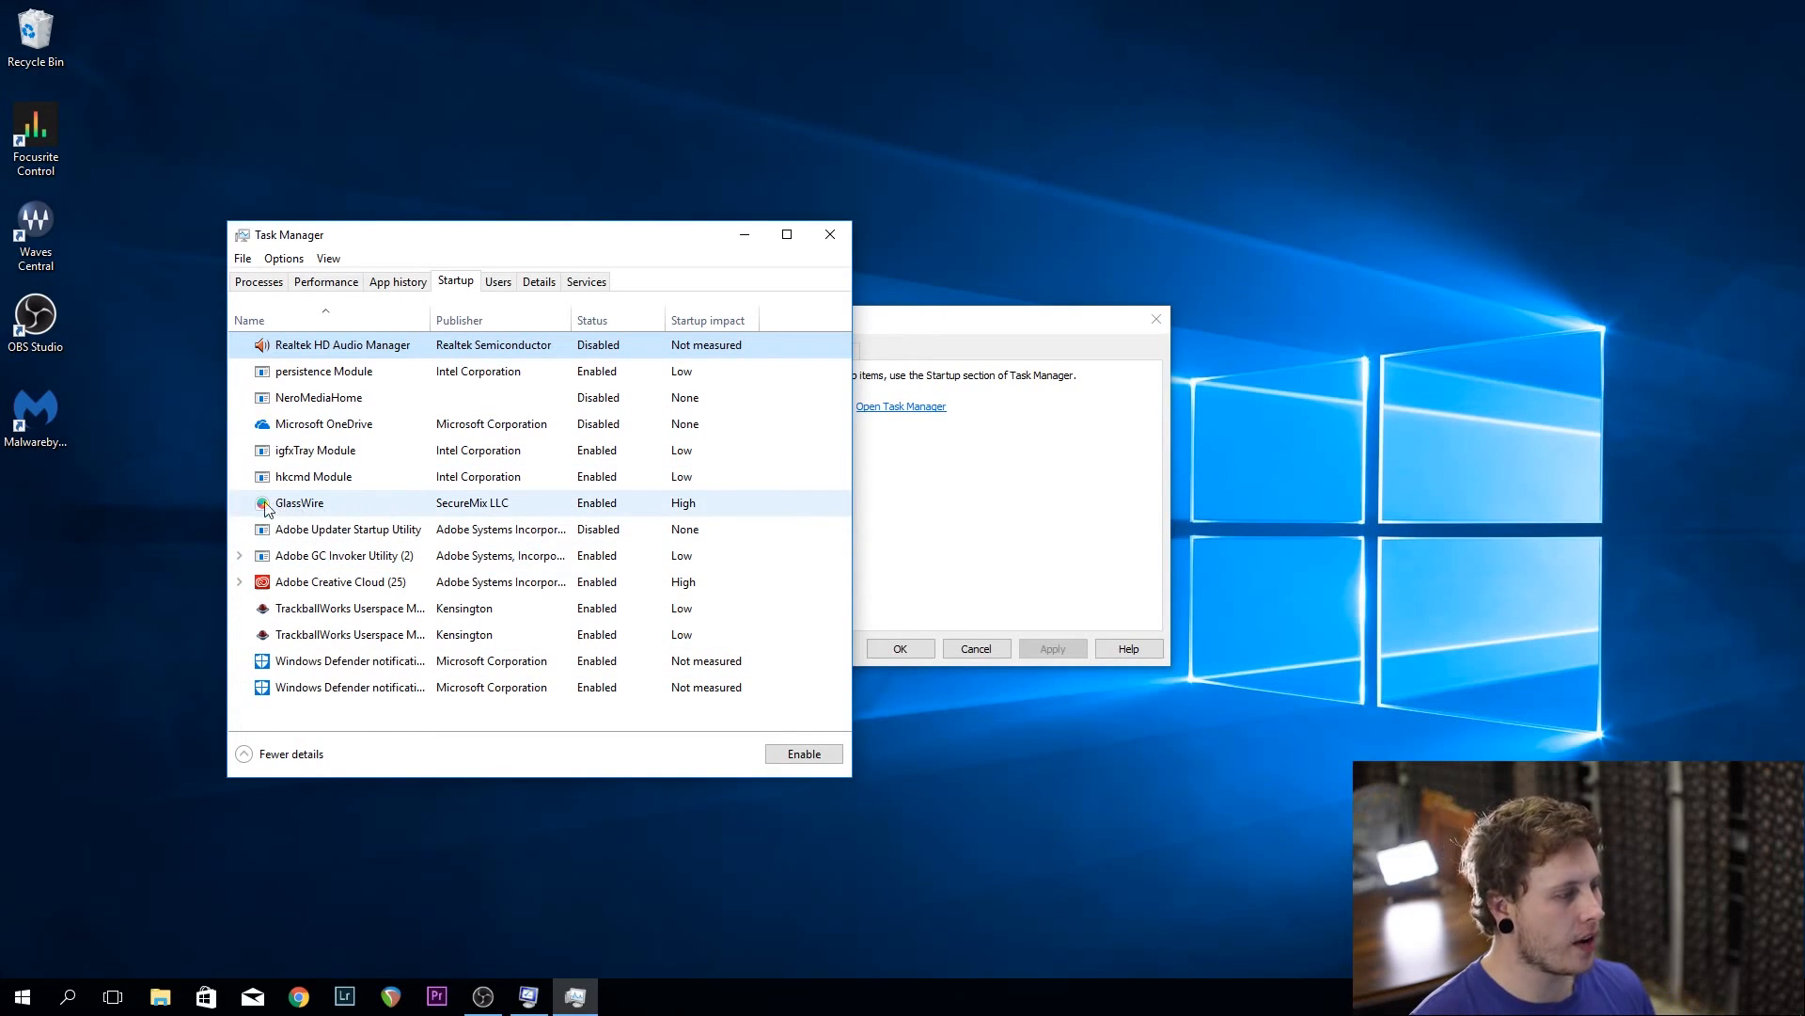
mouse_move(527, 504)
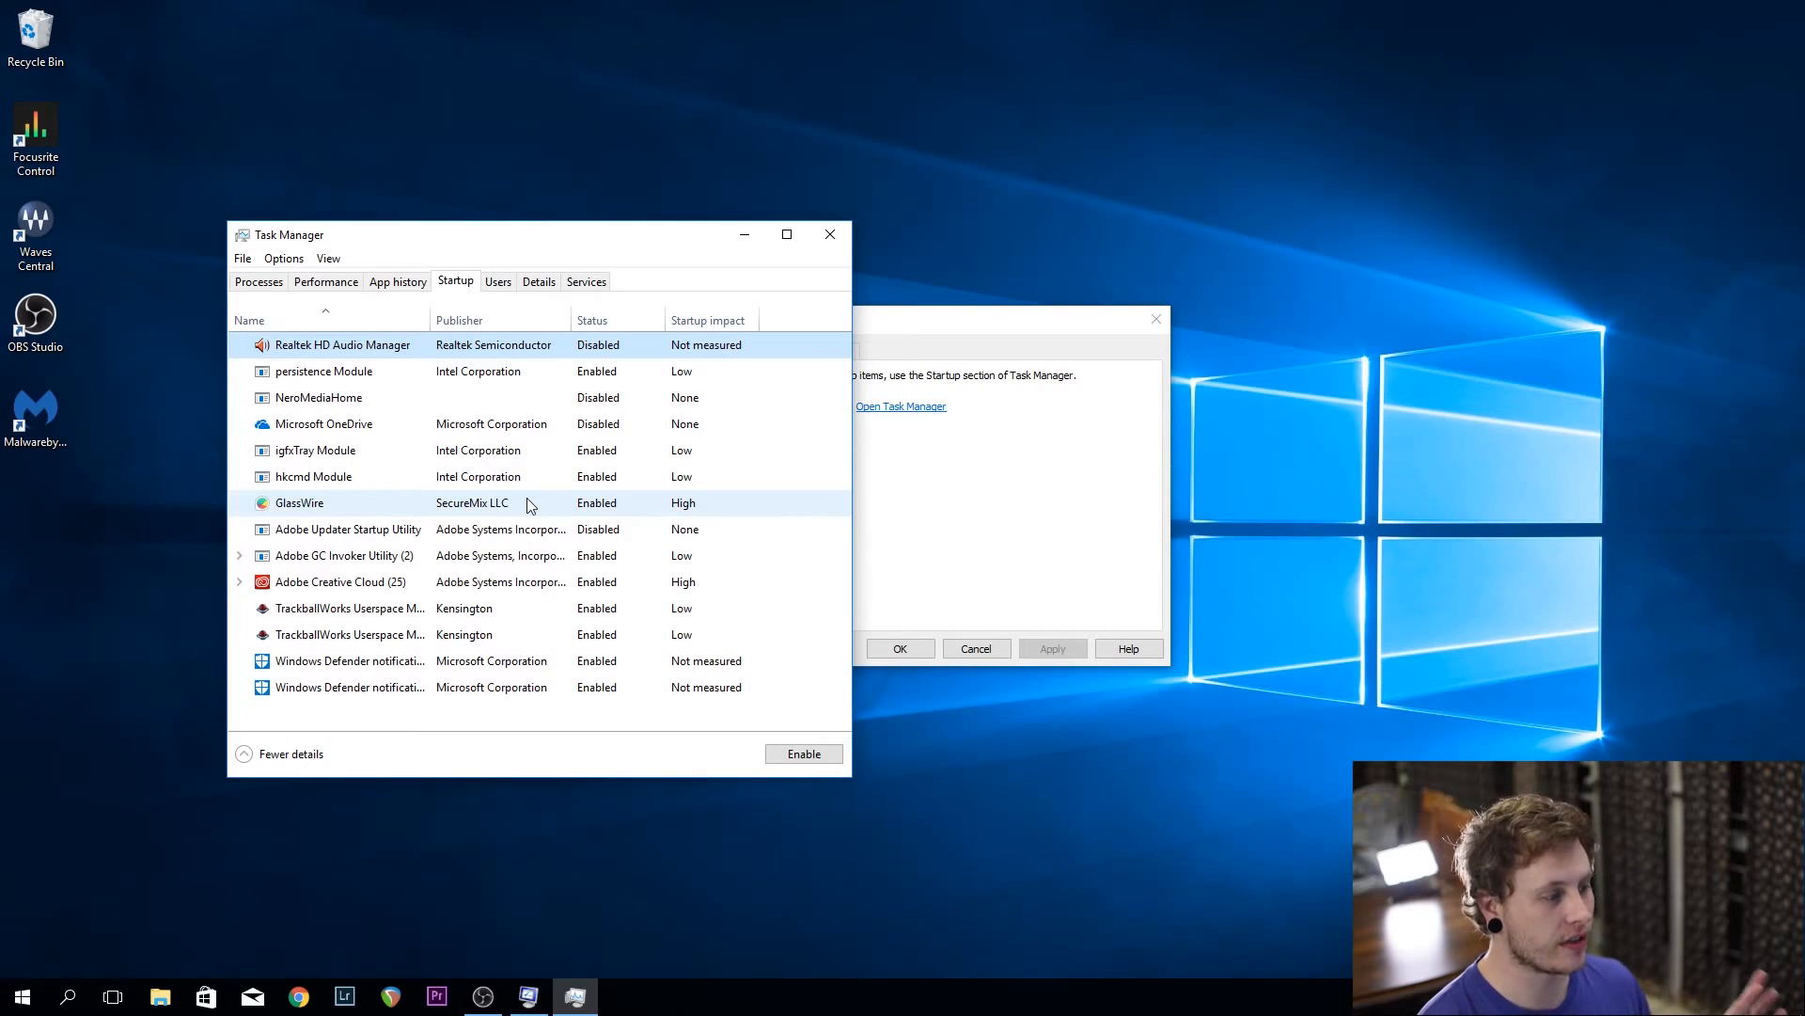
Disable the second TrackballWorks Userspace and Windows Defender notification startup entries
click(346, 529)
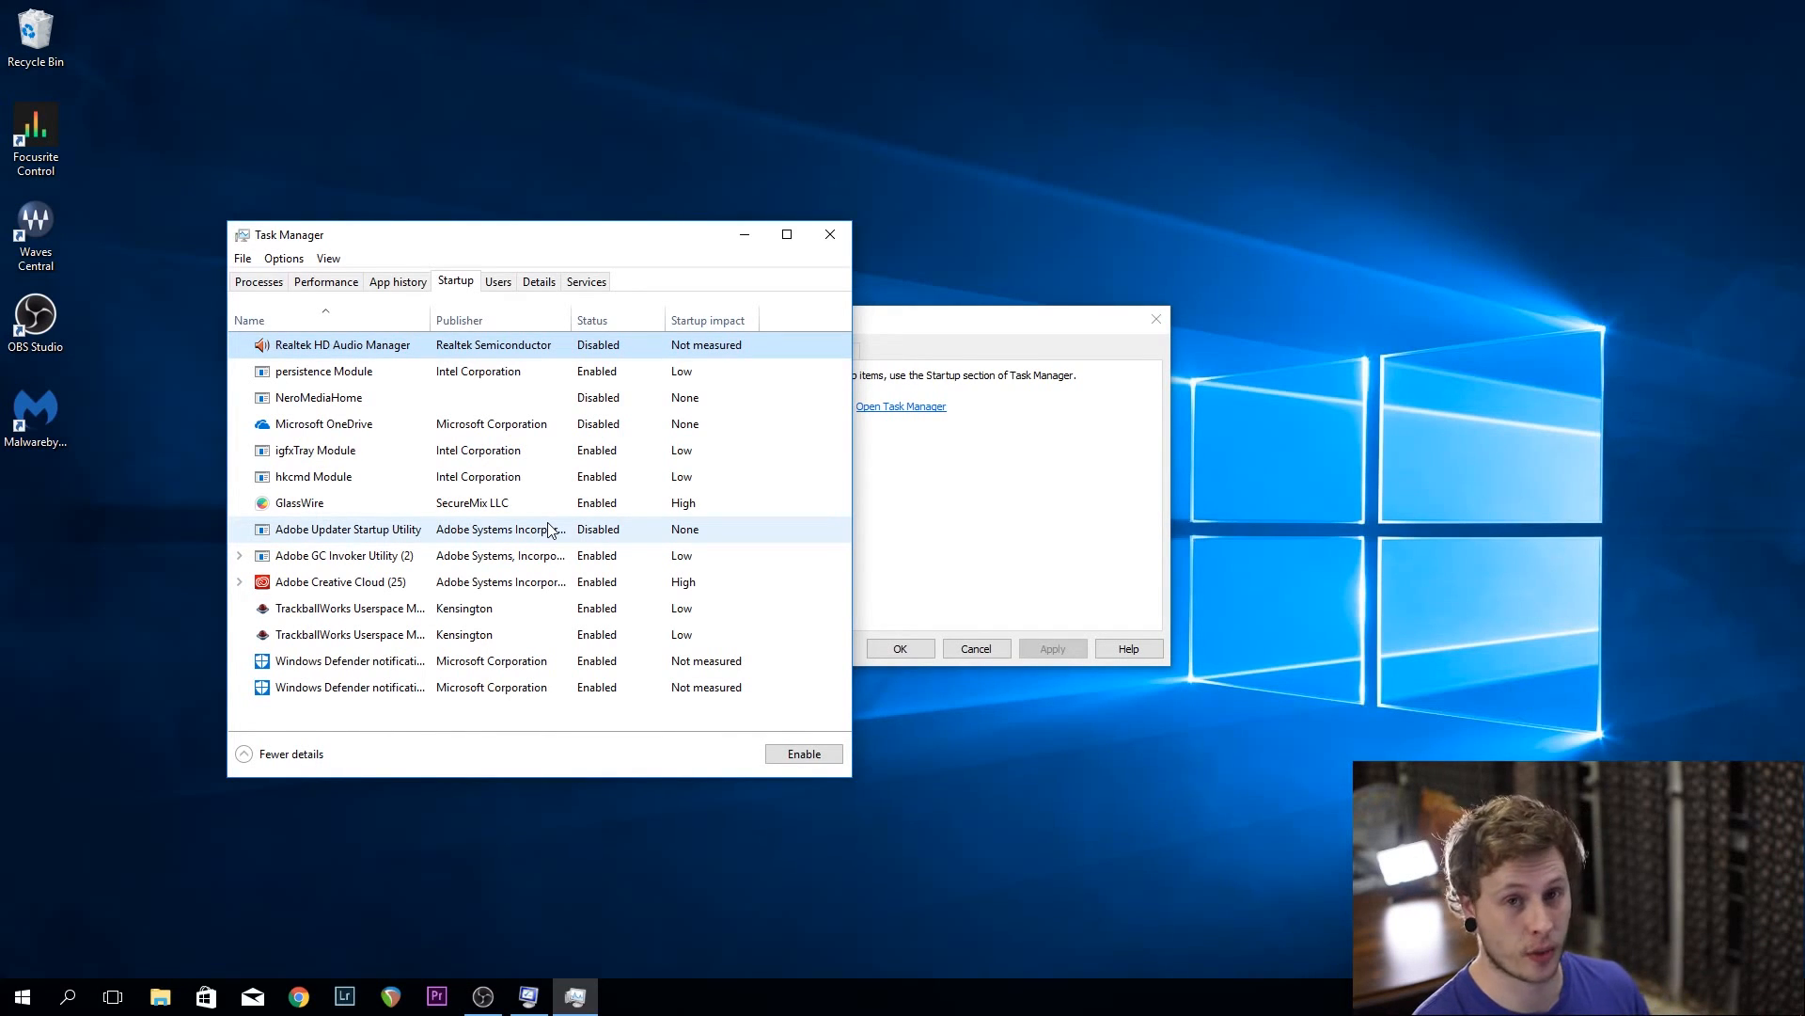
mouse_move(399, 694)
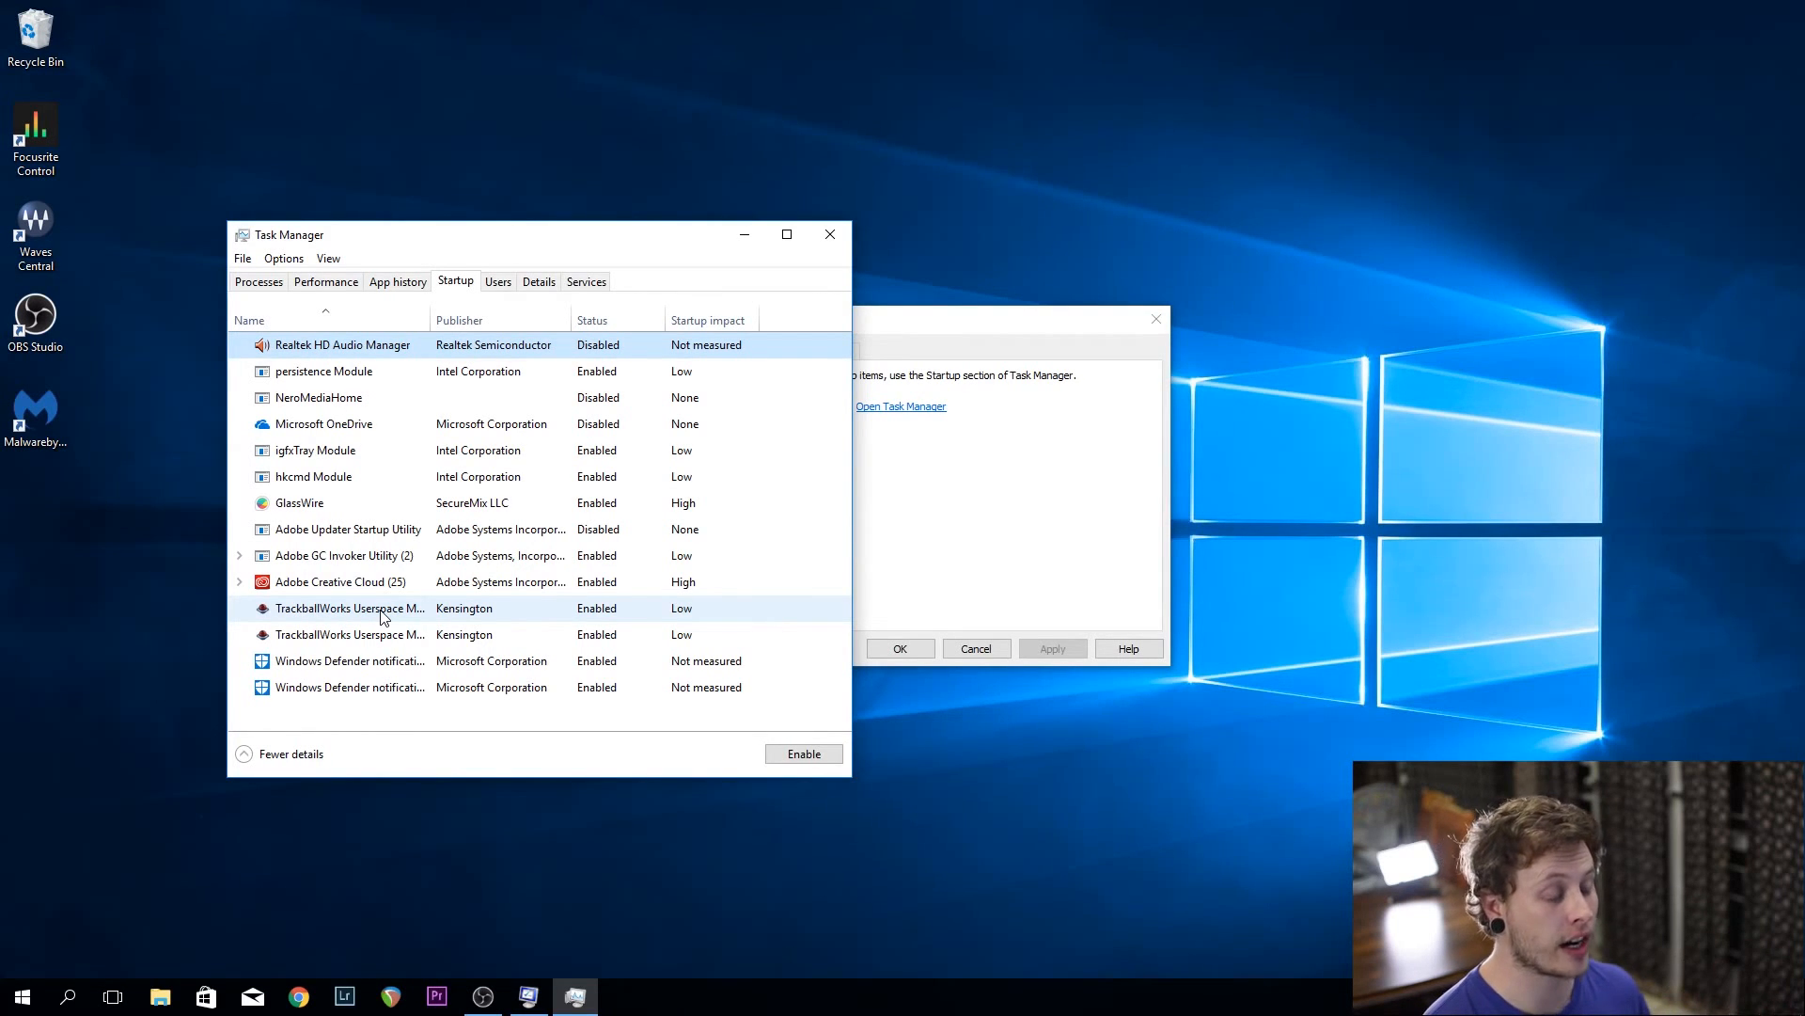
right_click(349, 608)
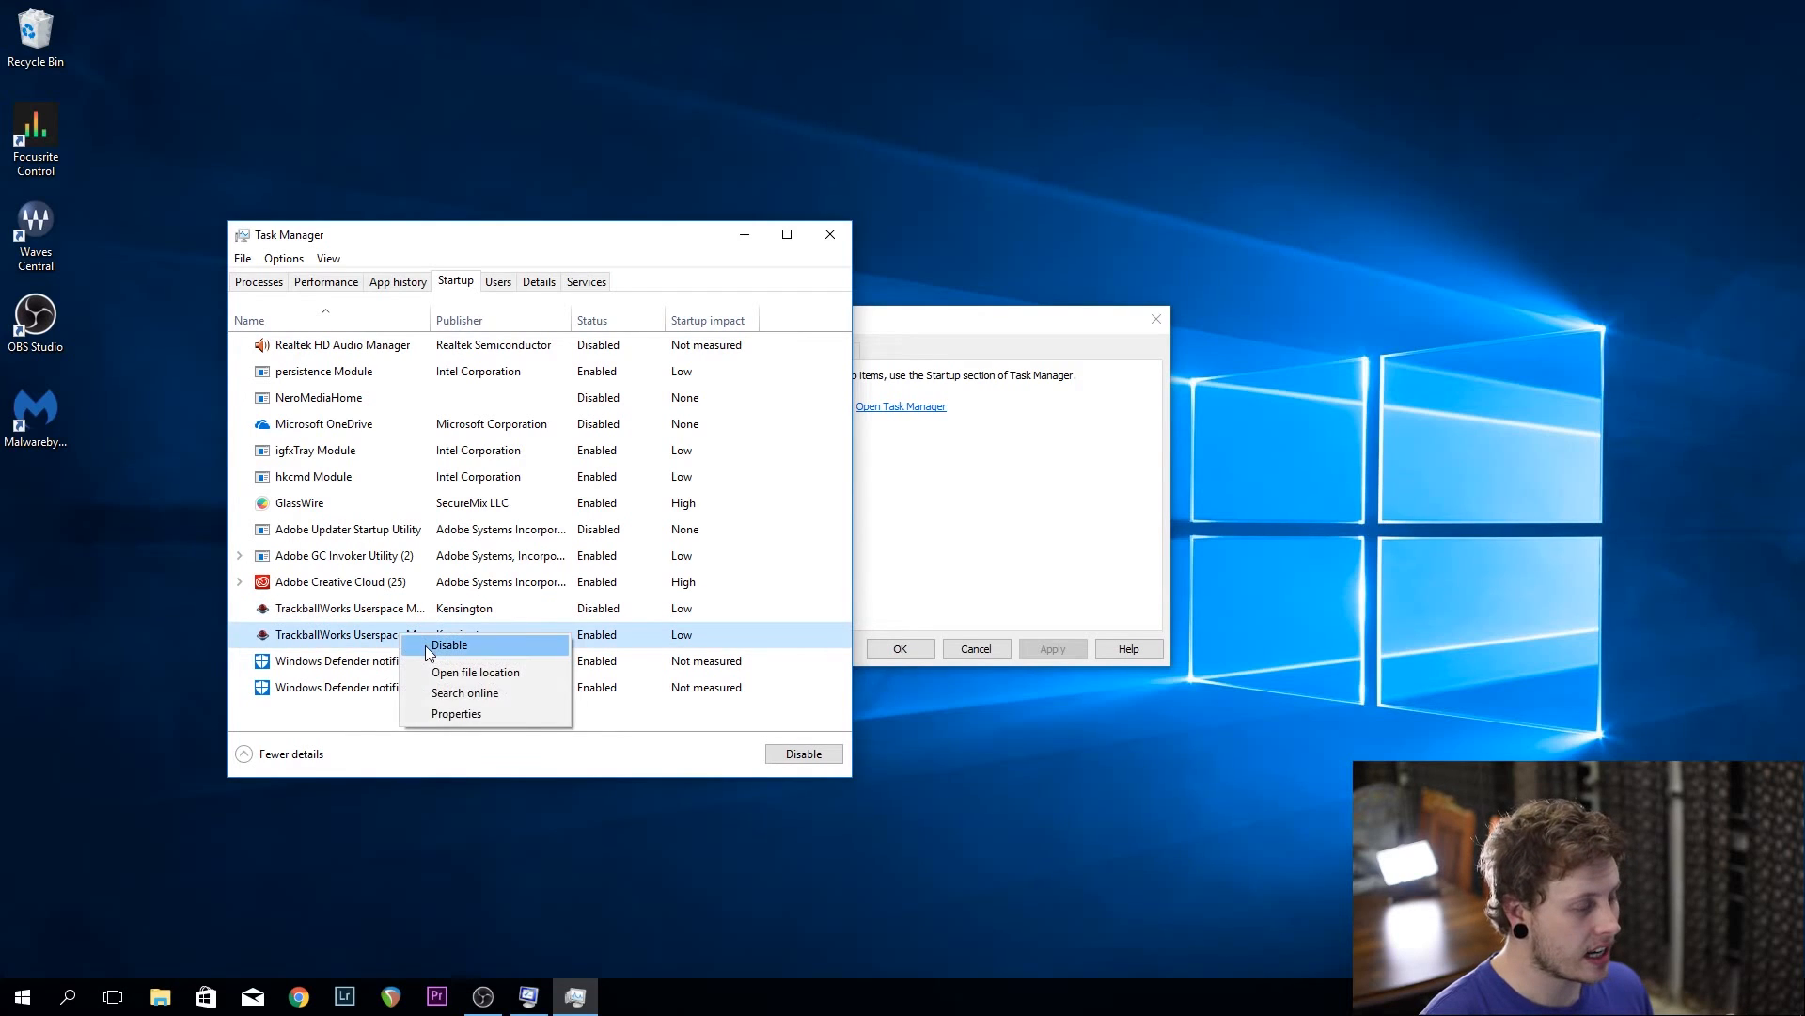
click(449, 645)
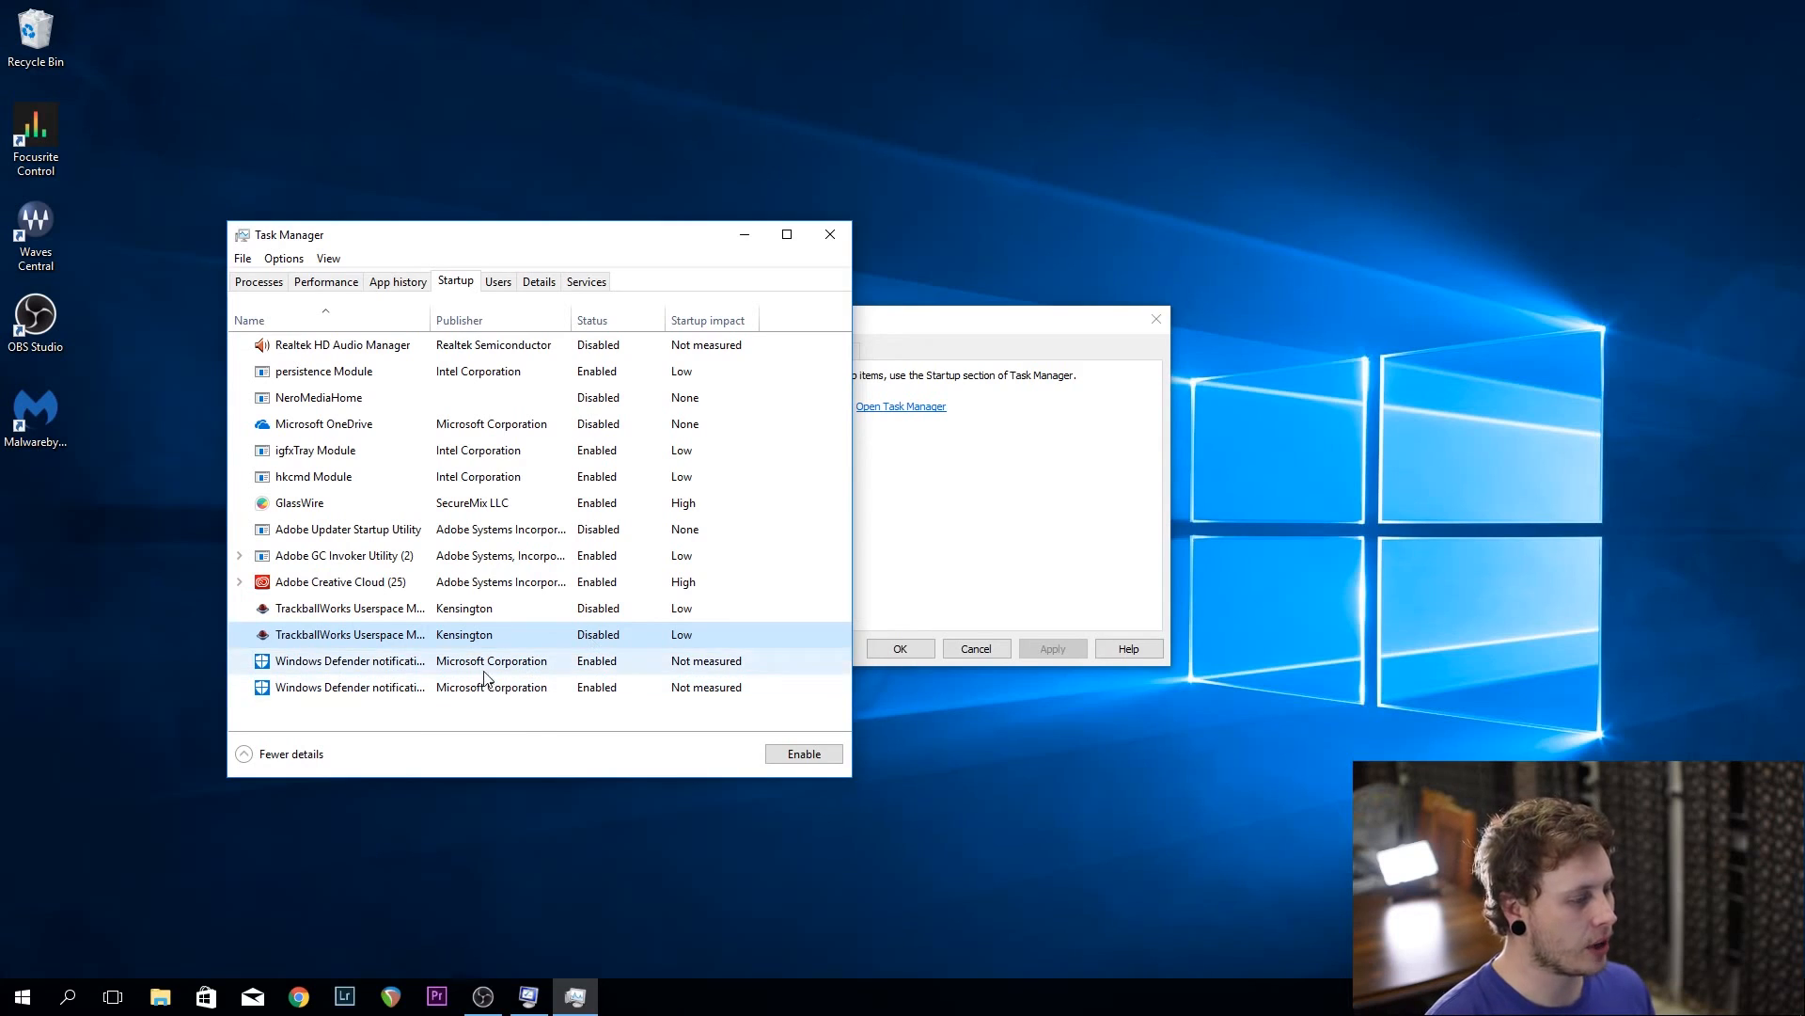
right_click(489, 687)
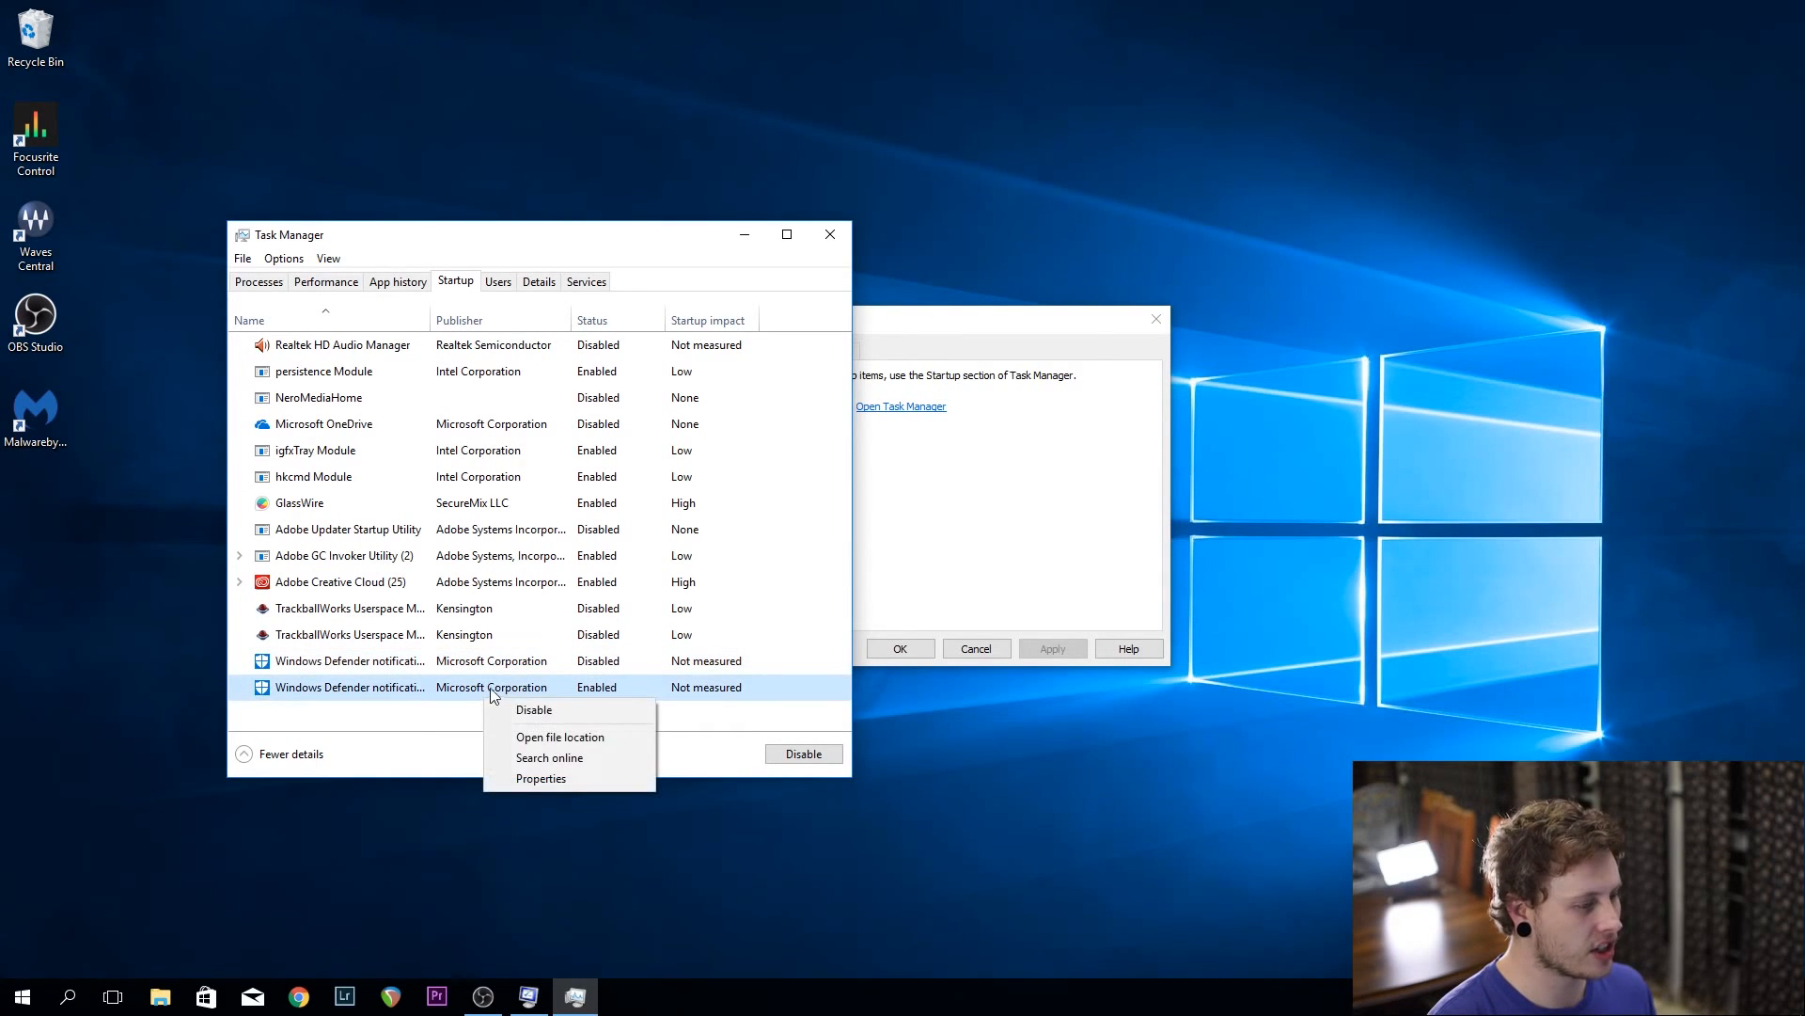
click(532, 709)
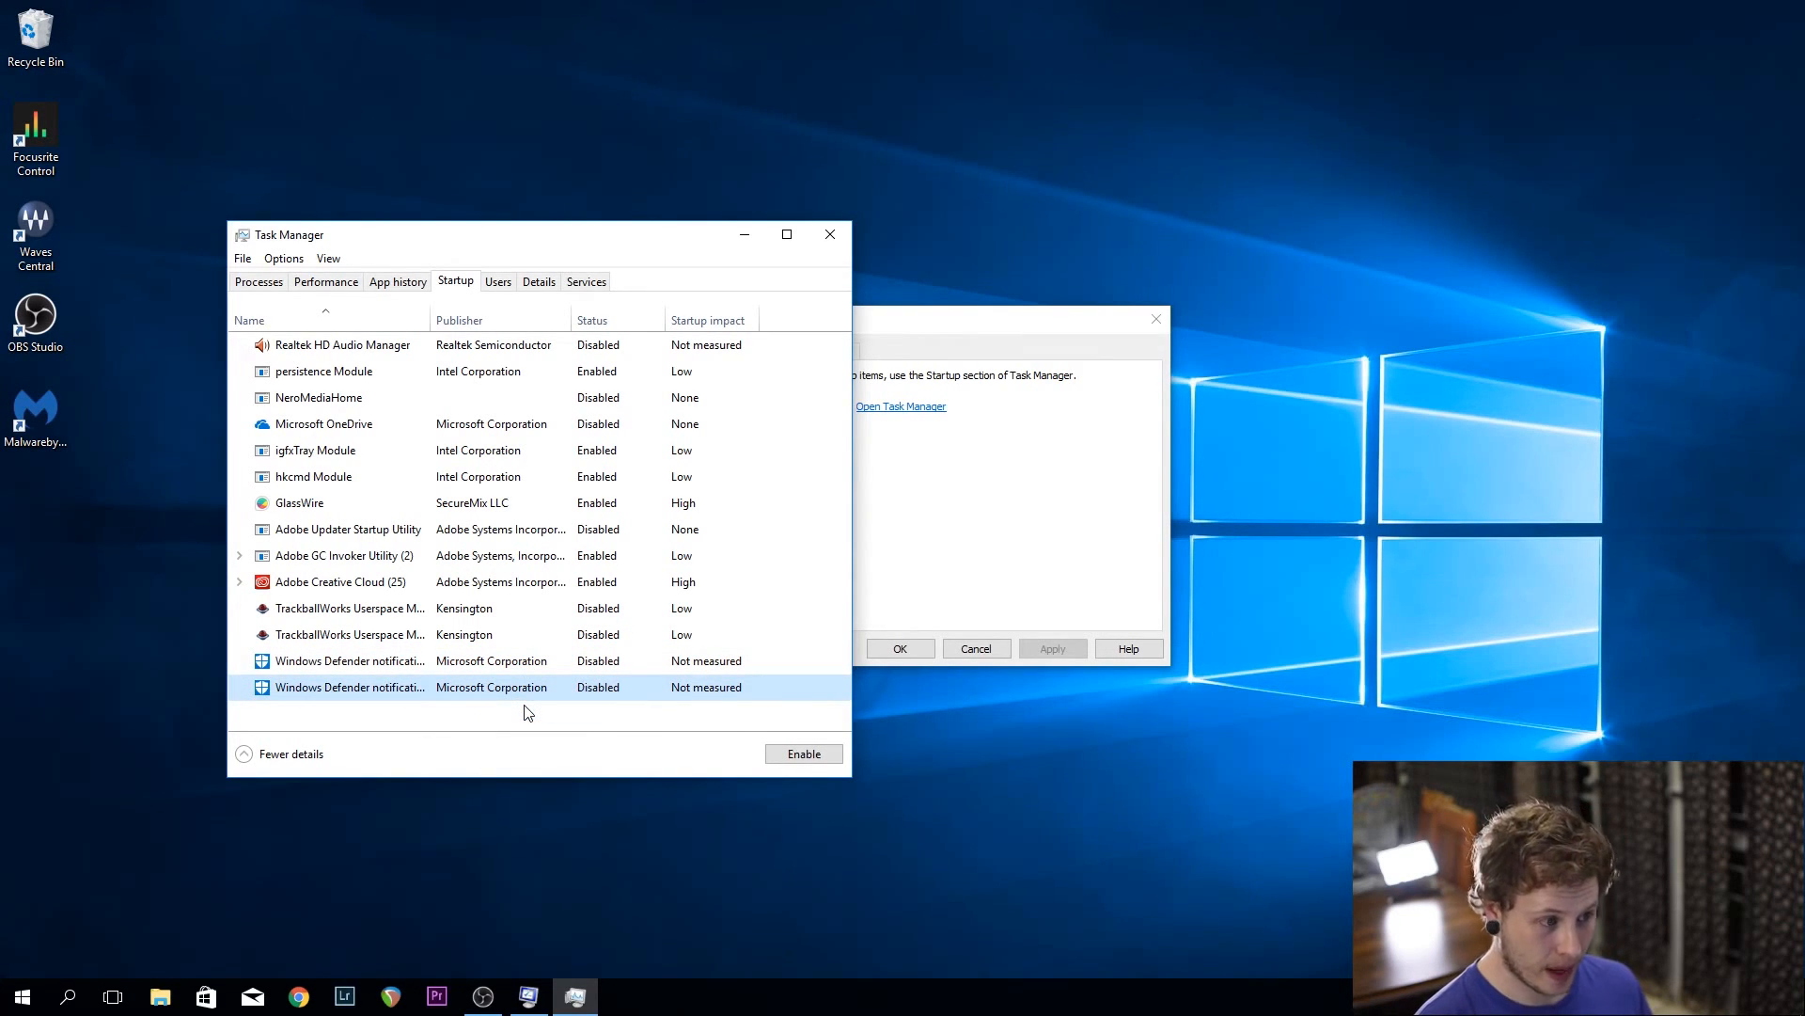
mouse_move(899, 216)
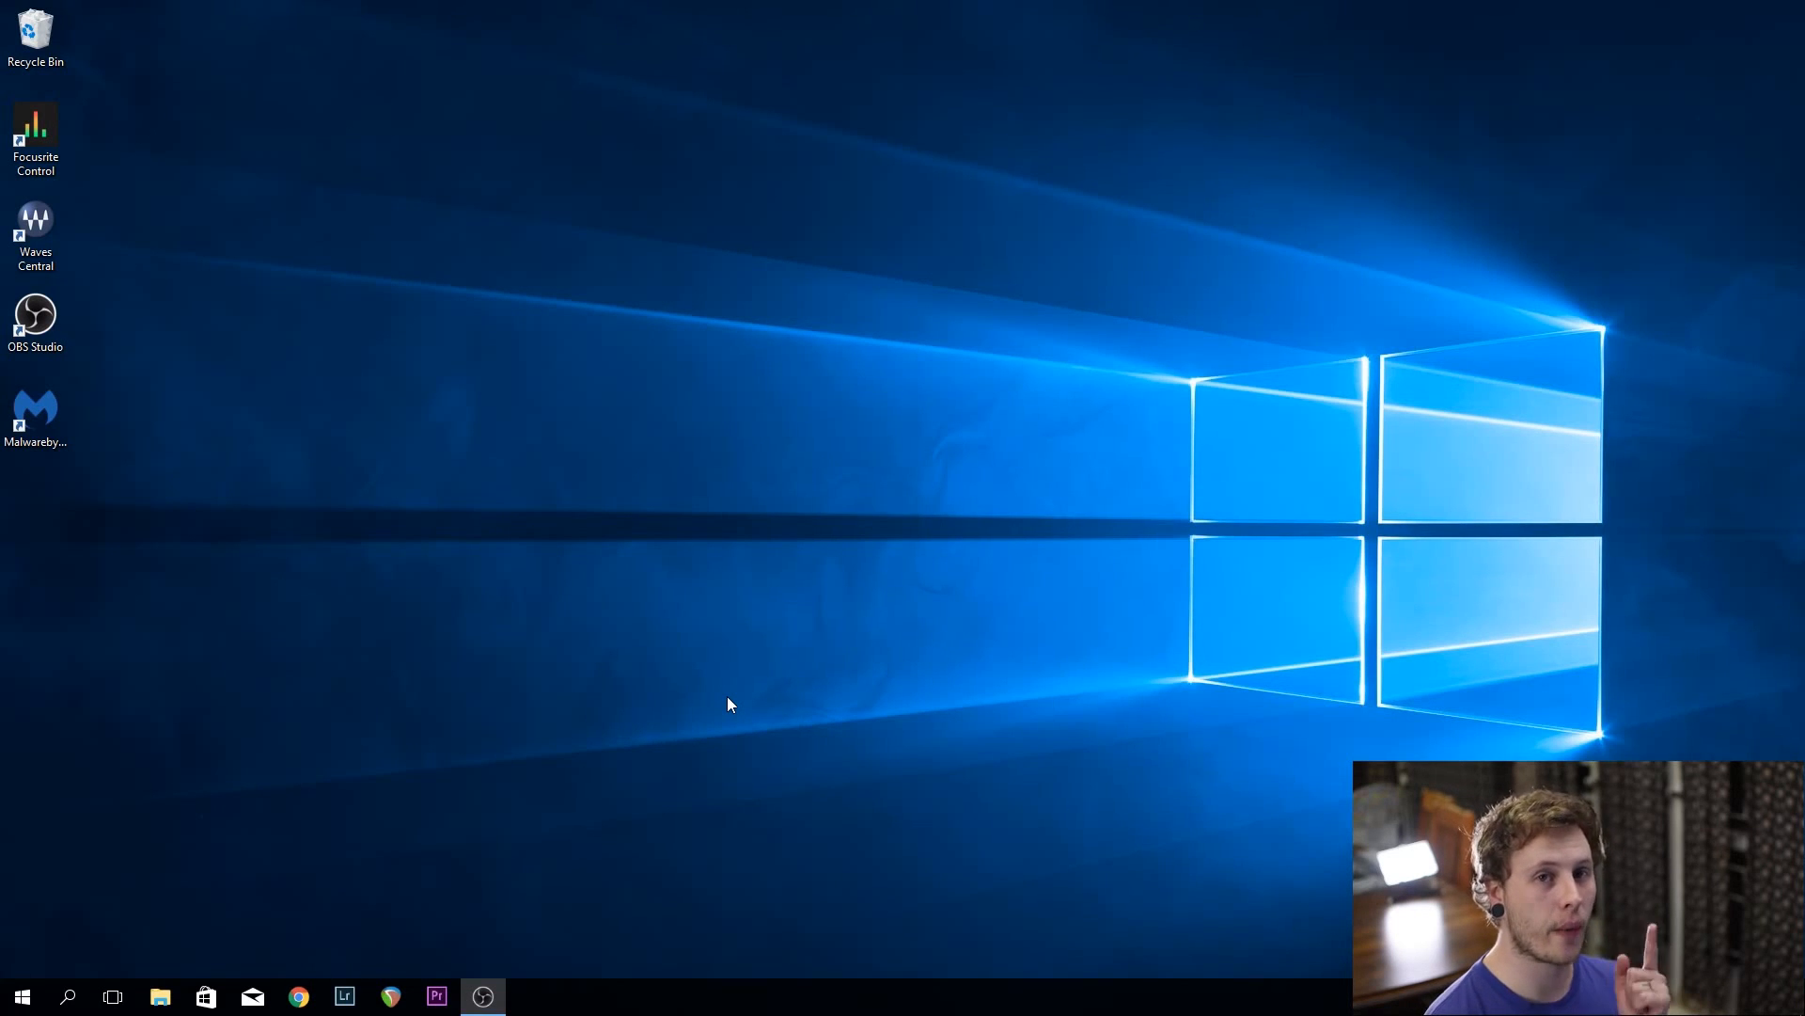
Launch Malwarebytes from its desktop shortcut to show the dashboard
double_click(35, 411)
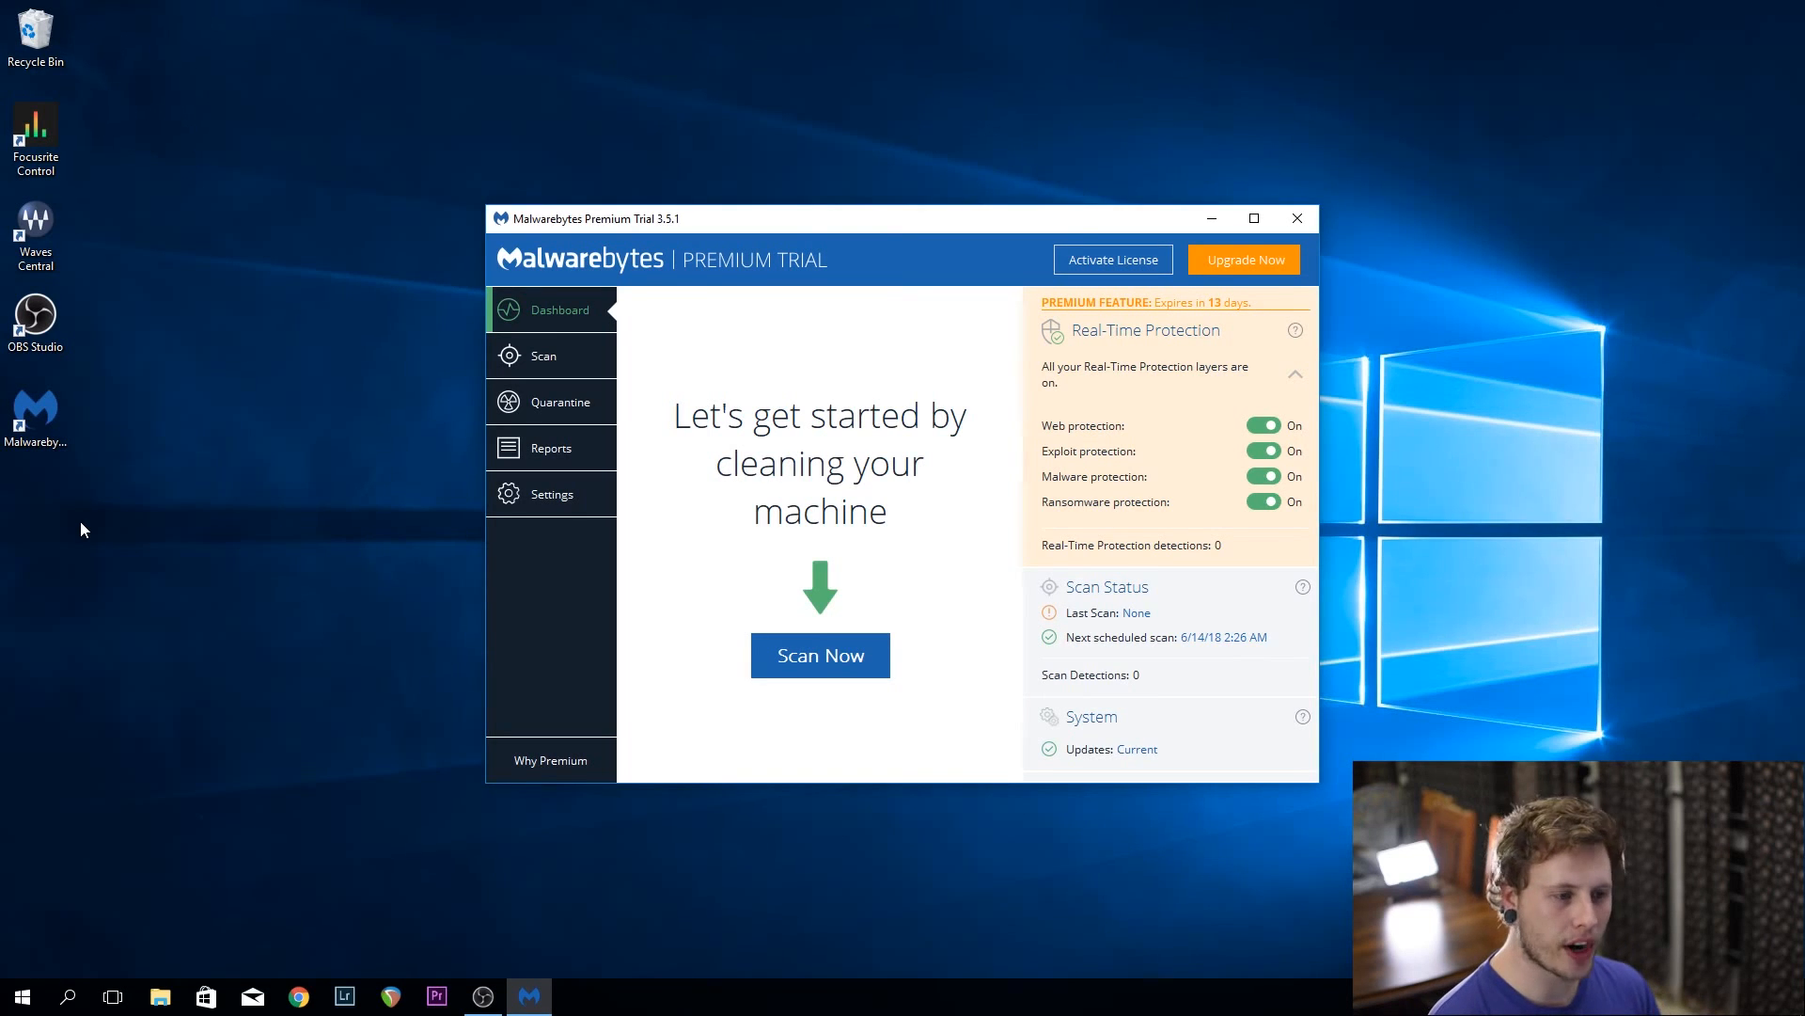
mouse_move(521, 382)
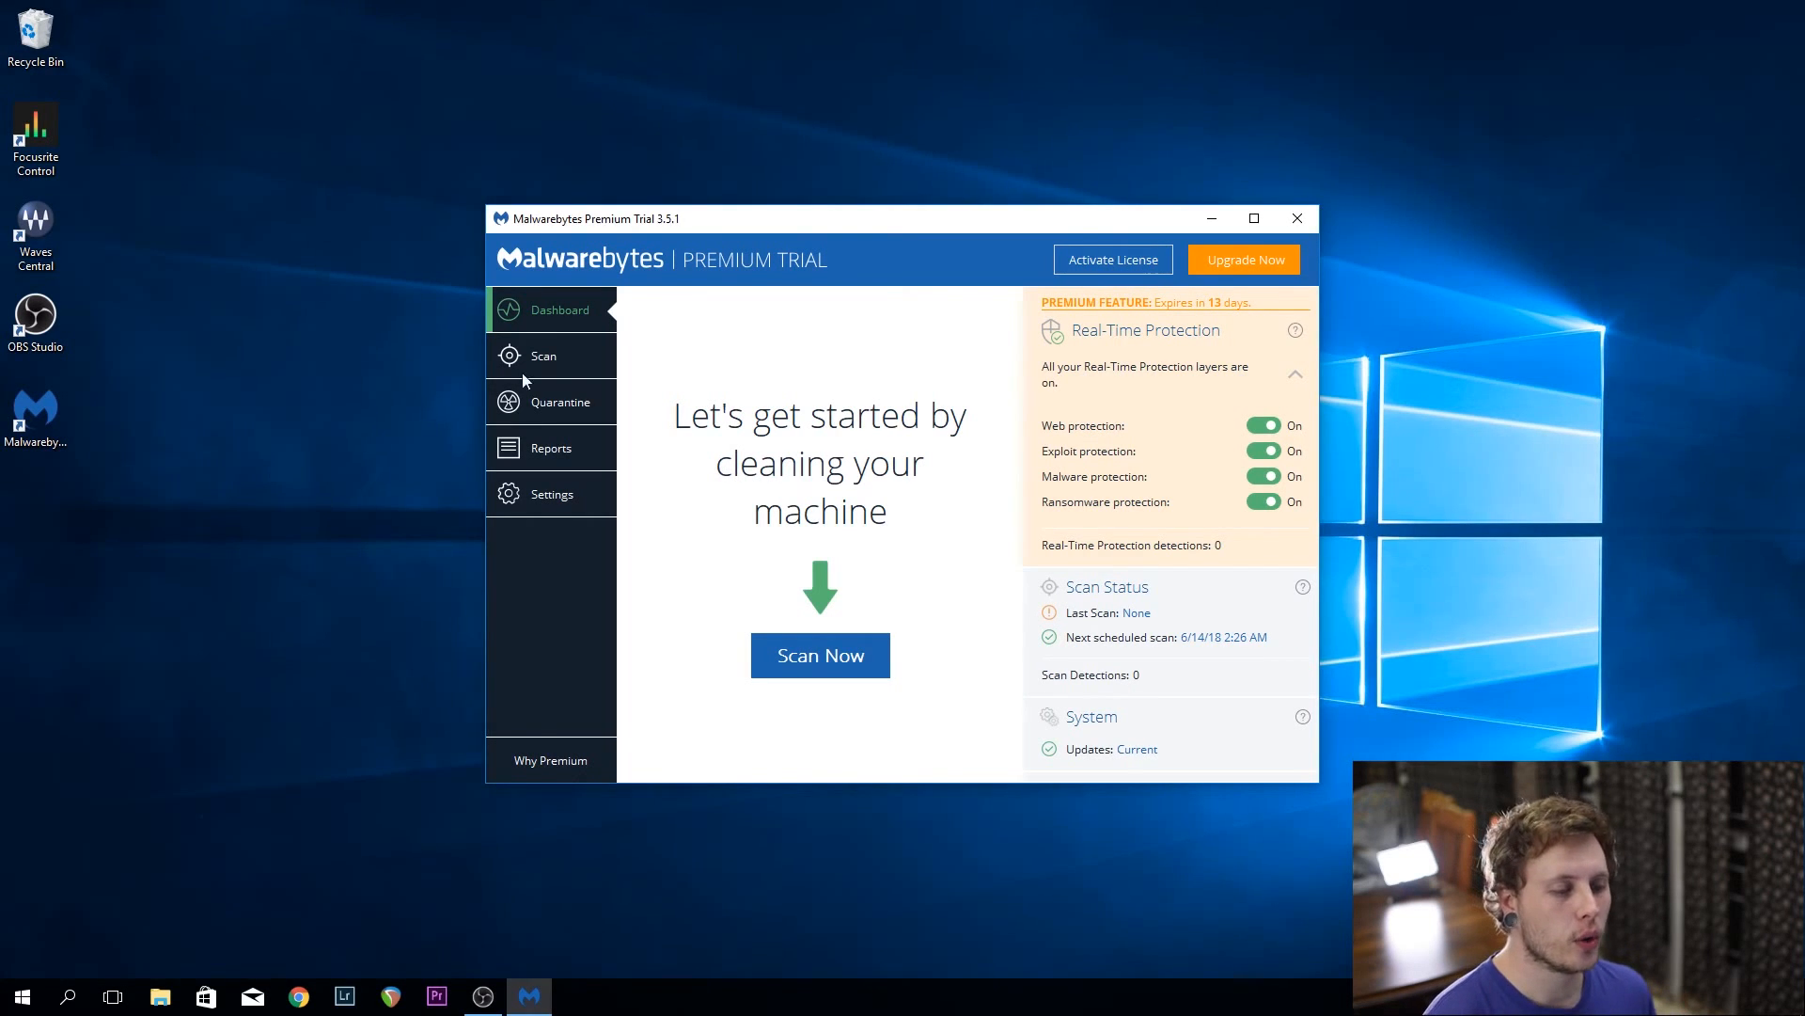
mouse_move(1027, 596)
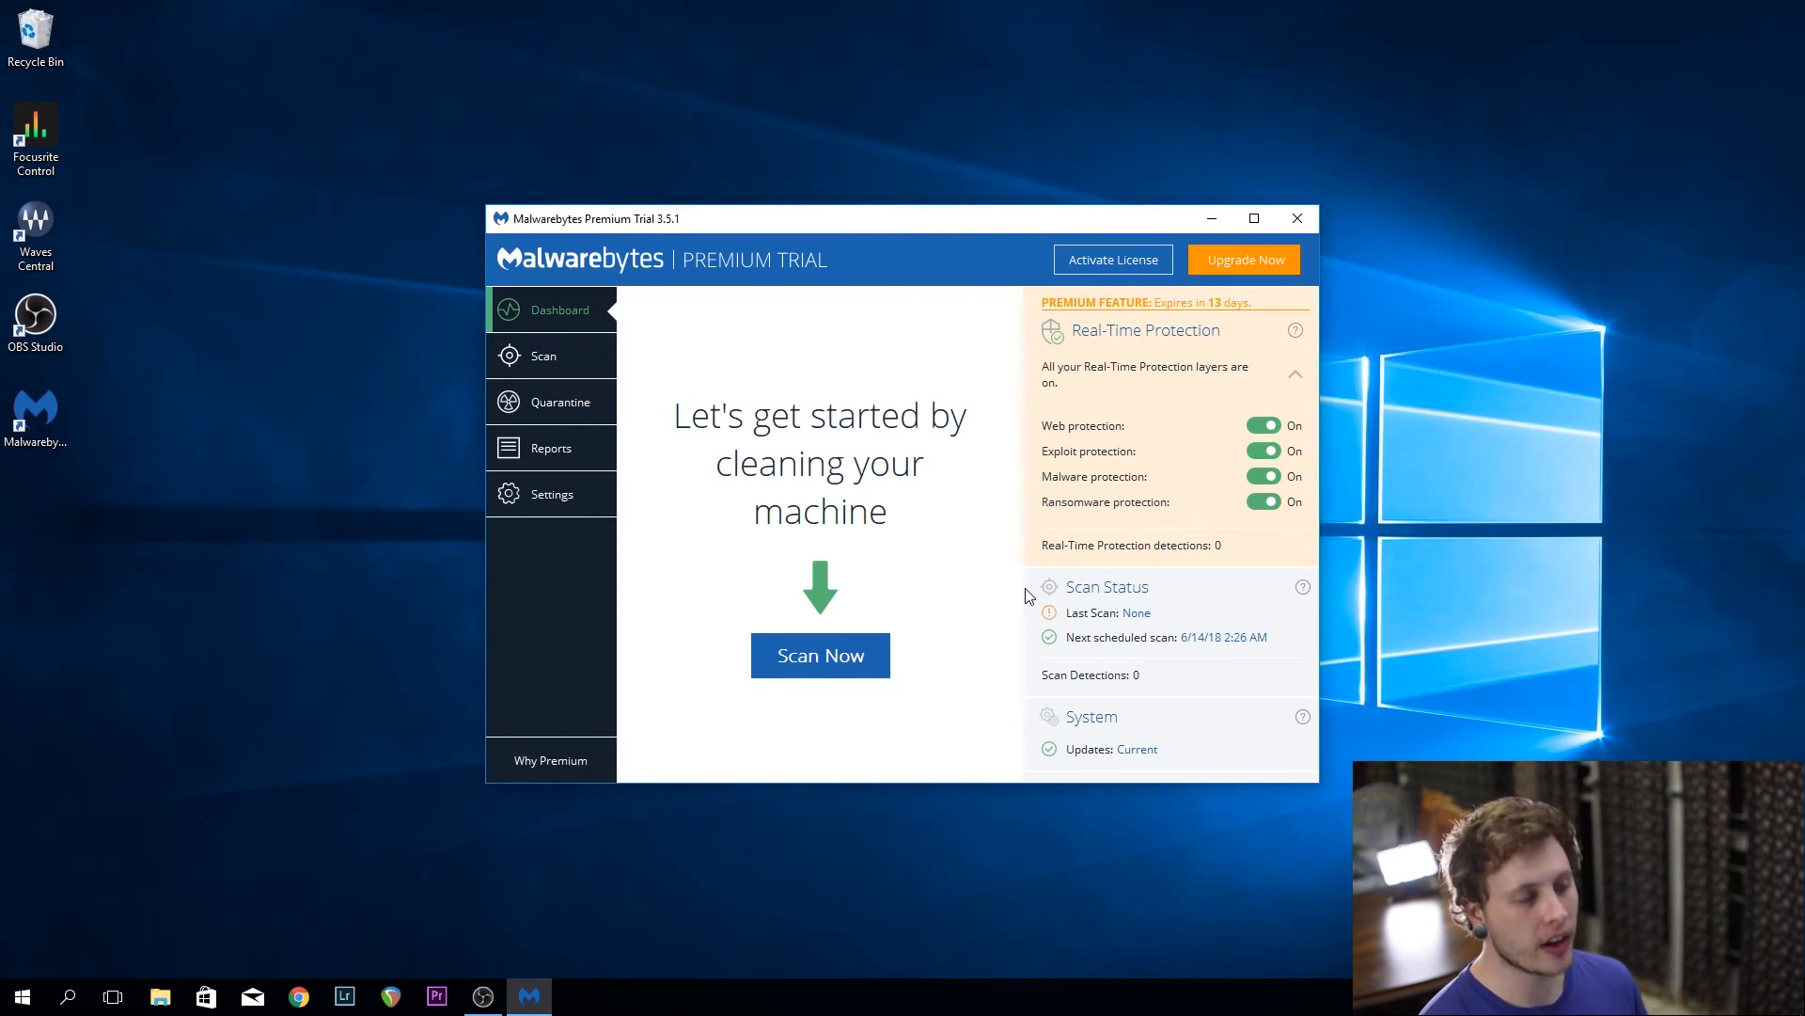
Start adding a file-or-folder exclusion from the Malwarebytes Exclusions settings
click(551, 493)
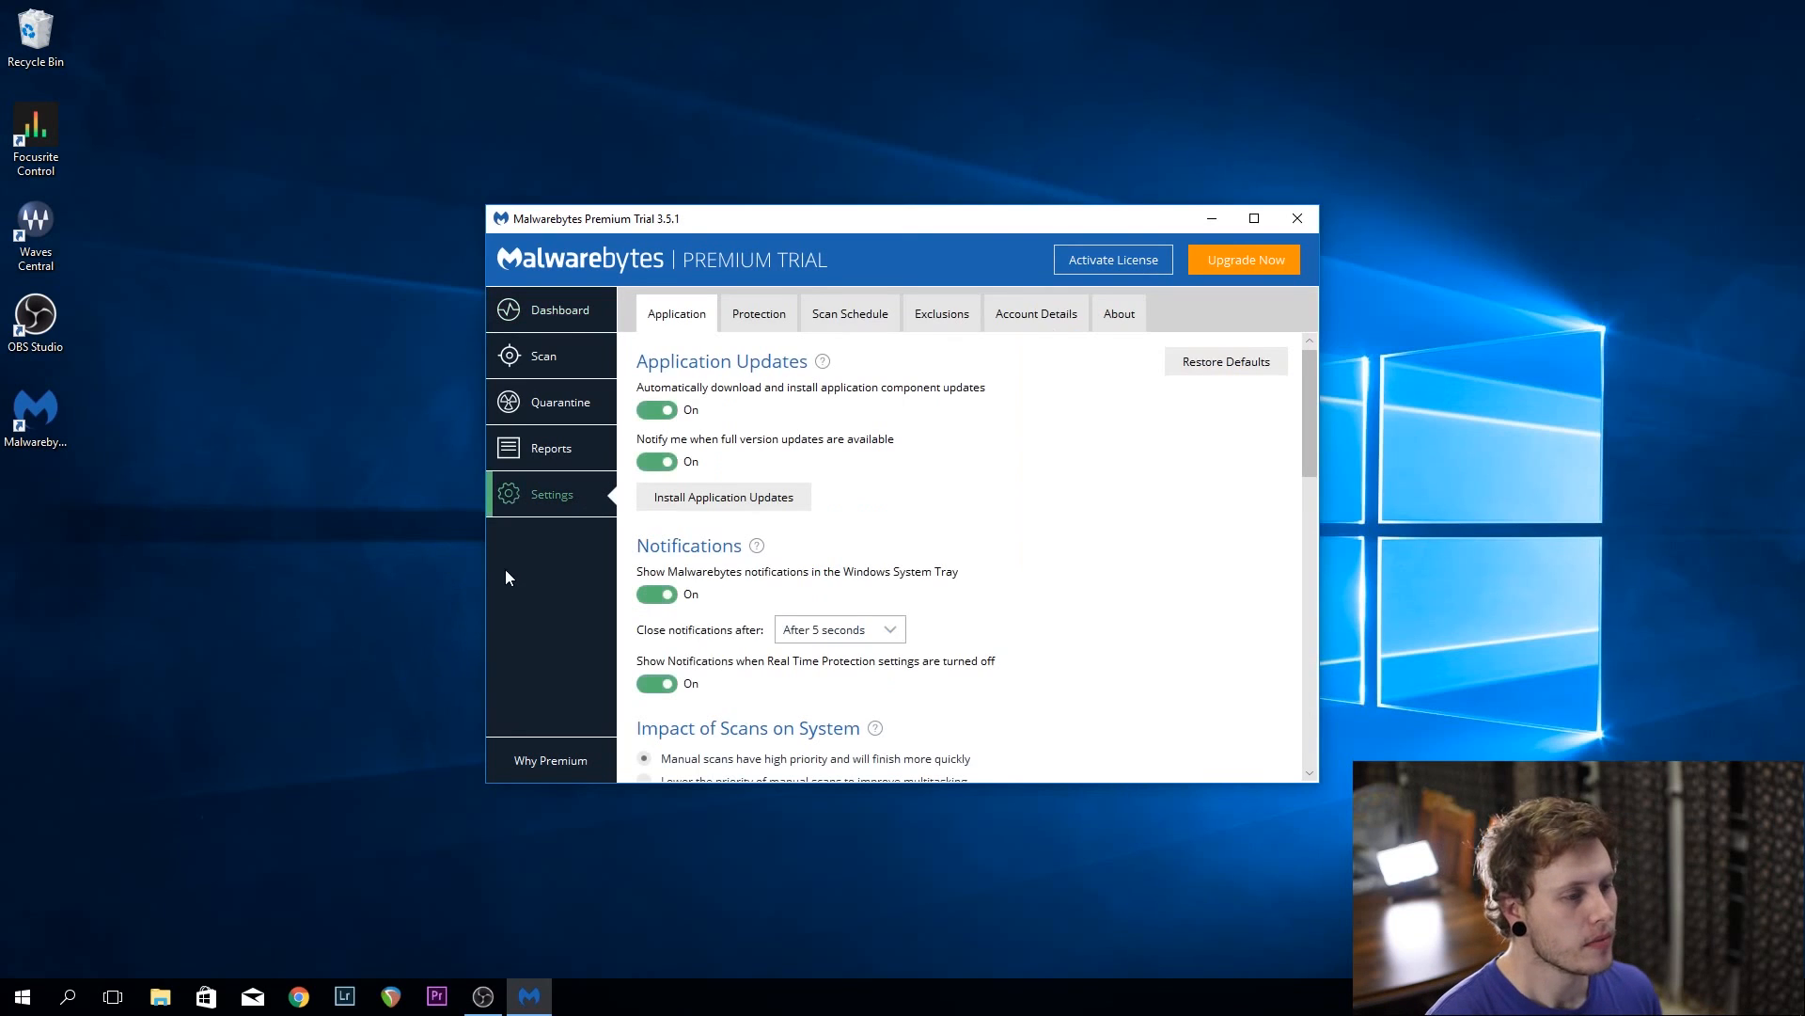
click(940, 314)
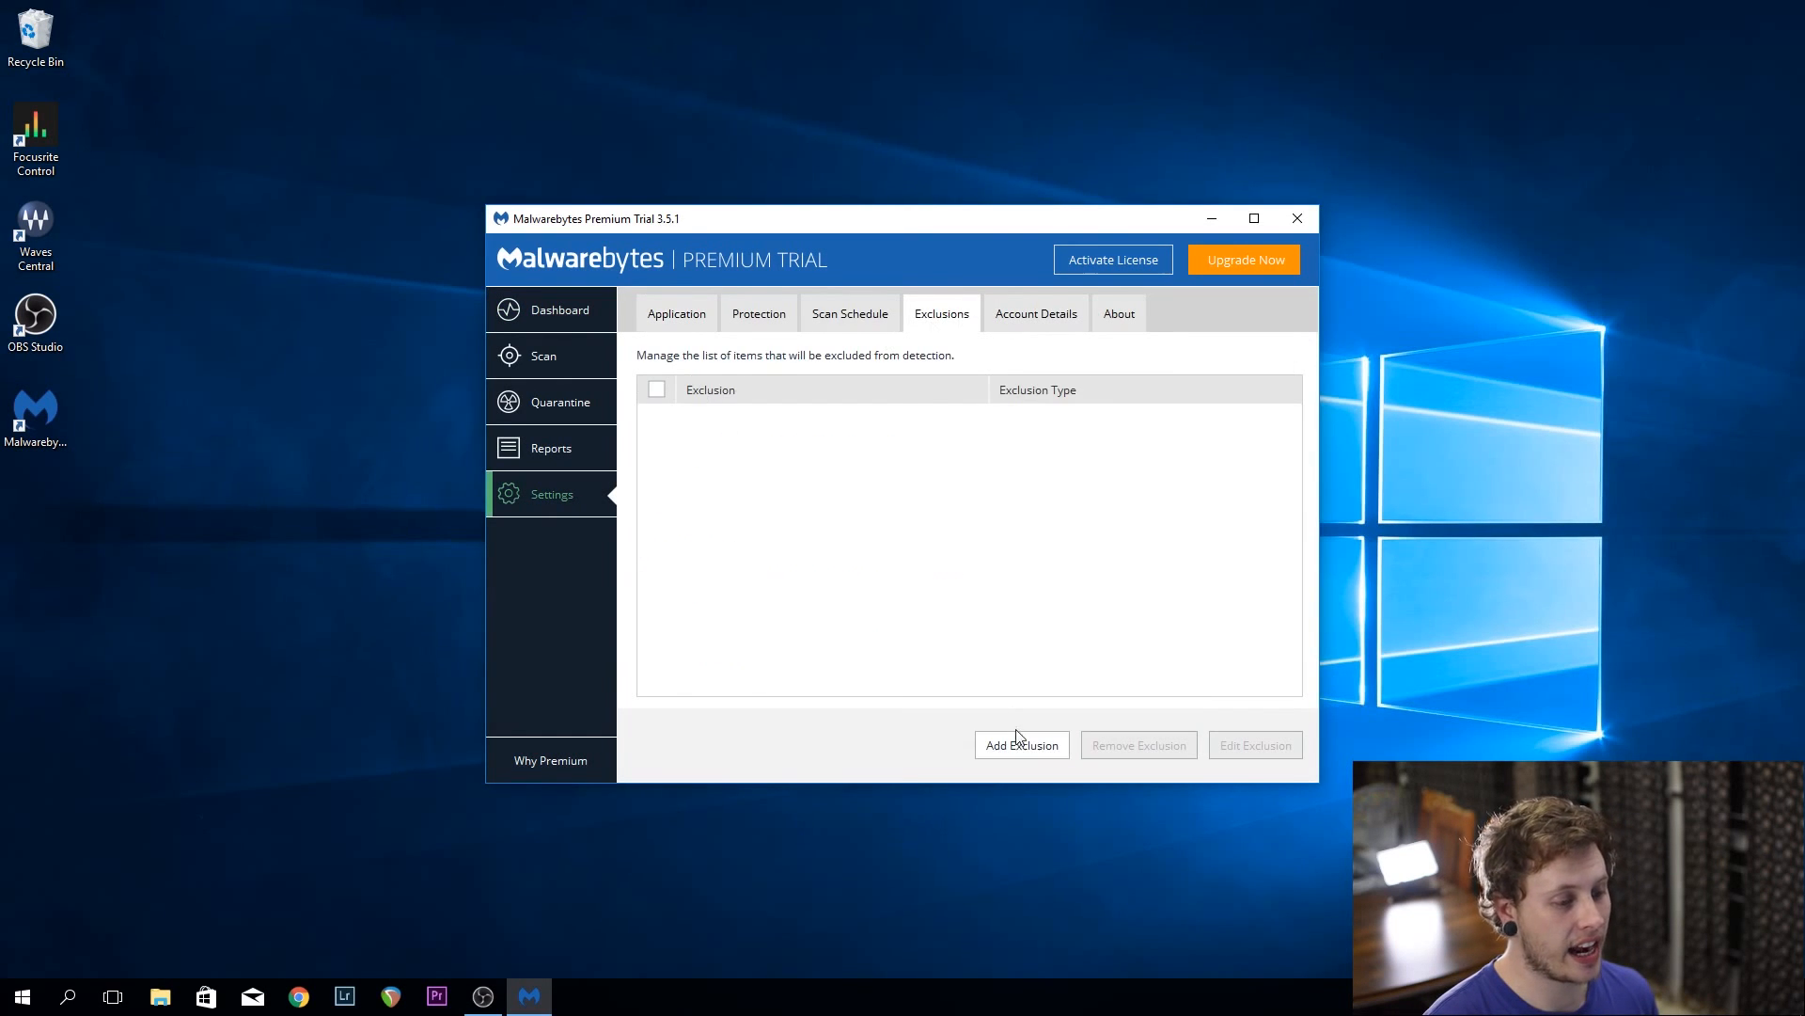
click(1019, 744)
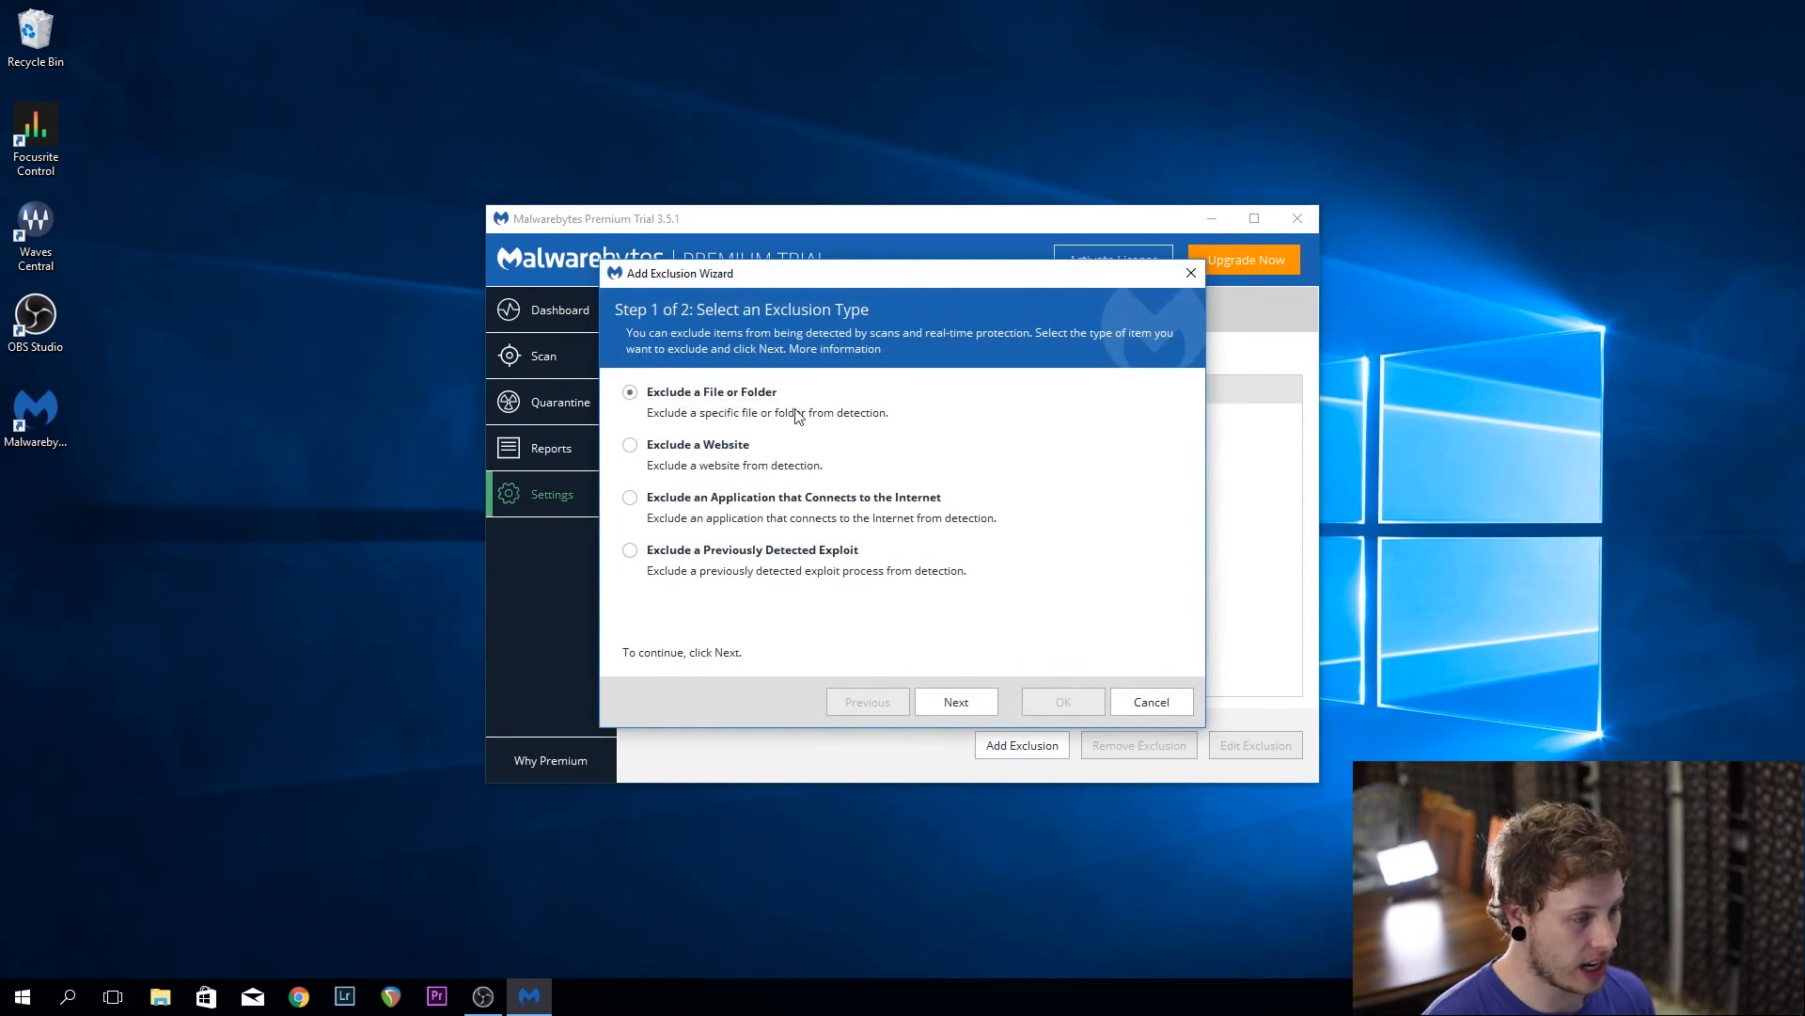
click(955, 701)
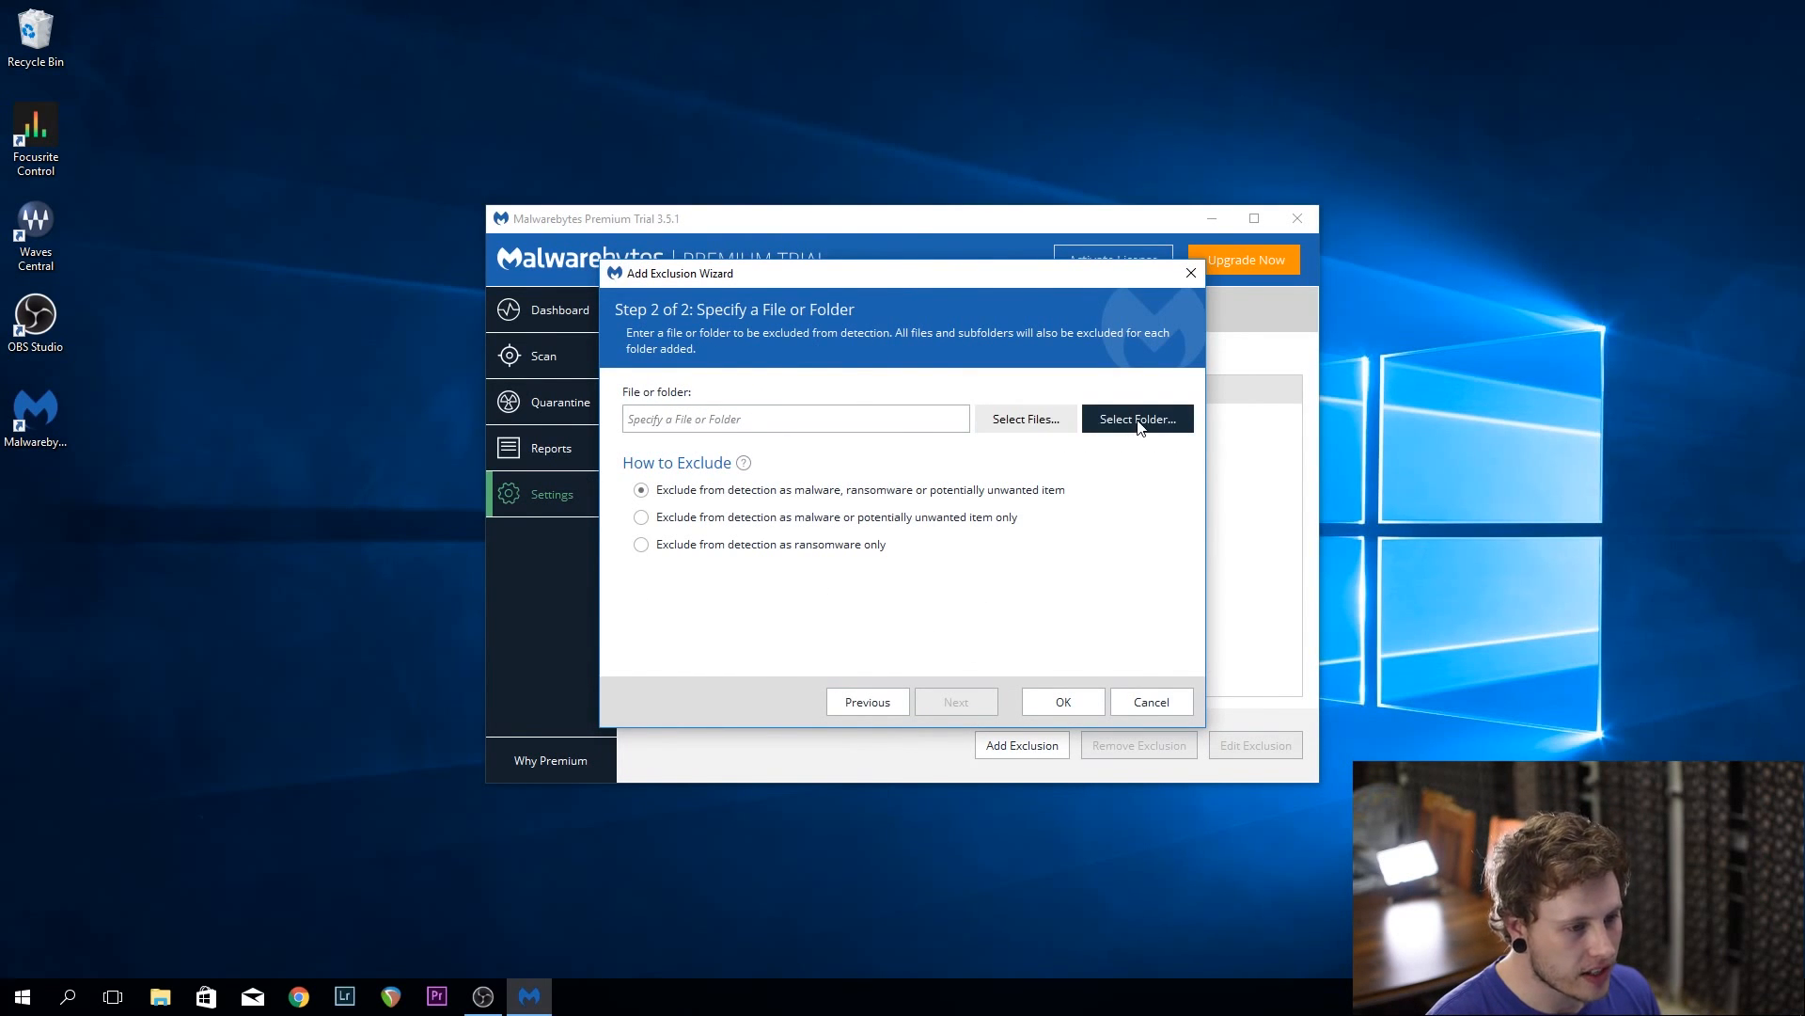
click(1136, 418)
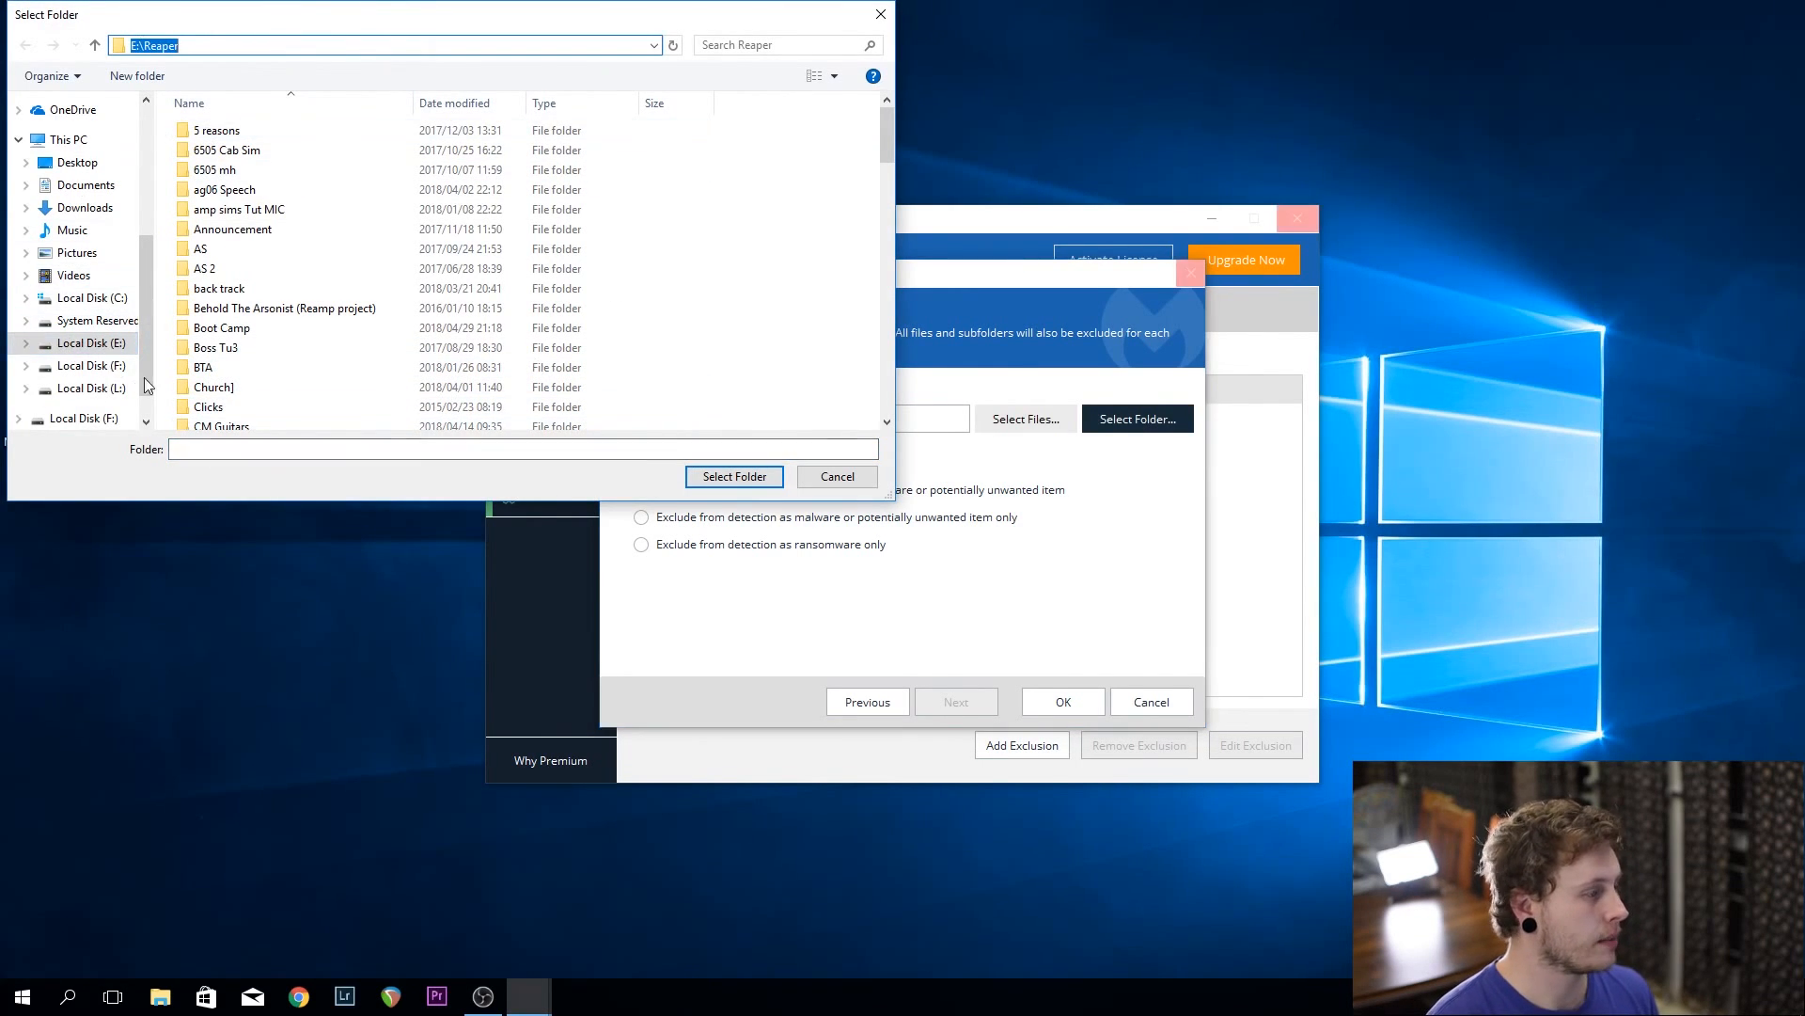
Select the E:\Reaper folder on drive E: as the excluded folder
click(91, 312)
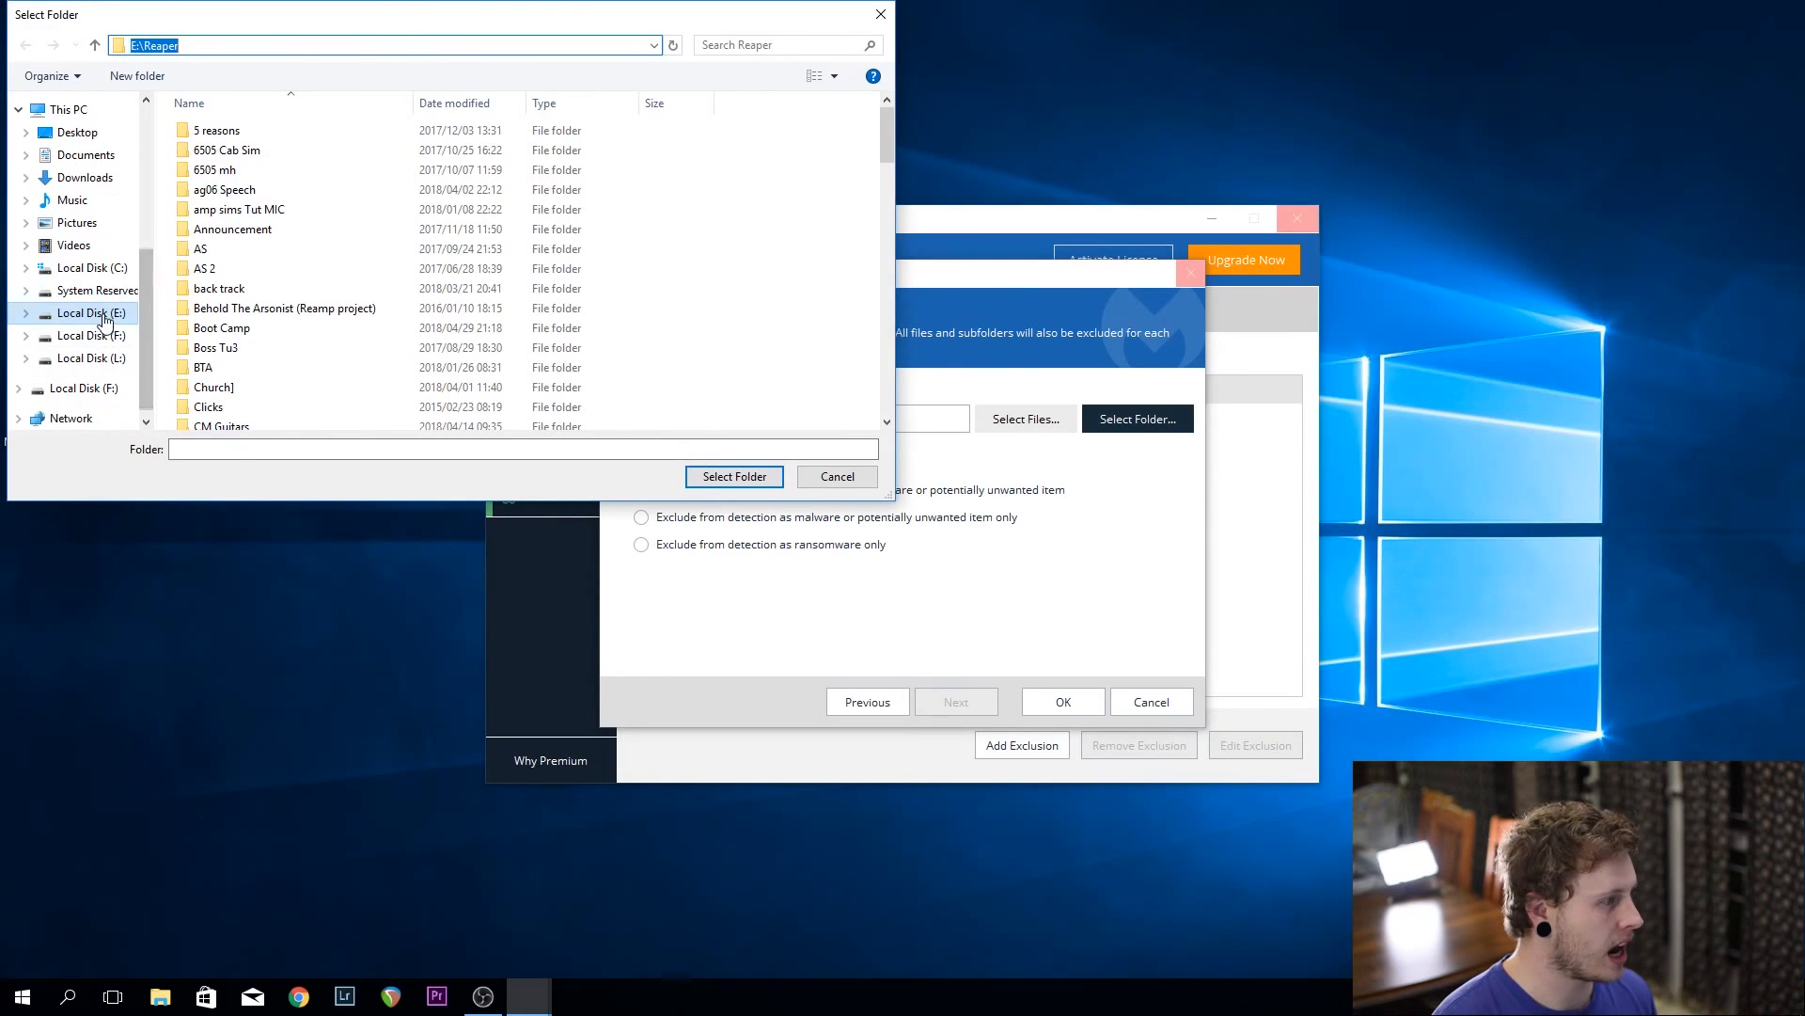
click(89, 313)
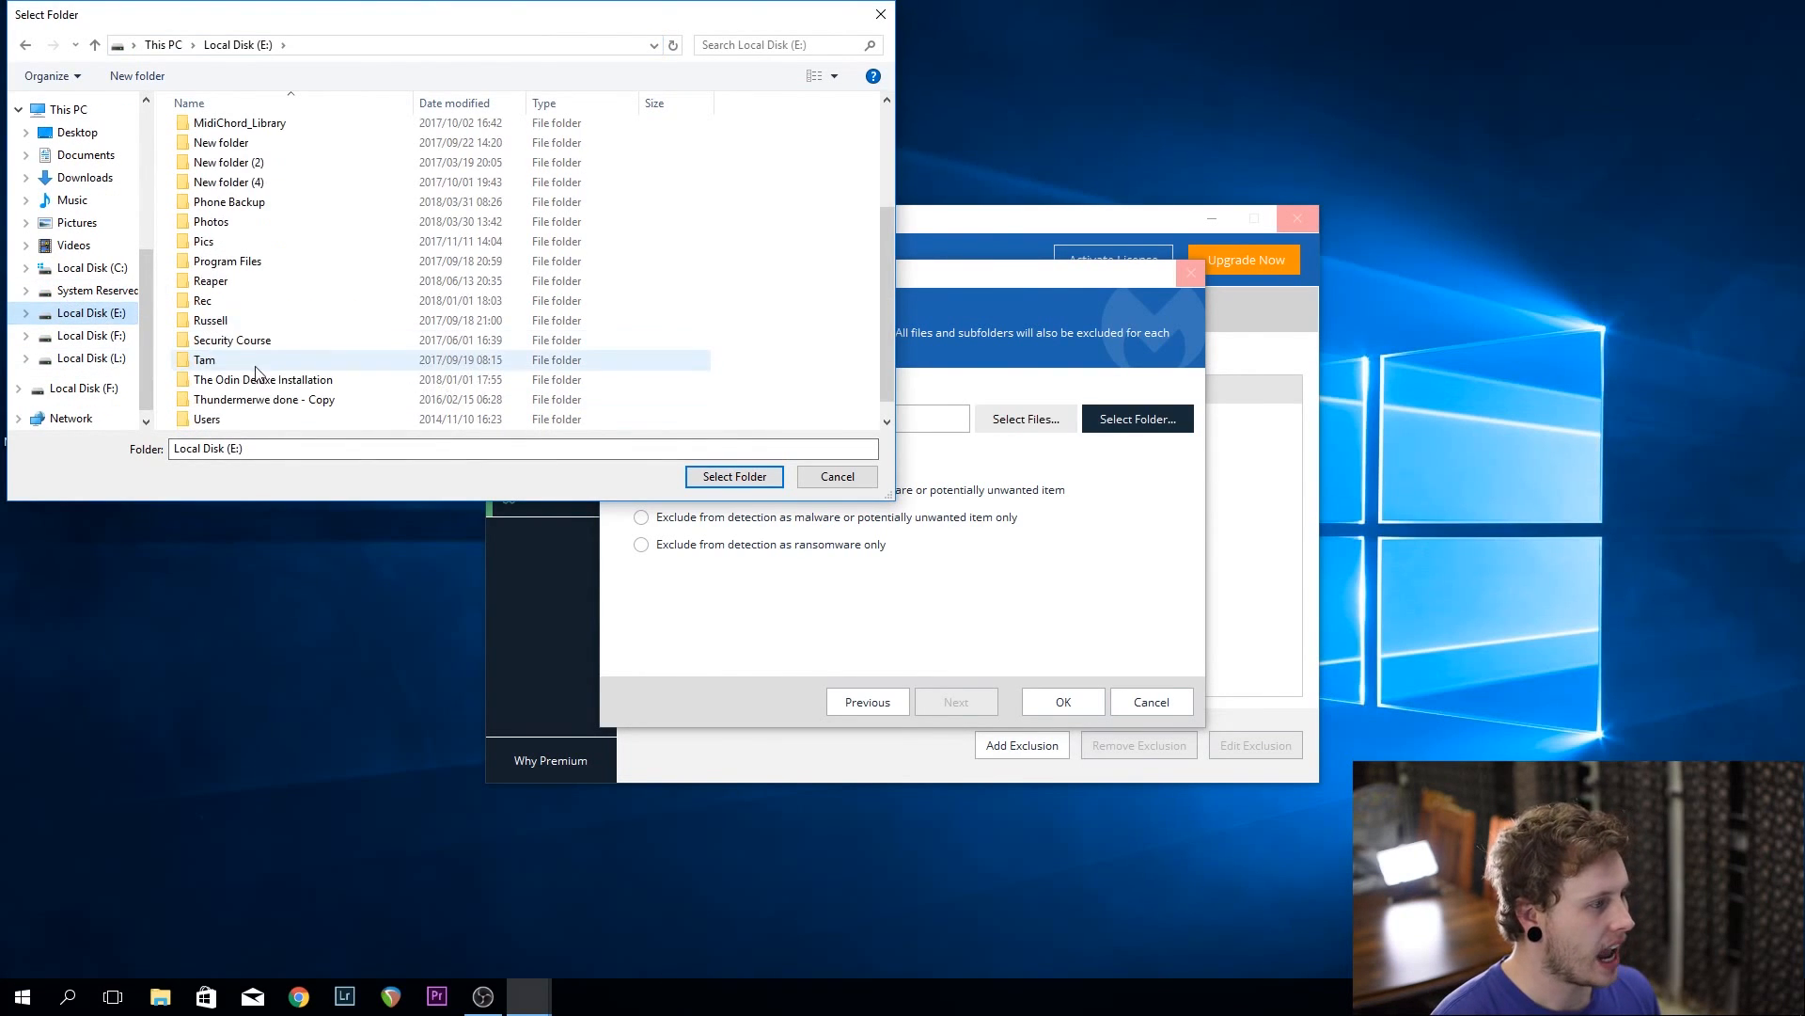
click(211, 280)
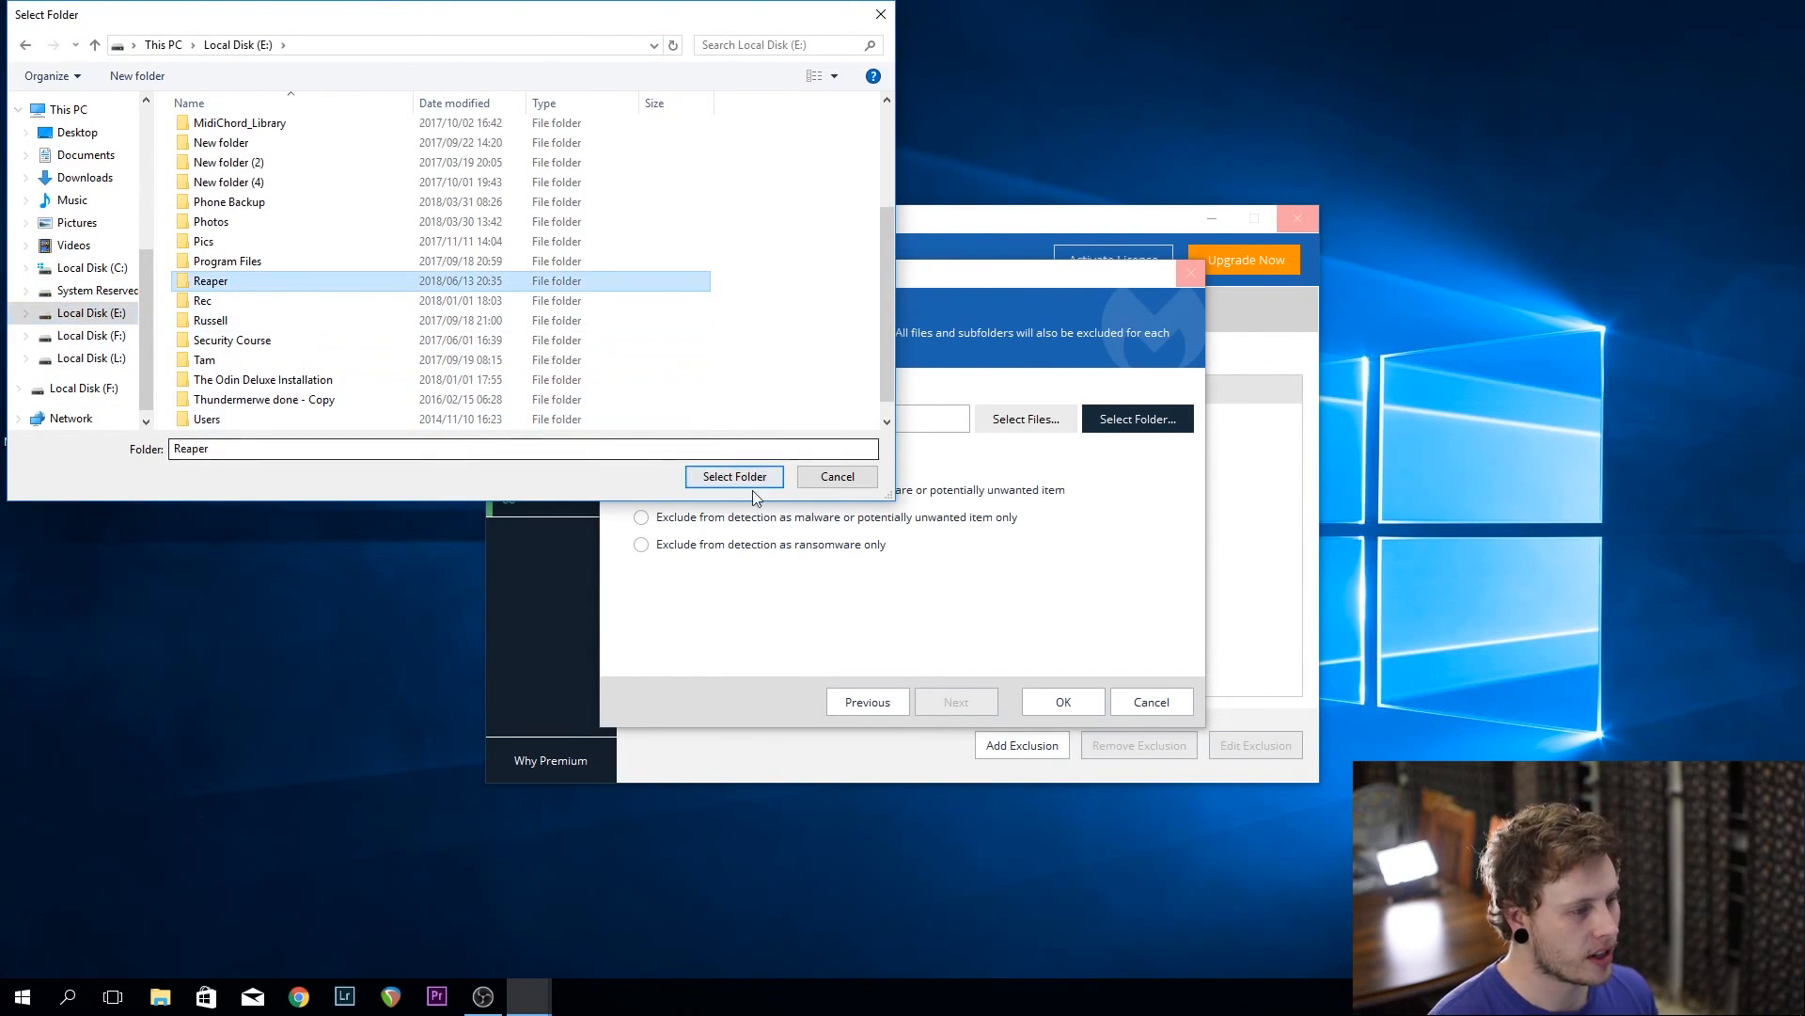
click(736, 476)
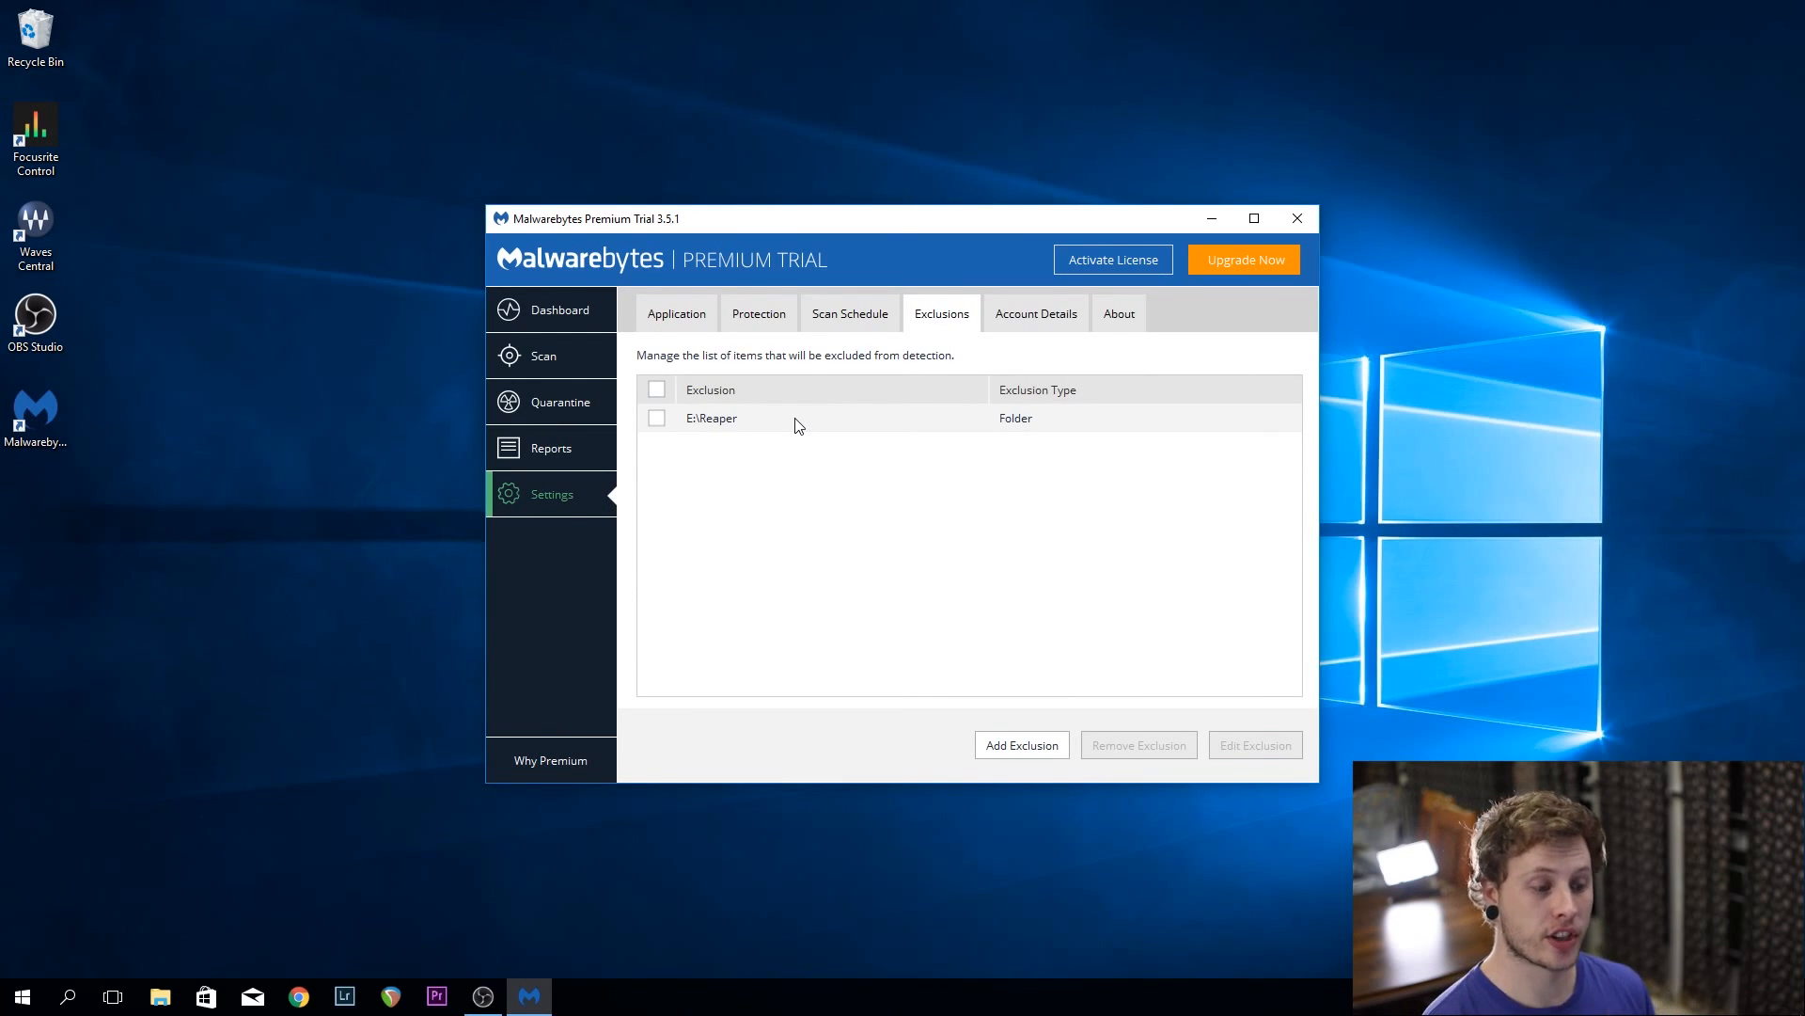
mouse_move(839, 566)
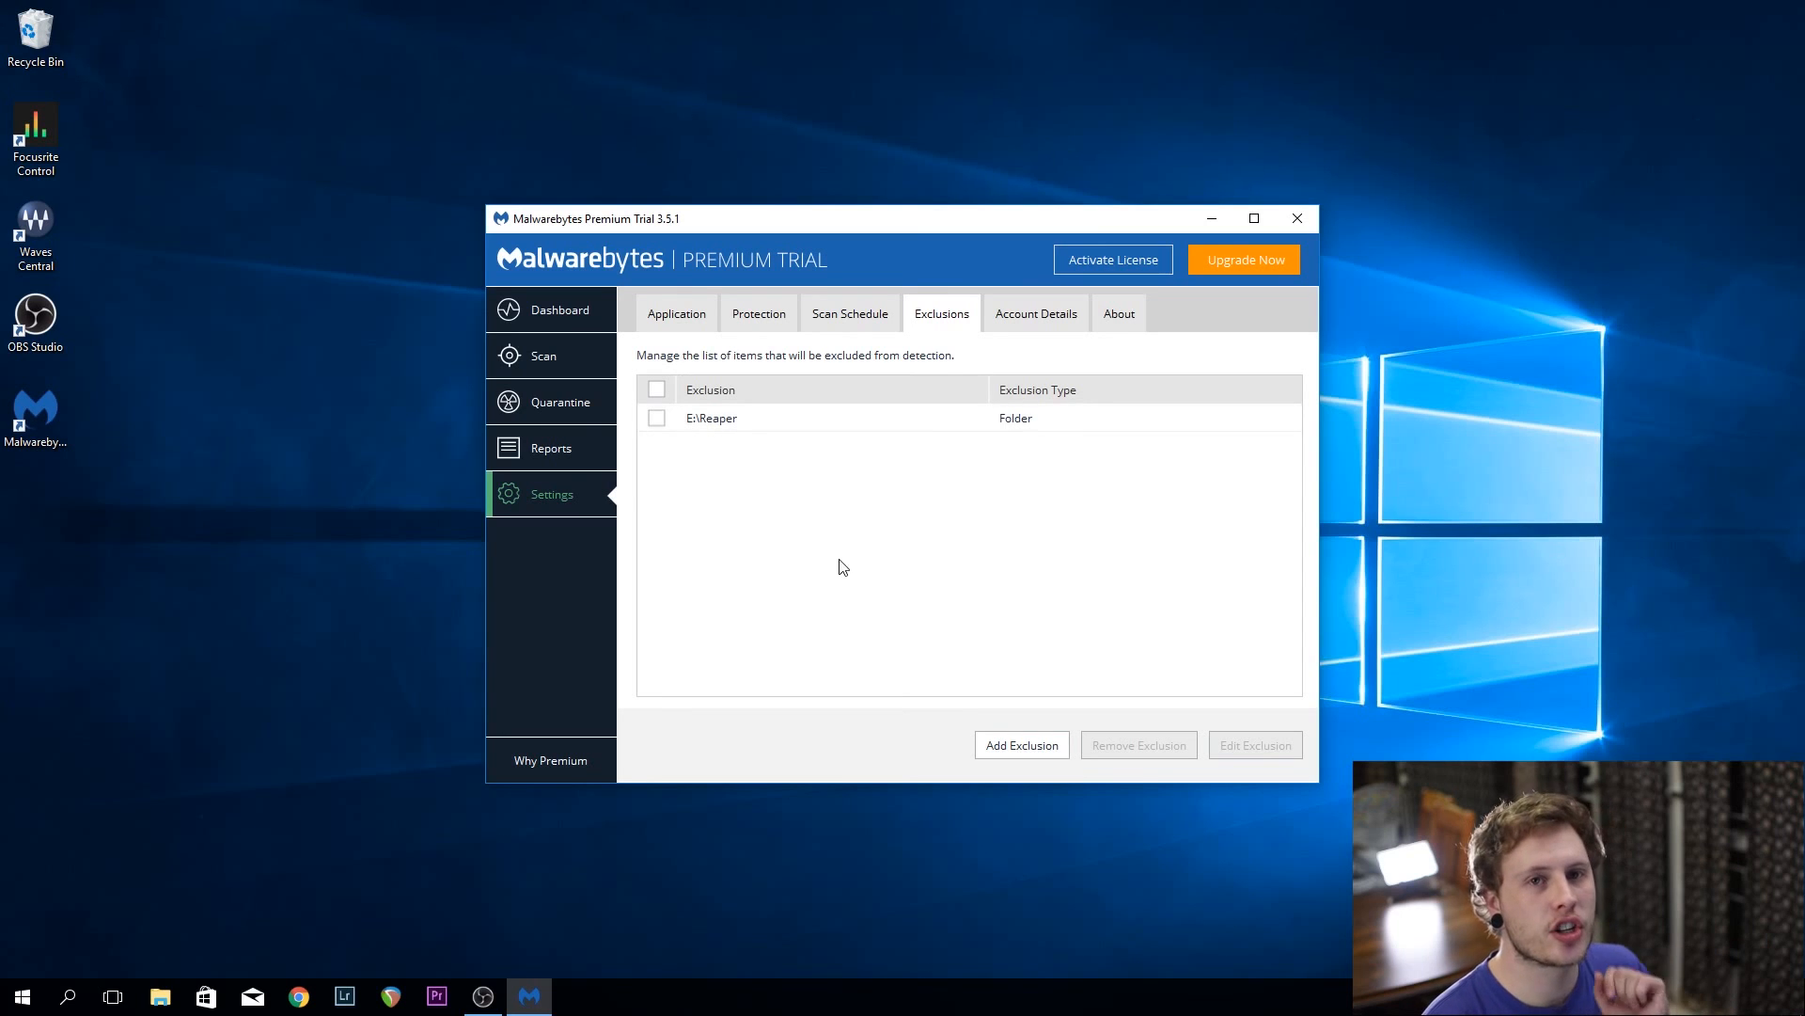
mouse_move(906, 735)
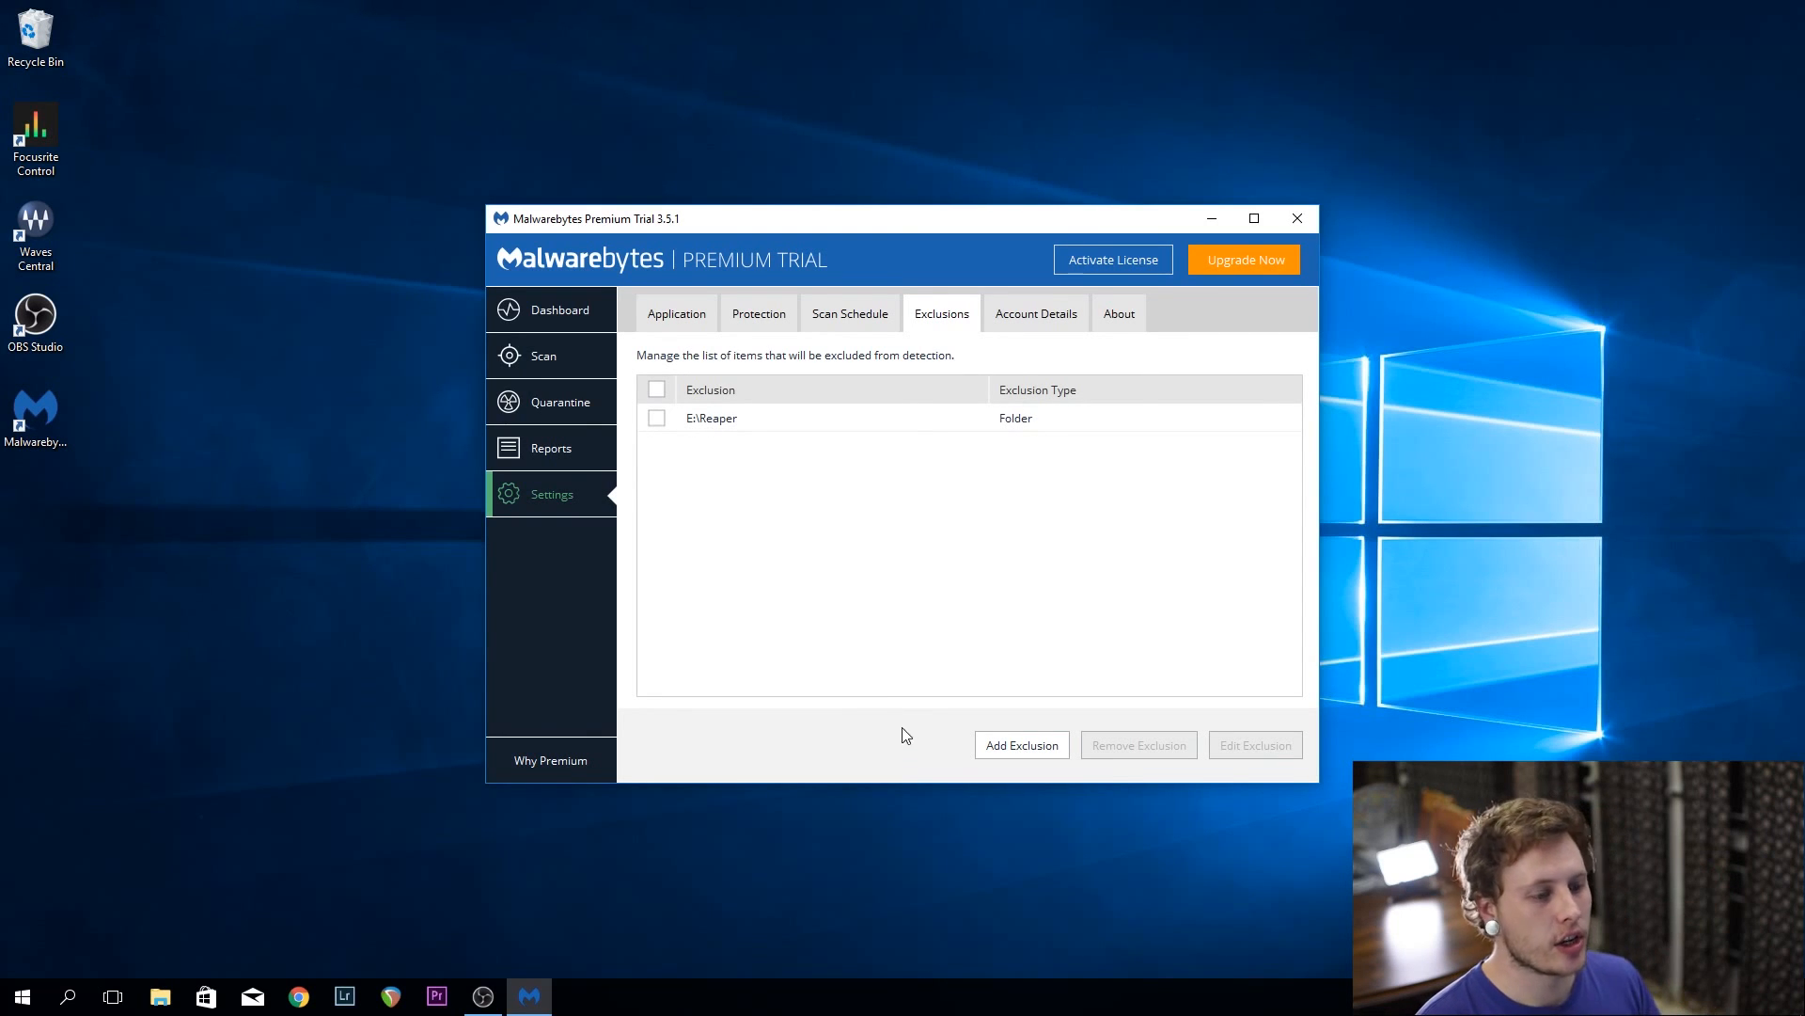
mouse_move(933, 758)
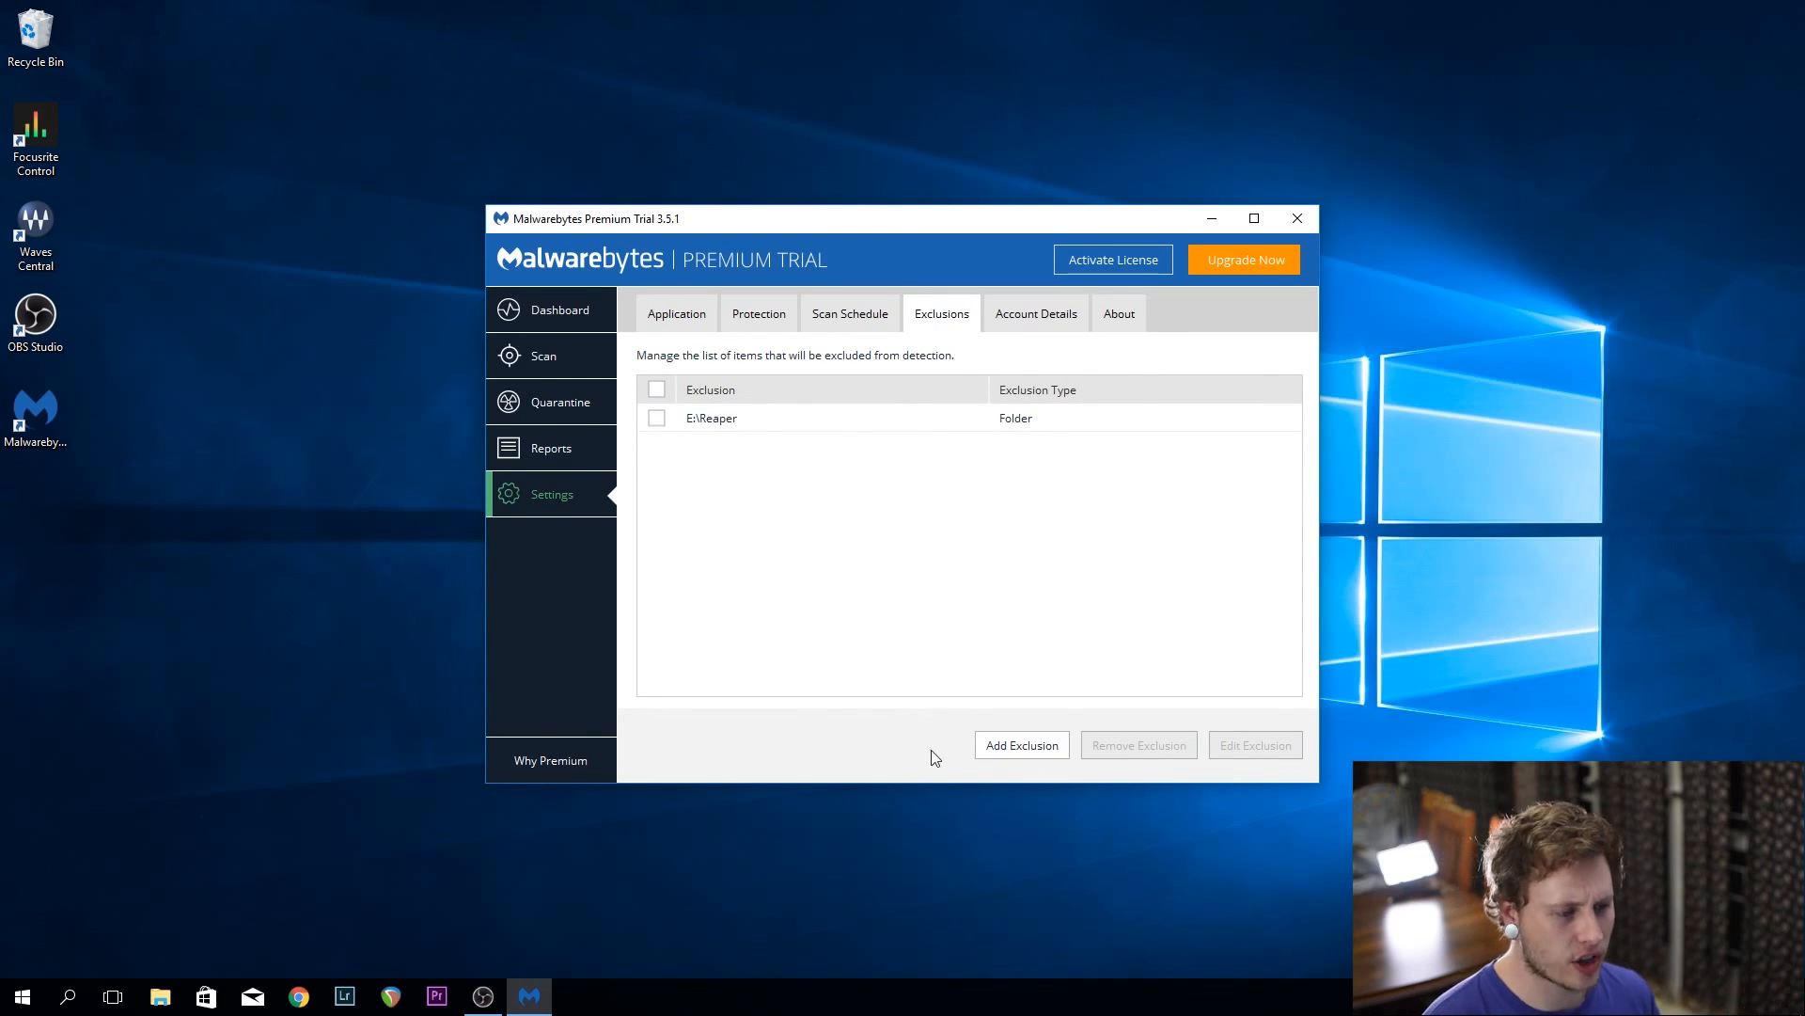
Add C:\Program Files\REAPER (x64) as a second folder exclusion
click(1019, 745)
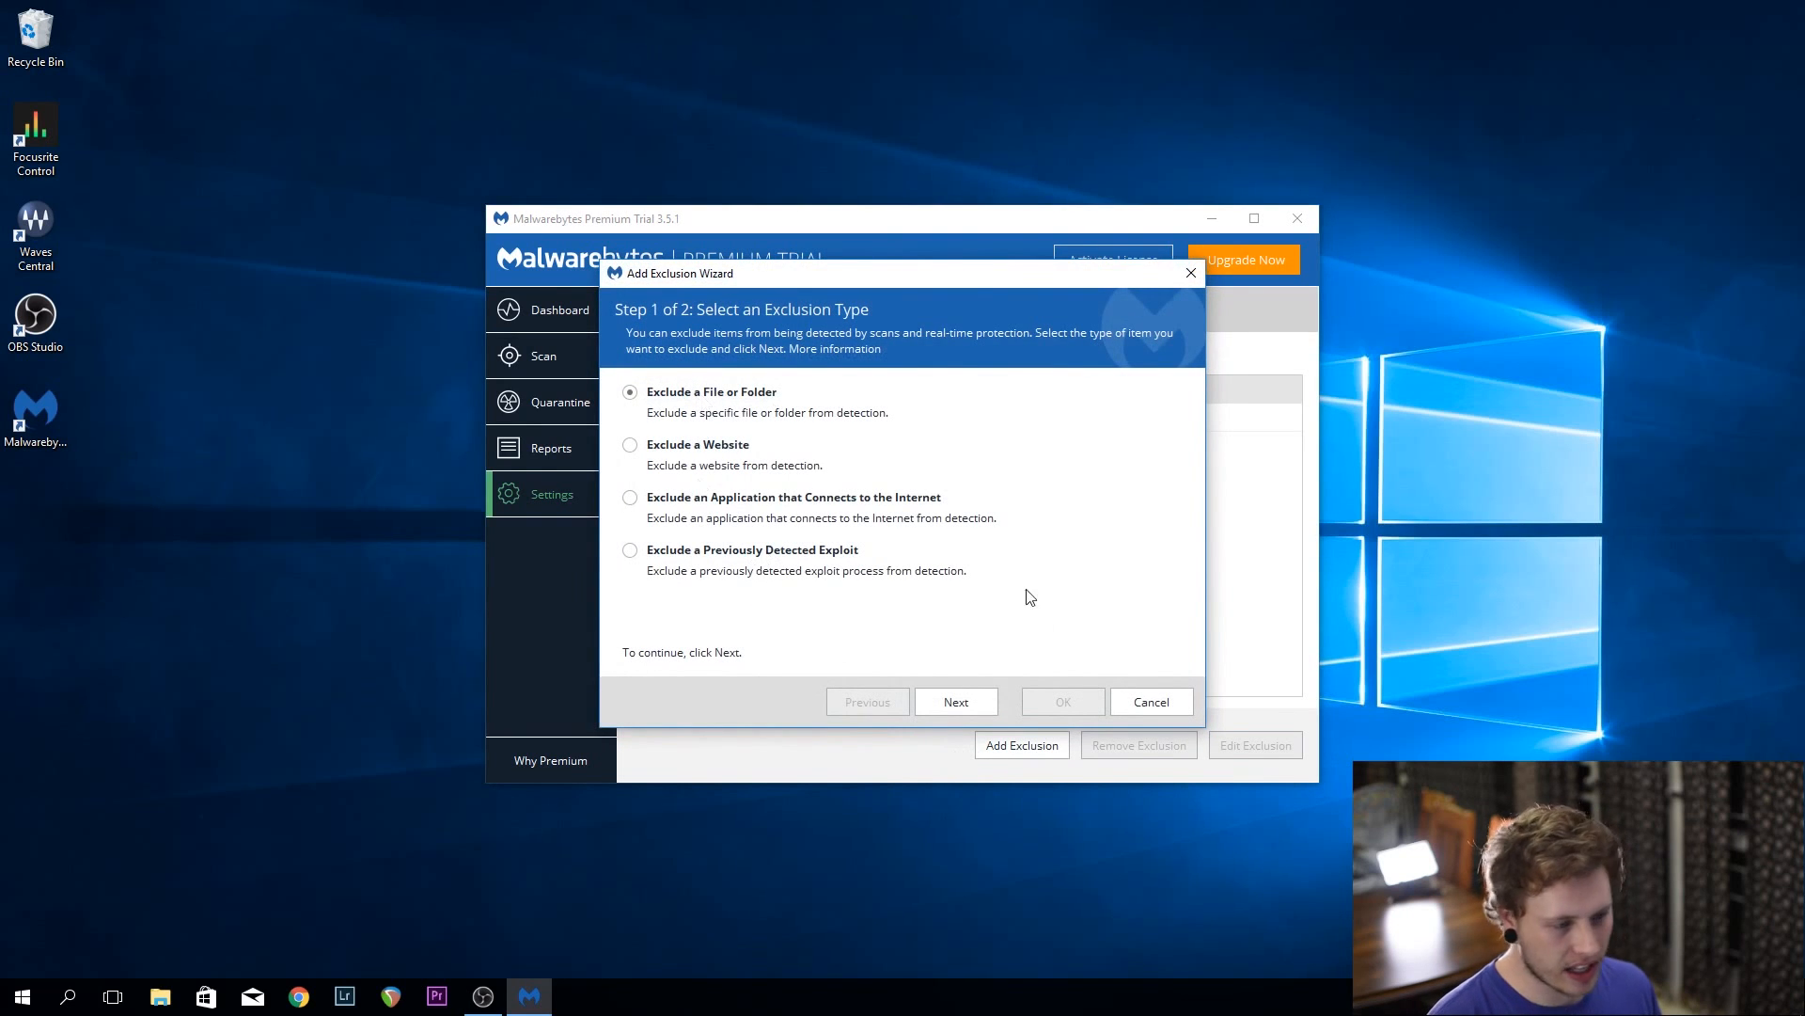
click(955, 701)
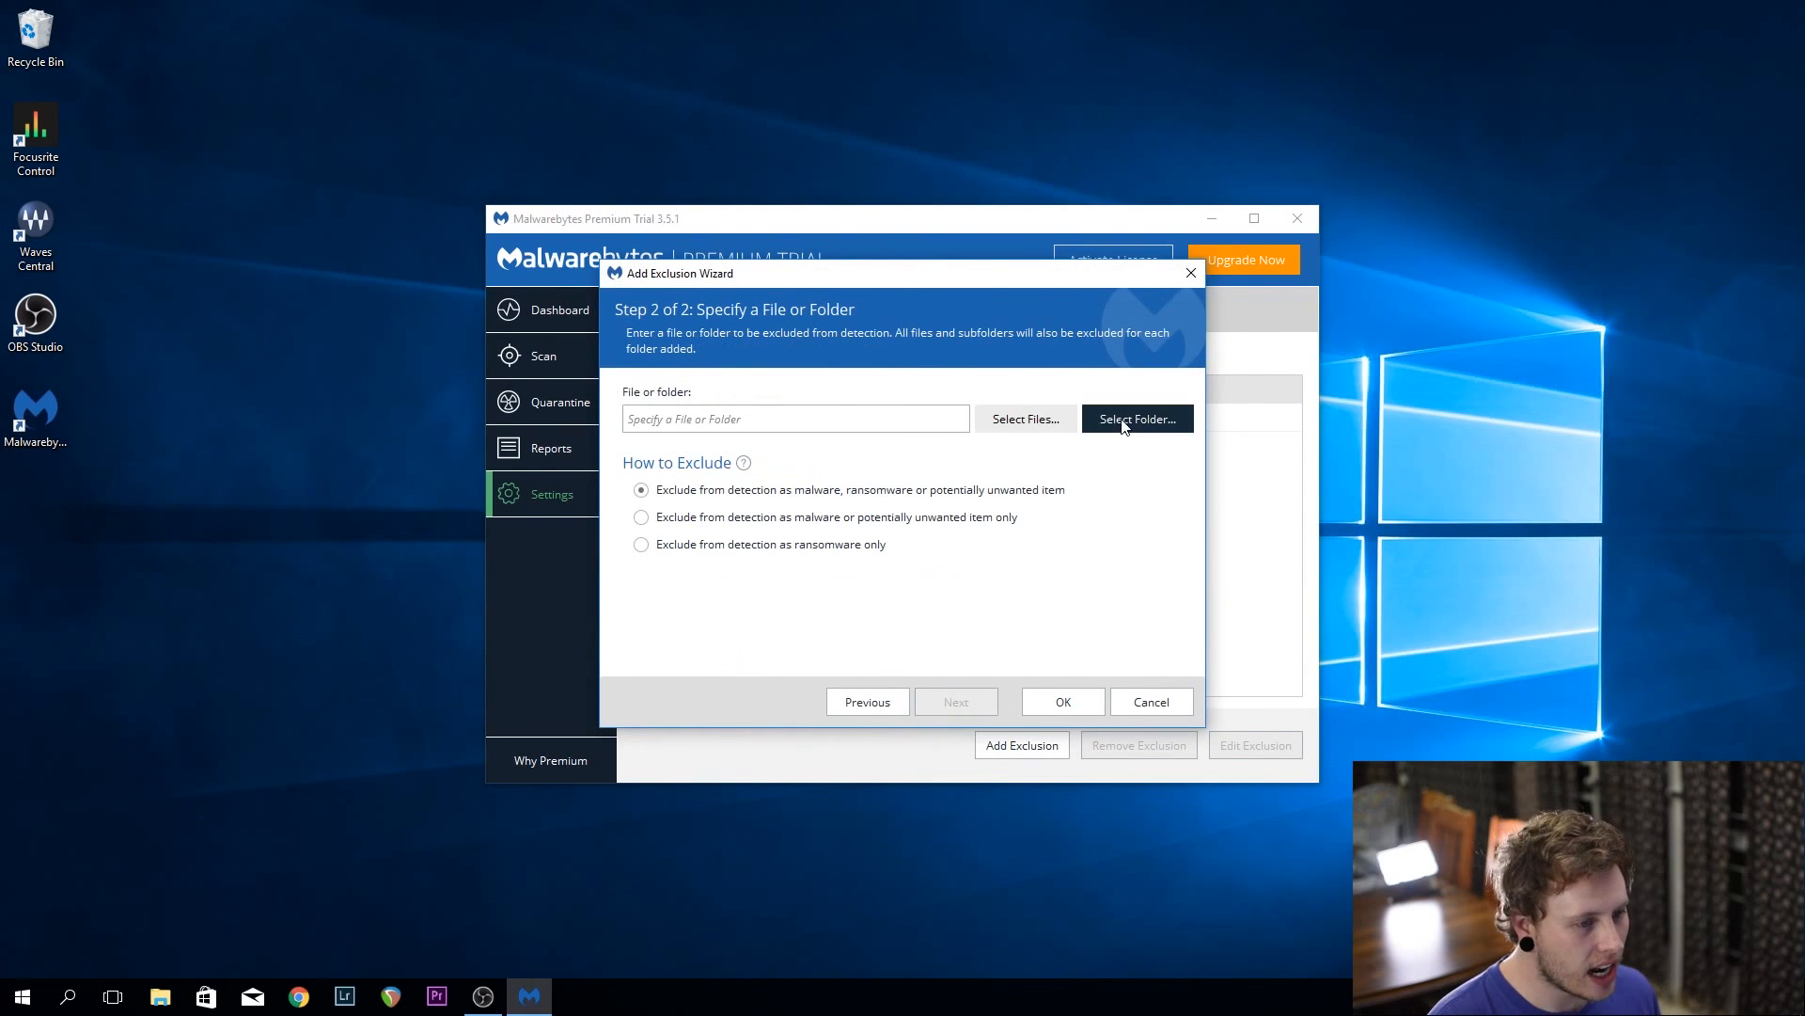
click(1136, 418)
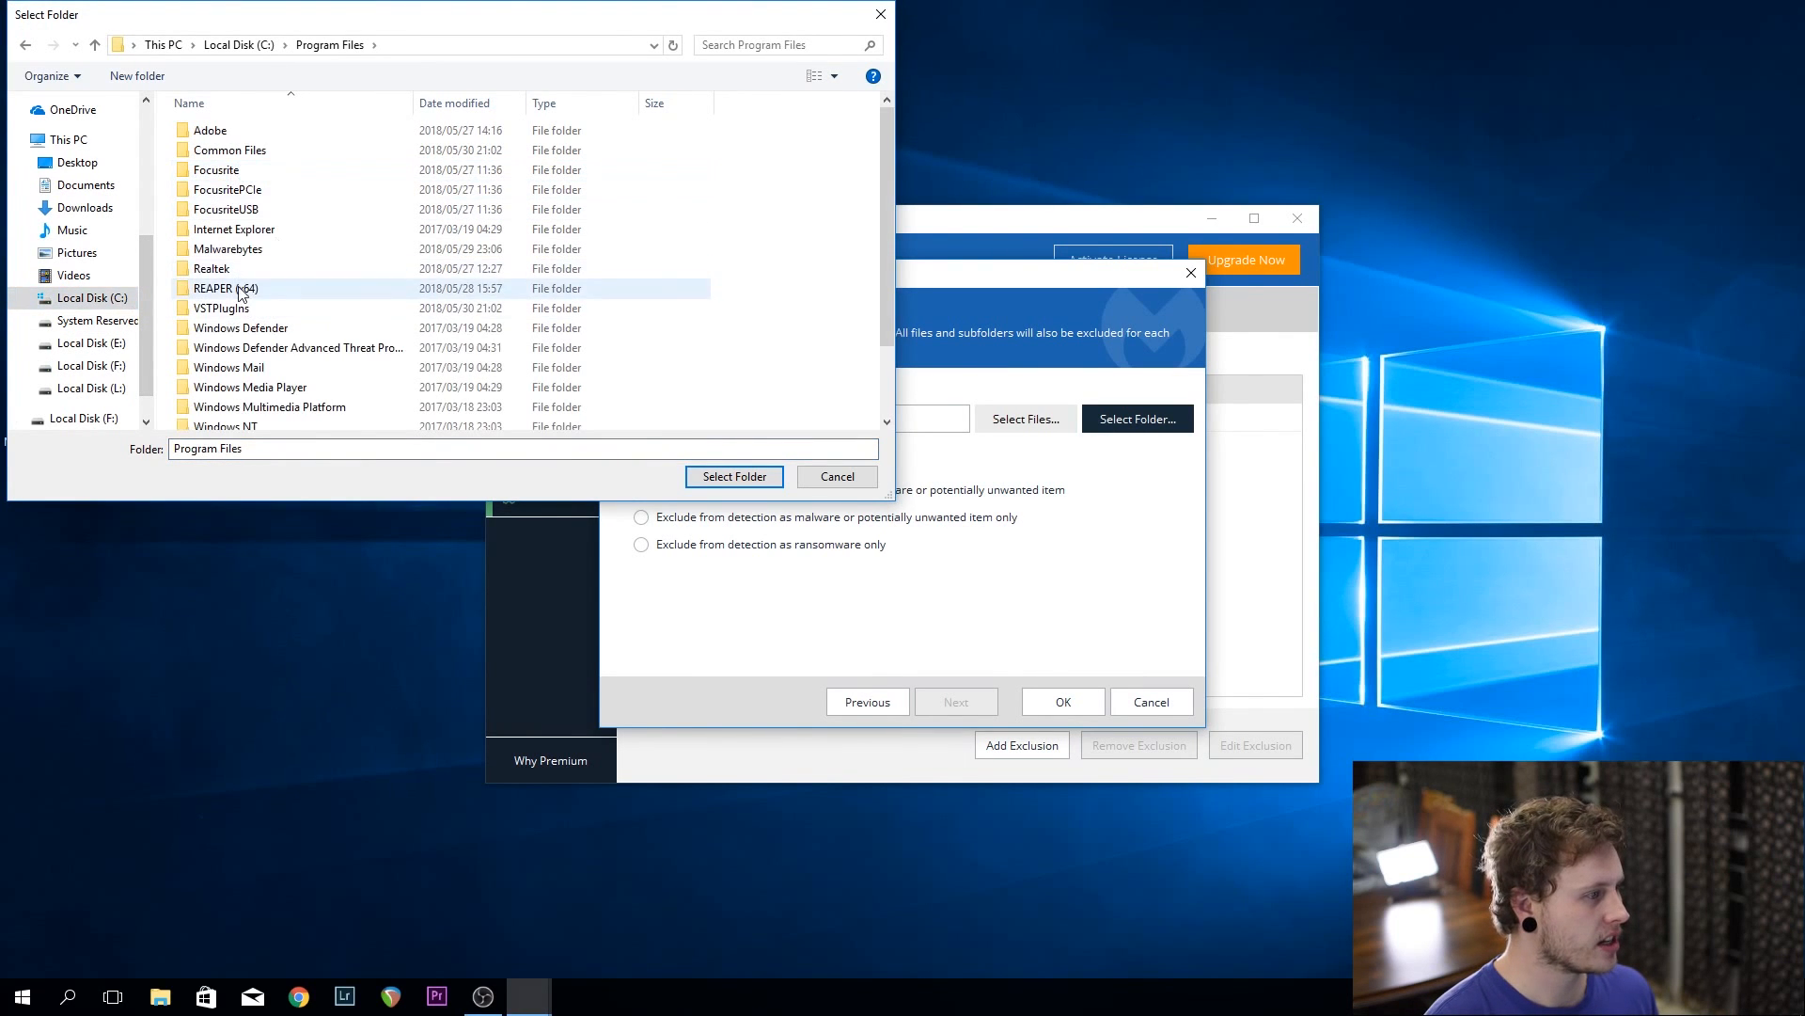
click(733, 476)
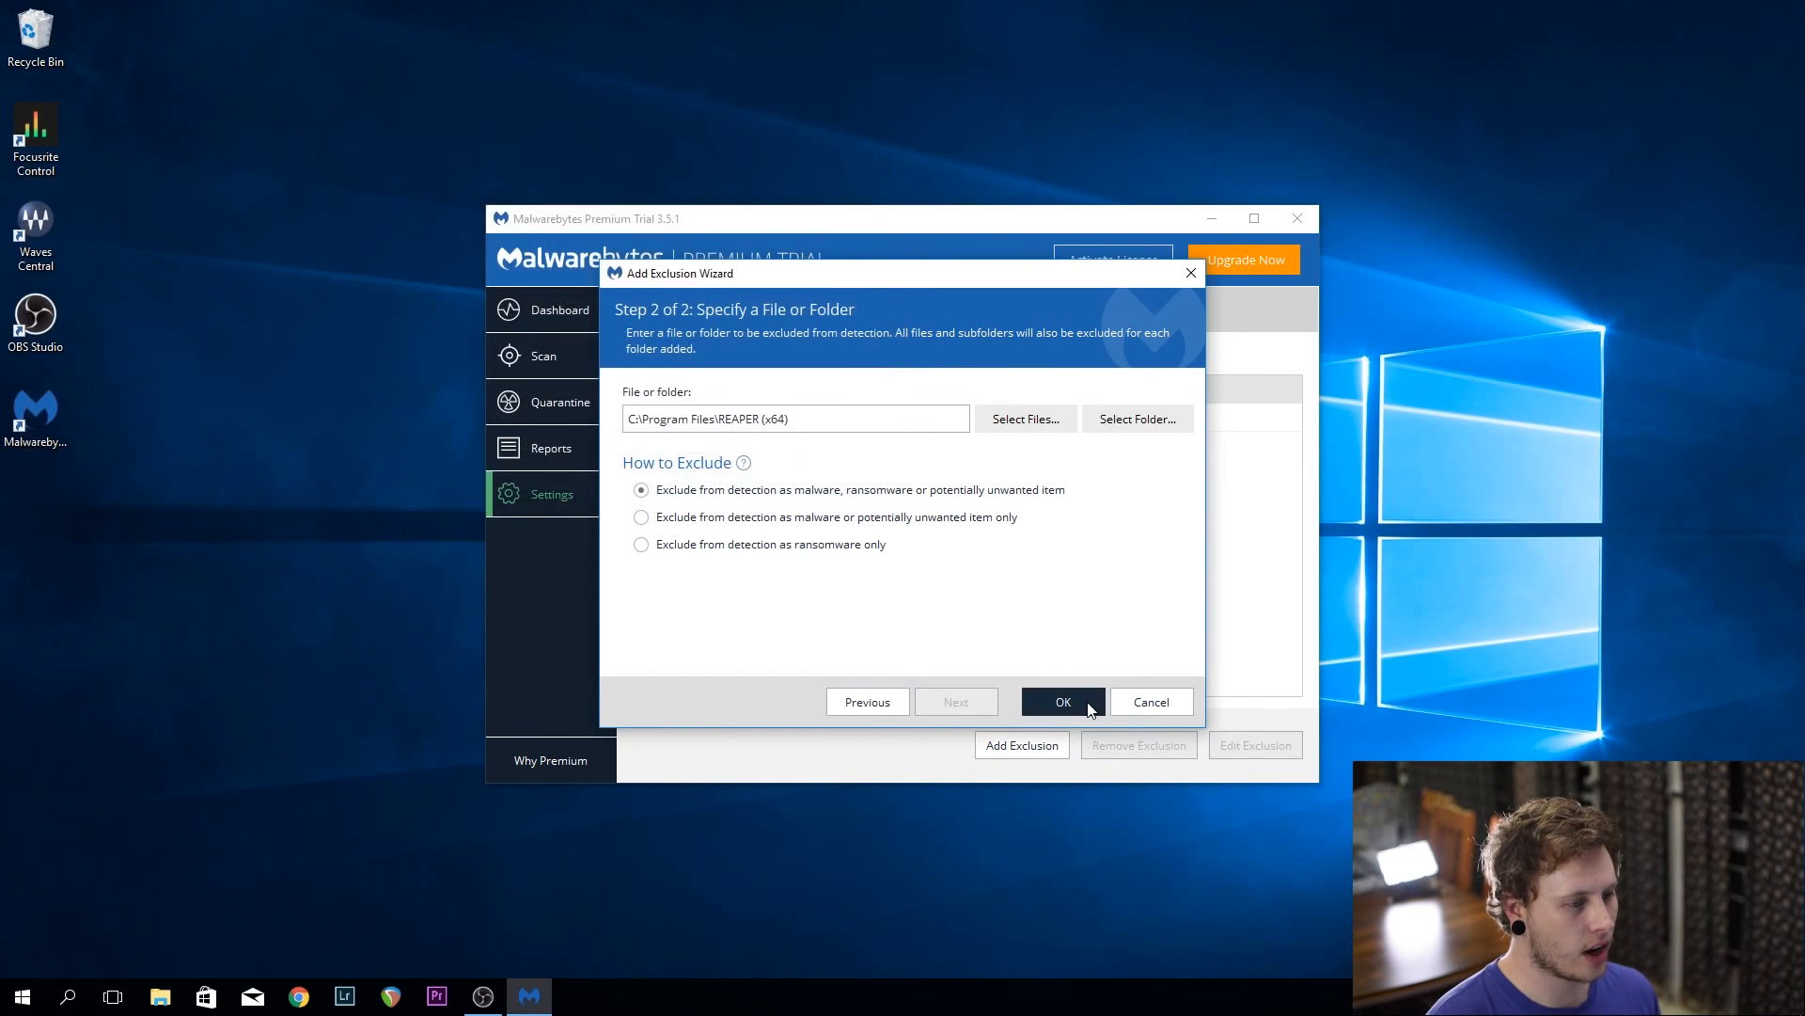
click(1061, 701)
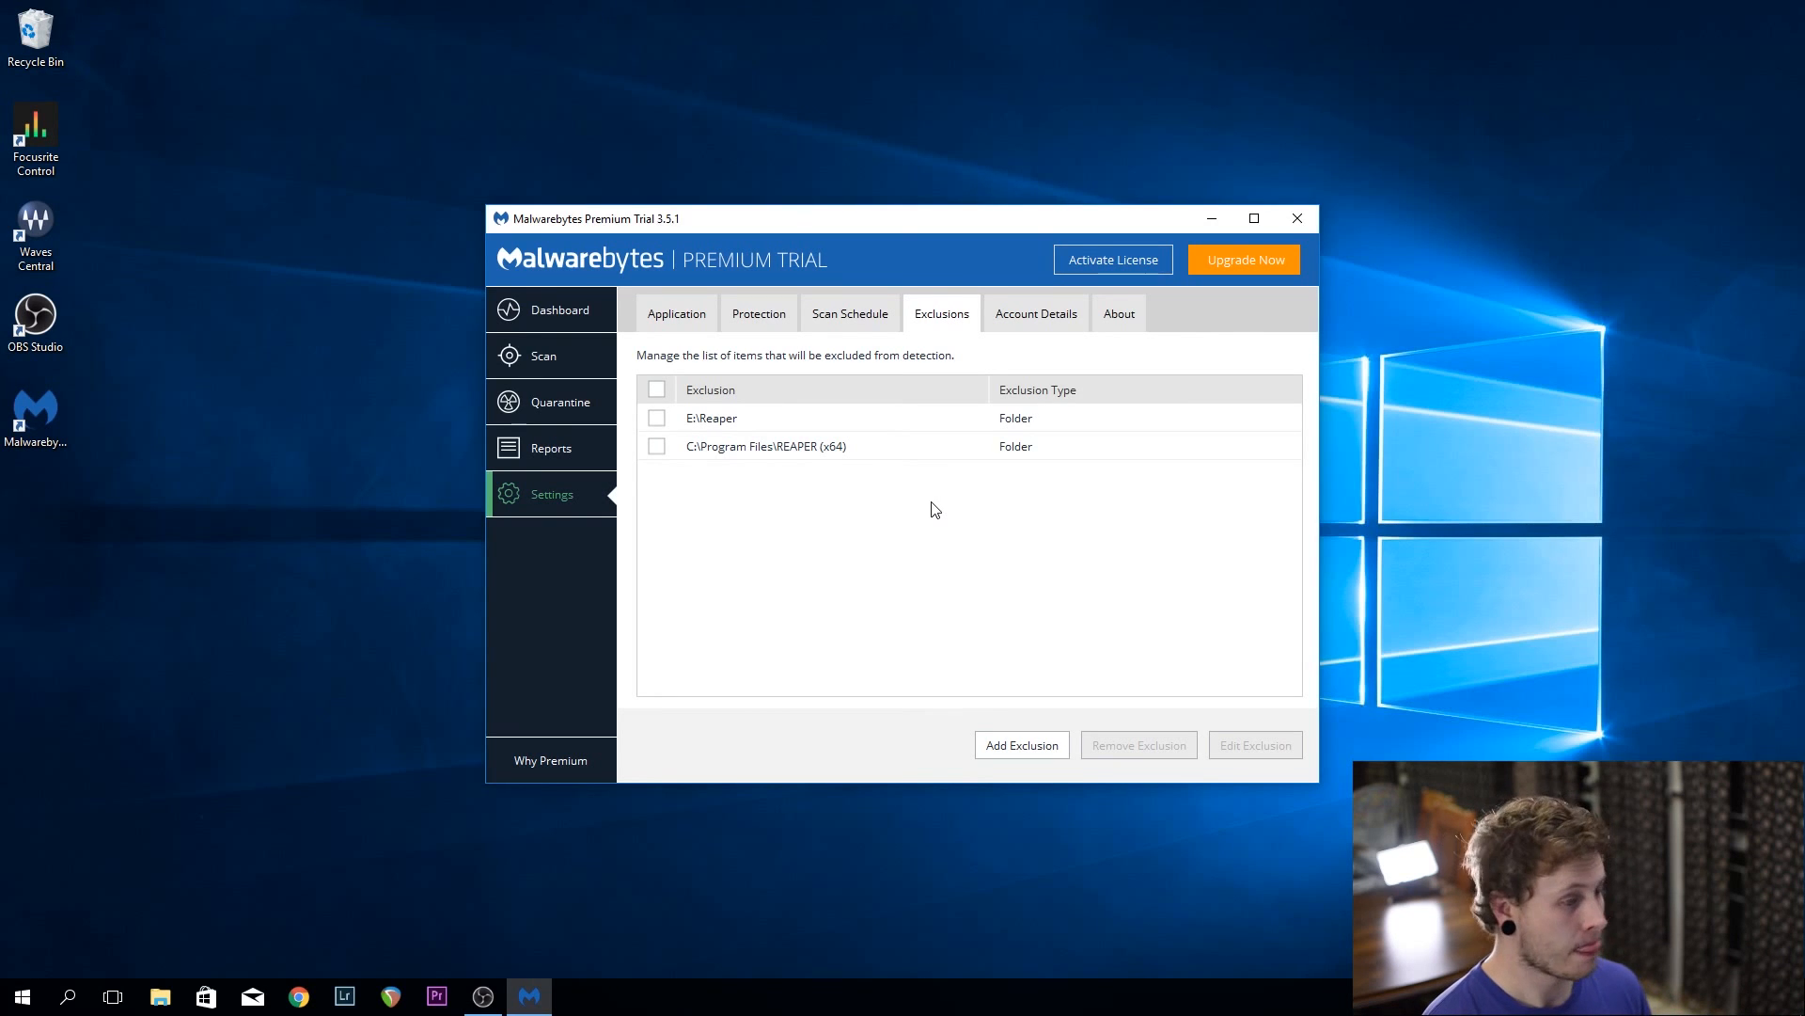
mouse_move(1080, 479)
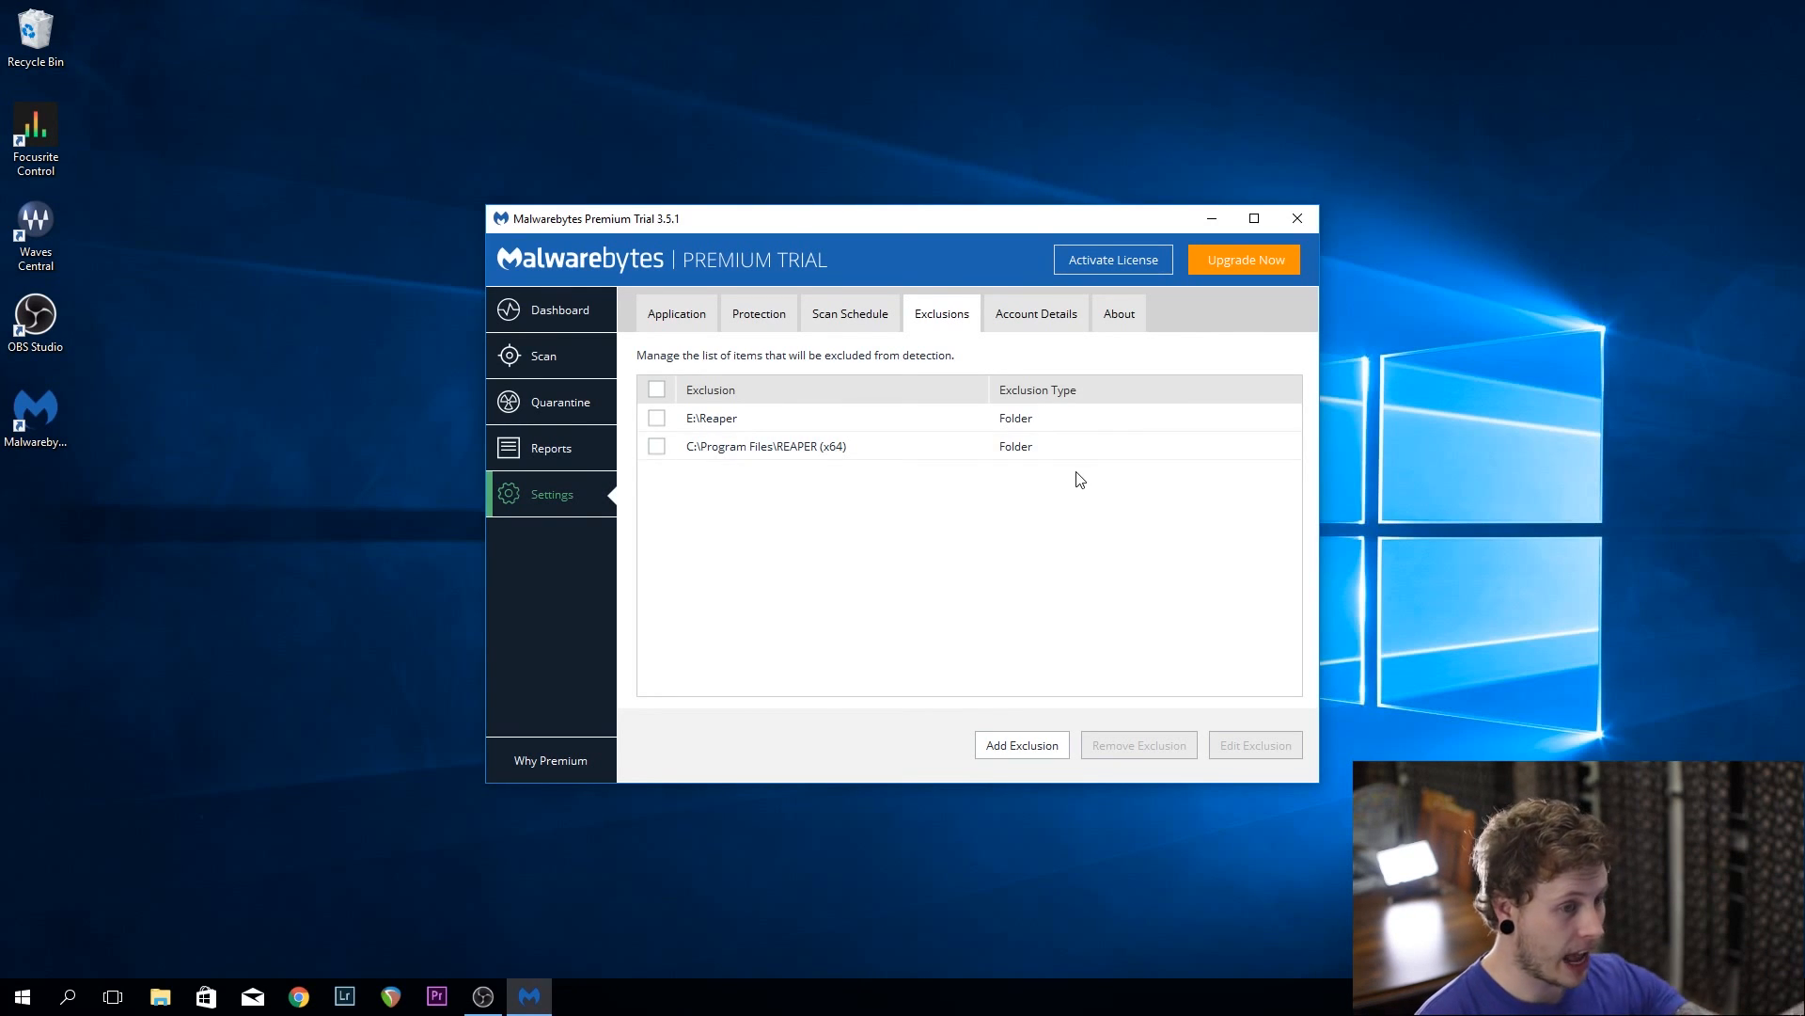
mouse_move(777, 838)
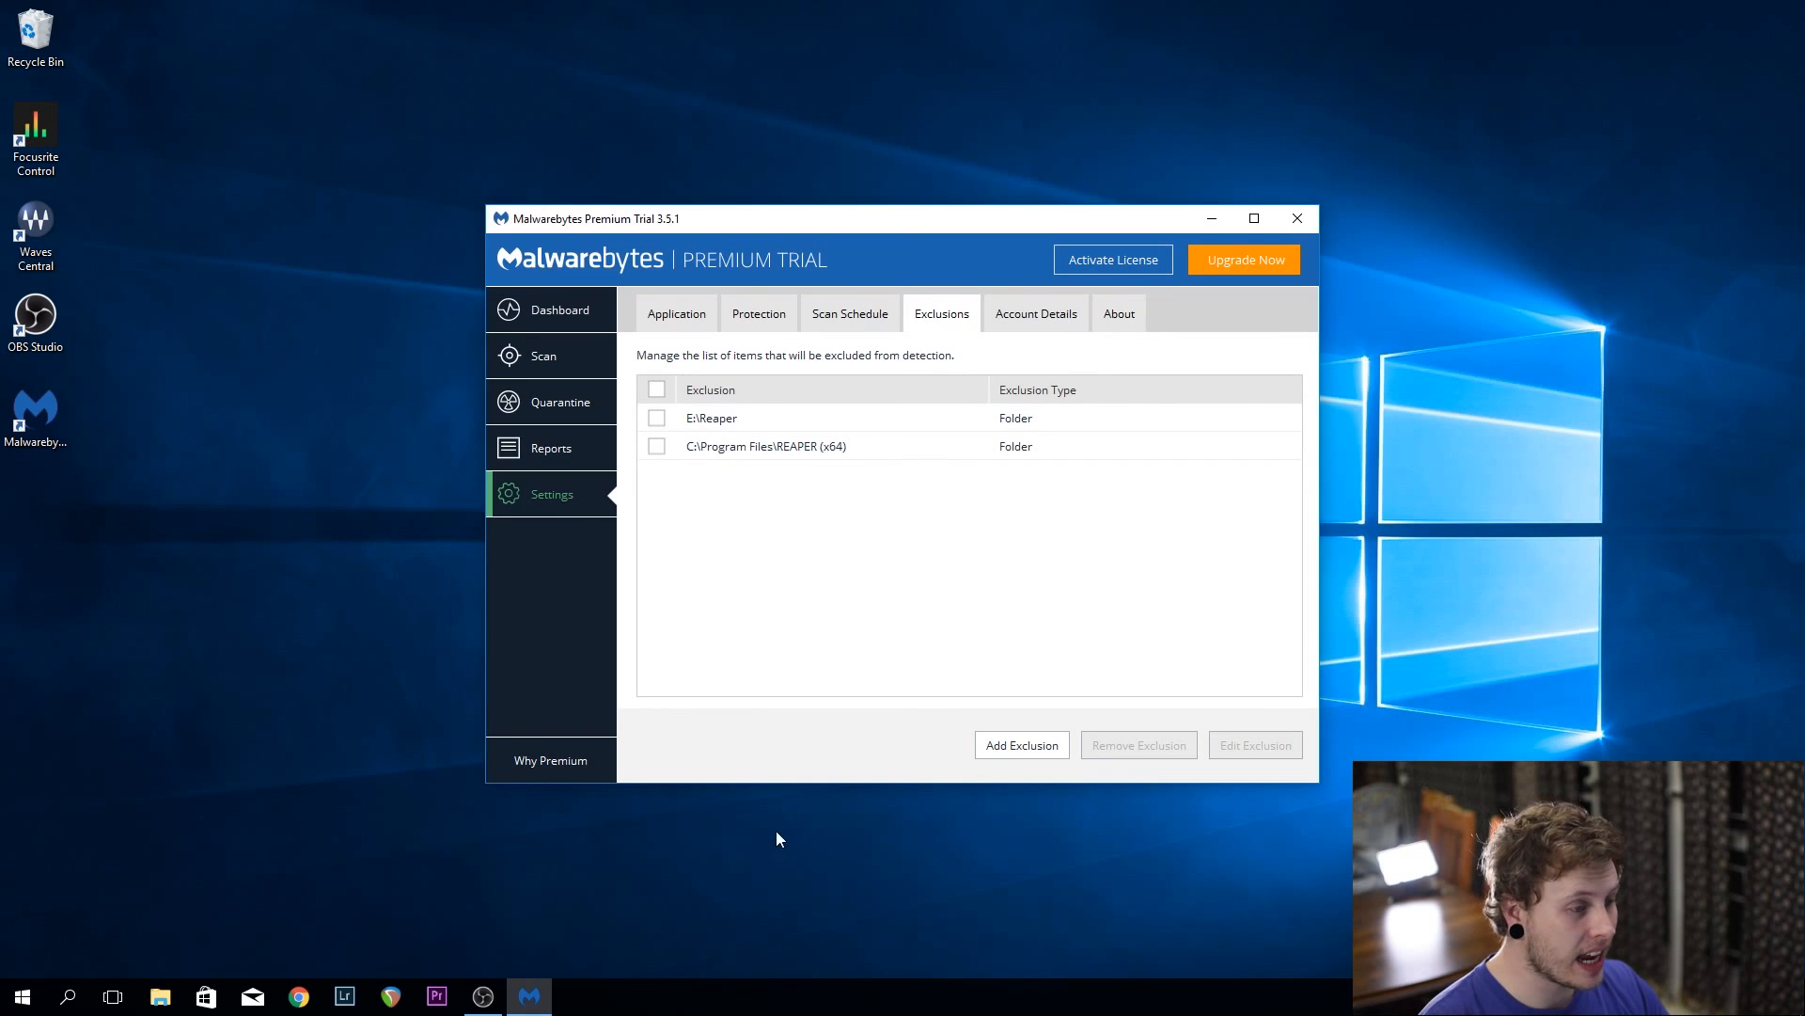
mouse_move(812, 472)
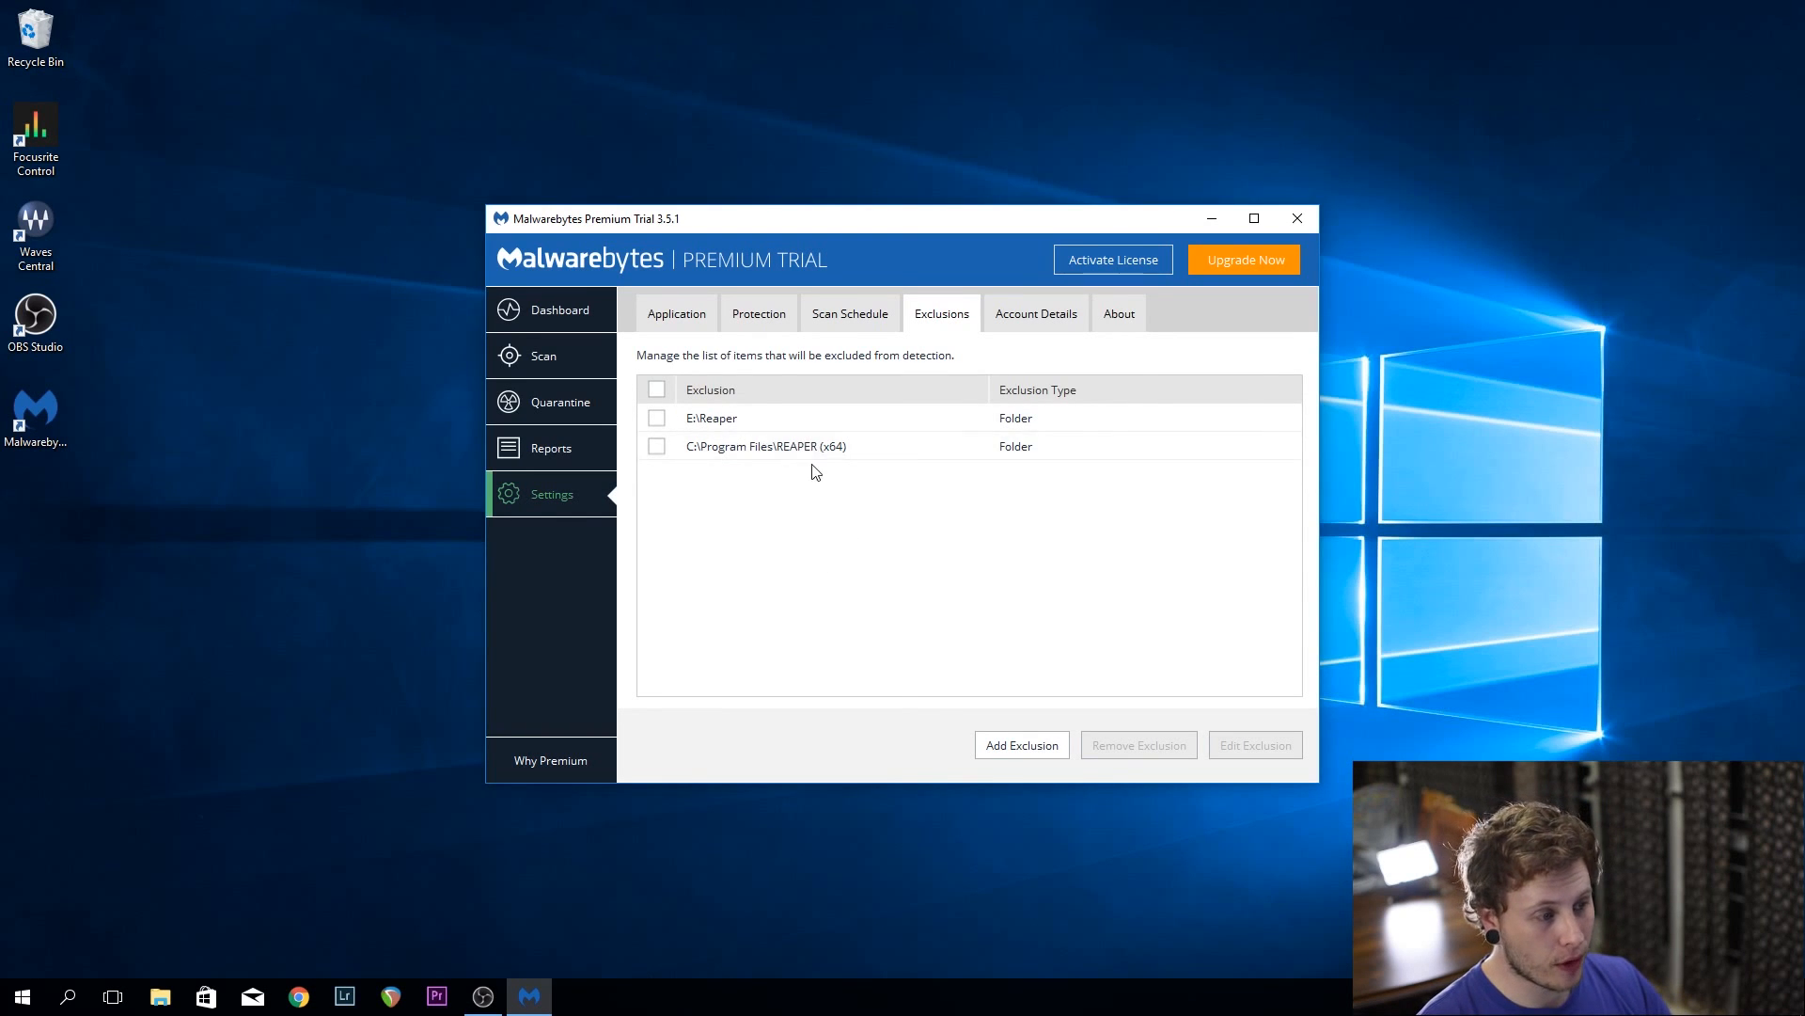
mouse_move(765, 449)
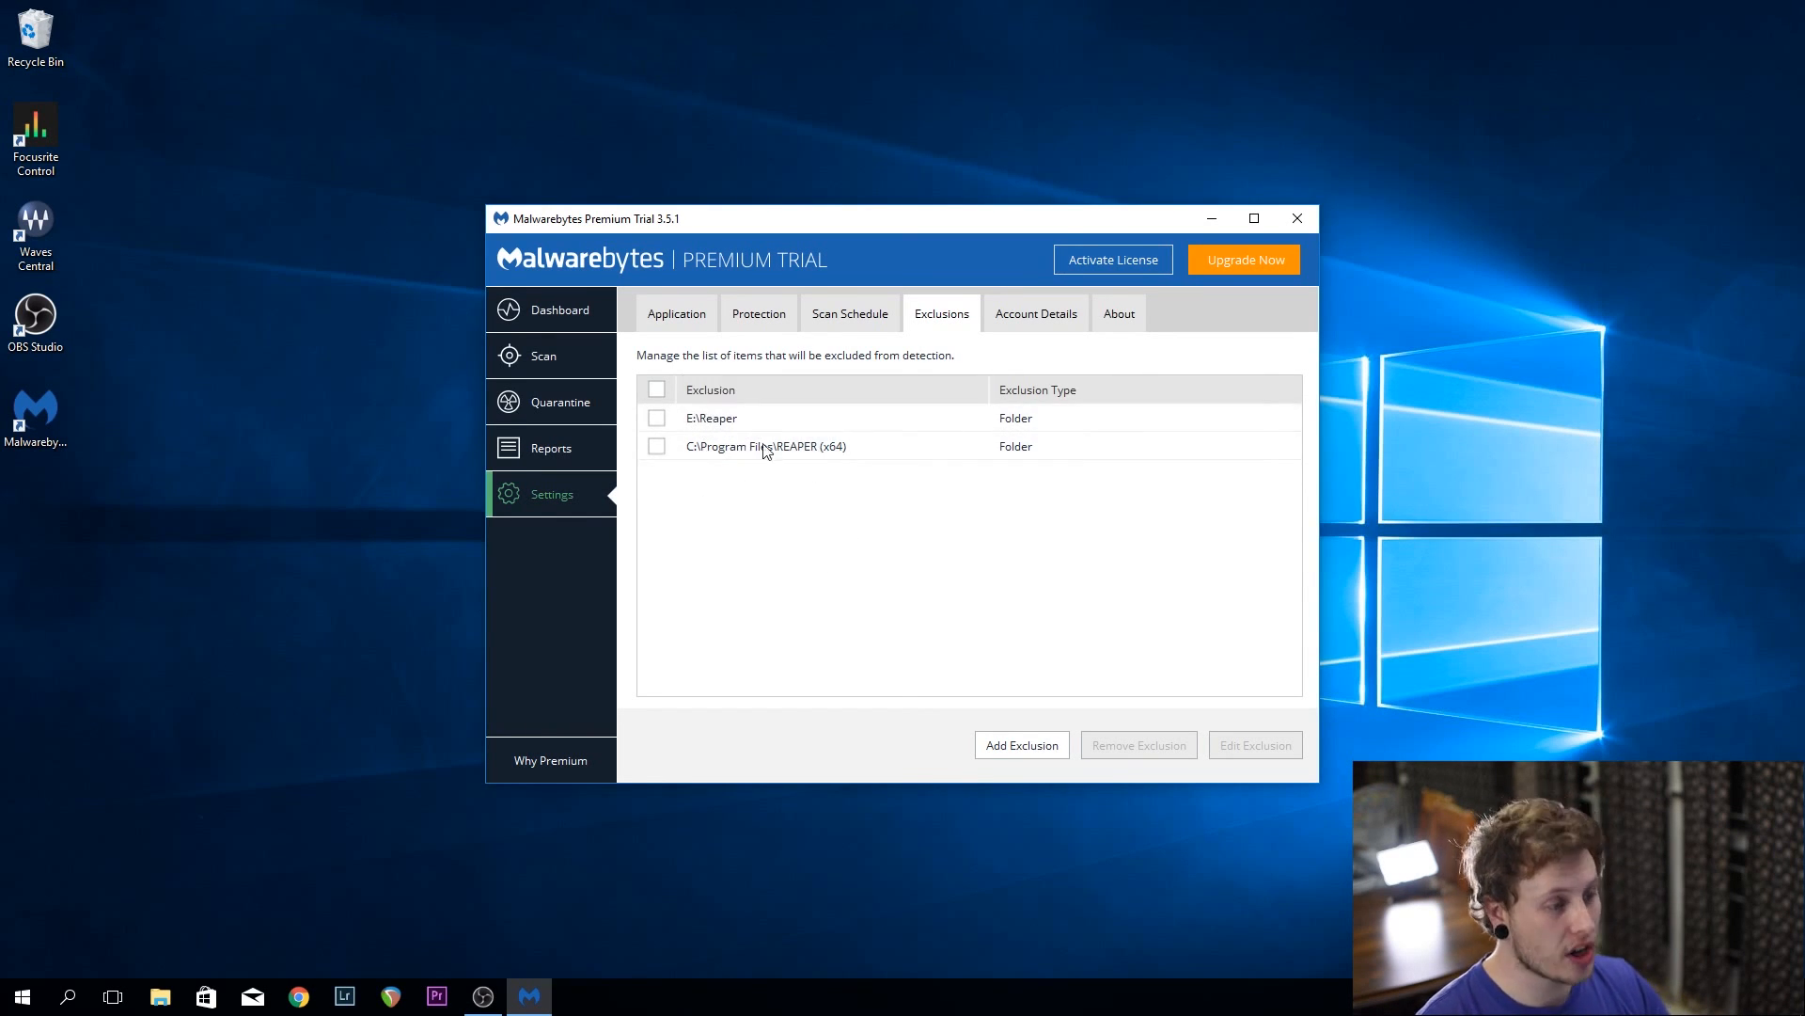
mouse_move(726, 470)
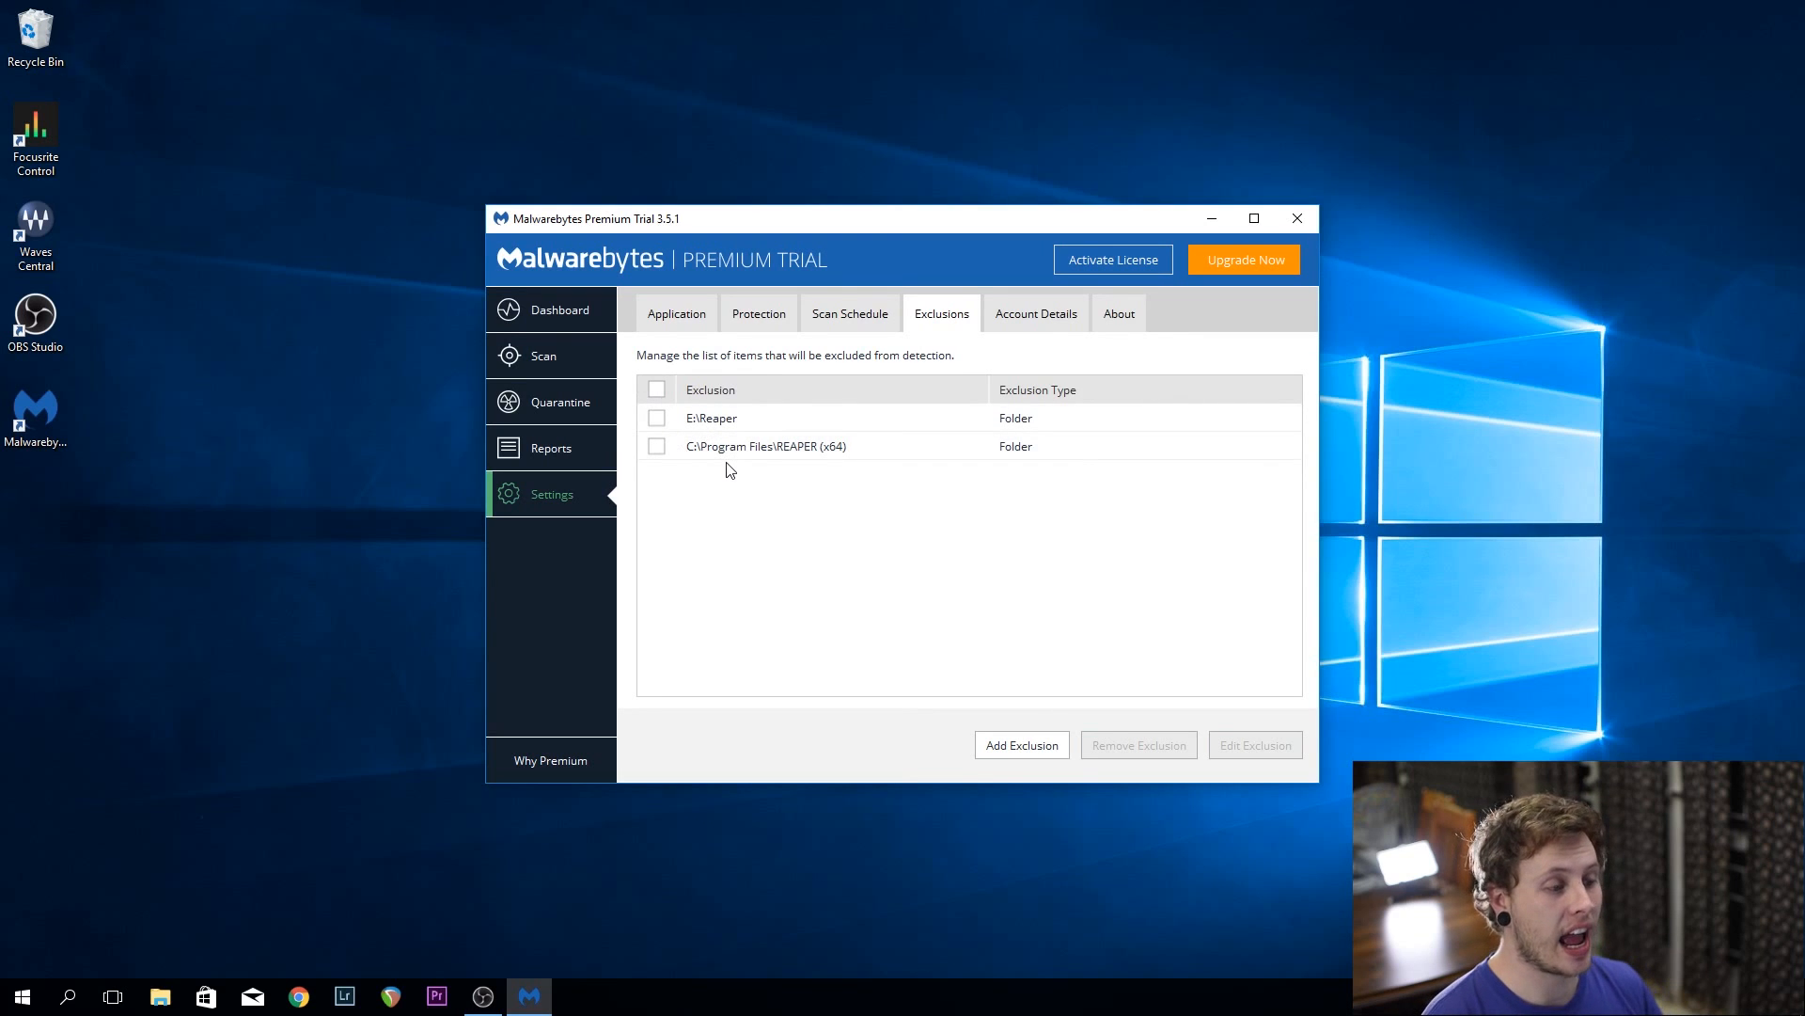